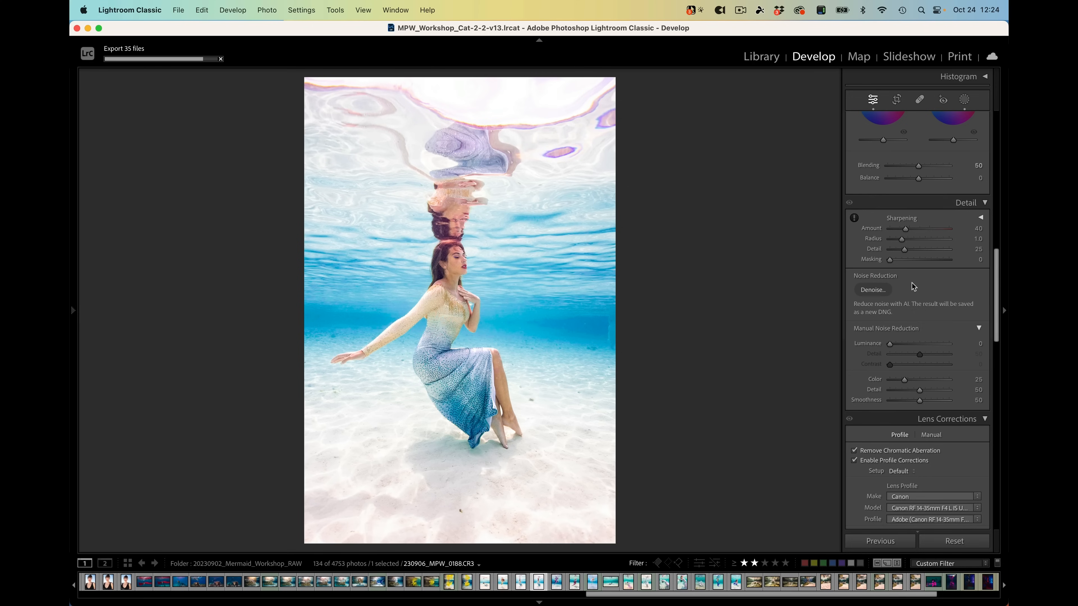
- Scroll the Develop panel down past Detail and Lens Corrections to the Lens Blur panel
{"action": "scroll", "scroll_direction": "down", "scroll_amount": 3}
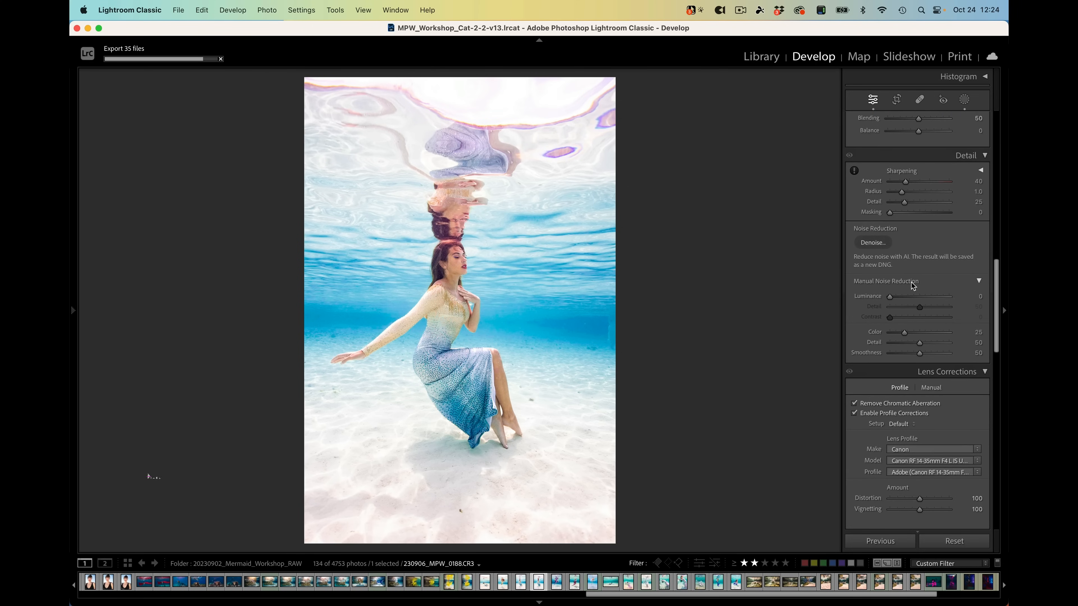
{"action": "scroll", "scroll_direction": "down", "scroll_amount": 3}
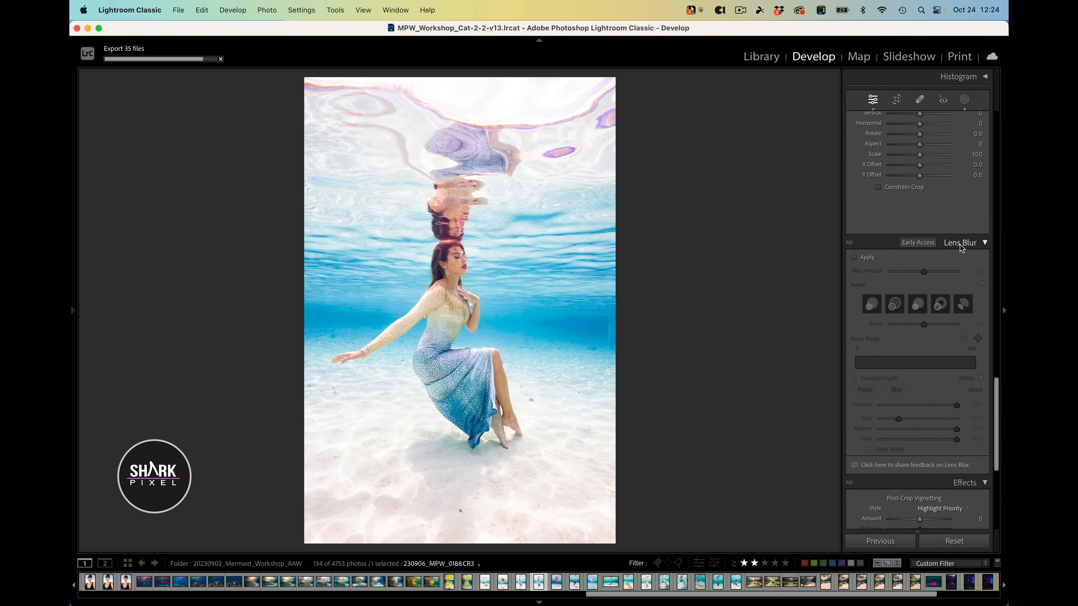
{"action": "mouse_move", "coordinate": [948, 275]}
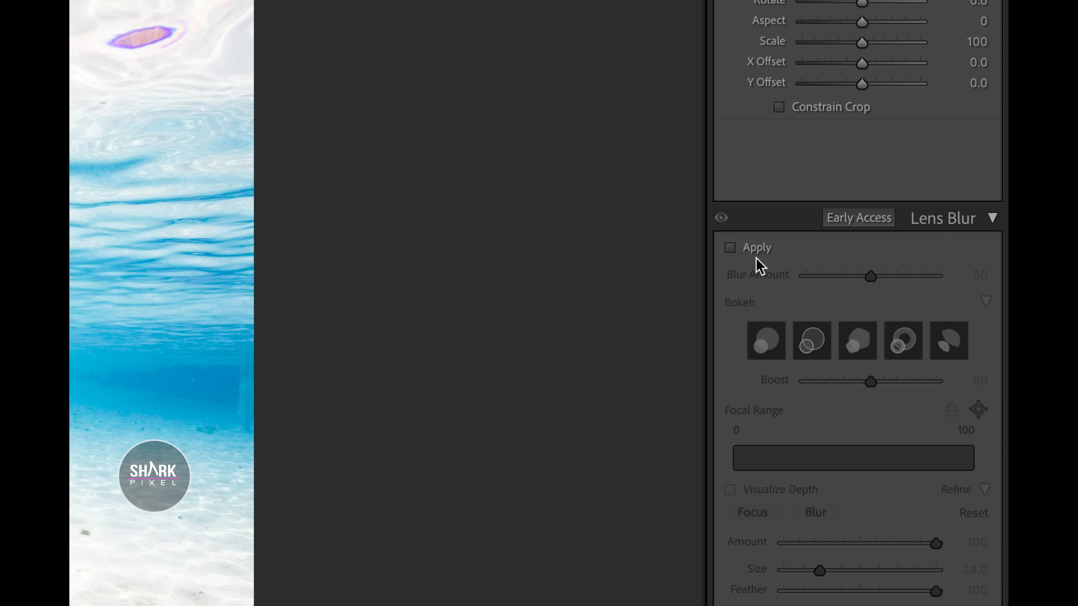
- Enable Lens Blur at amount 91, compare with it hidden, and settle on the round bokeh shape
{"action": "left_click", "coordinate": [730, 248]}
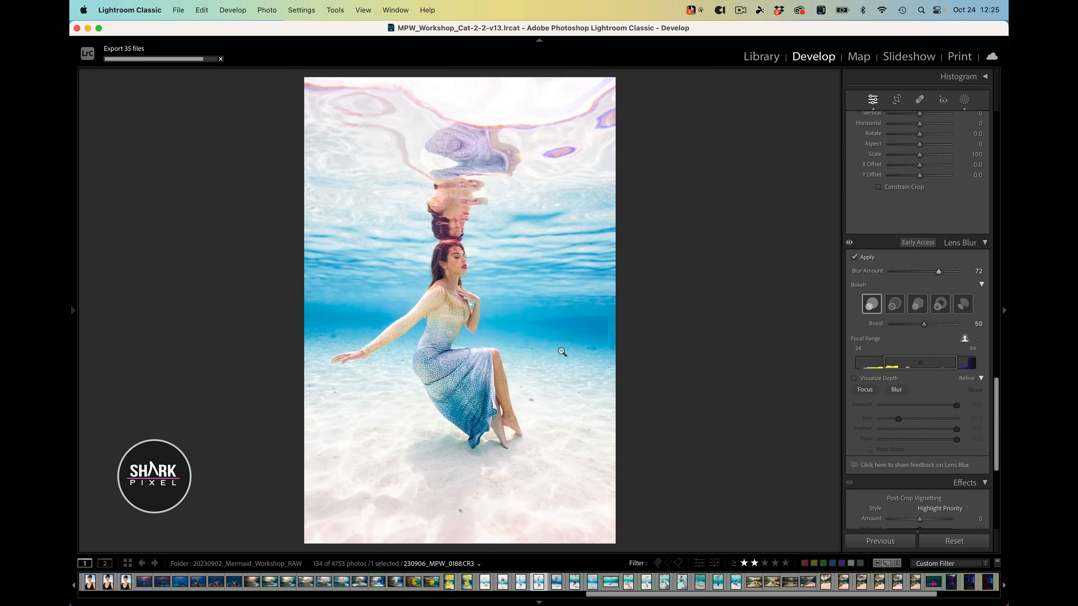
{"action": "mouse_move", "coordinate": [593, 264]}
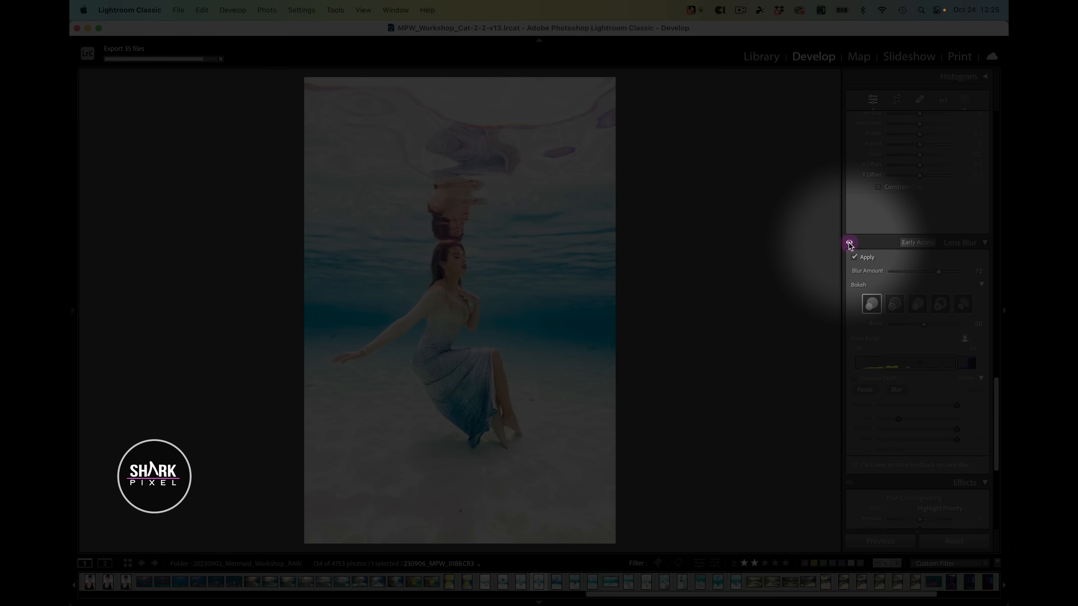
{"action": "left_click", "coordinate": [851, 242]}
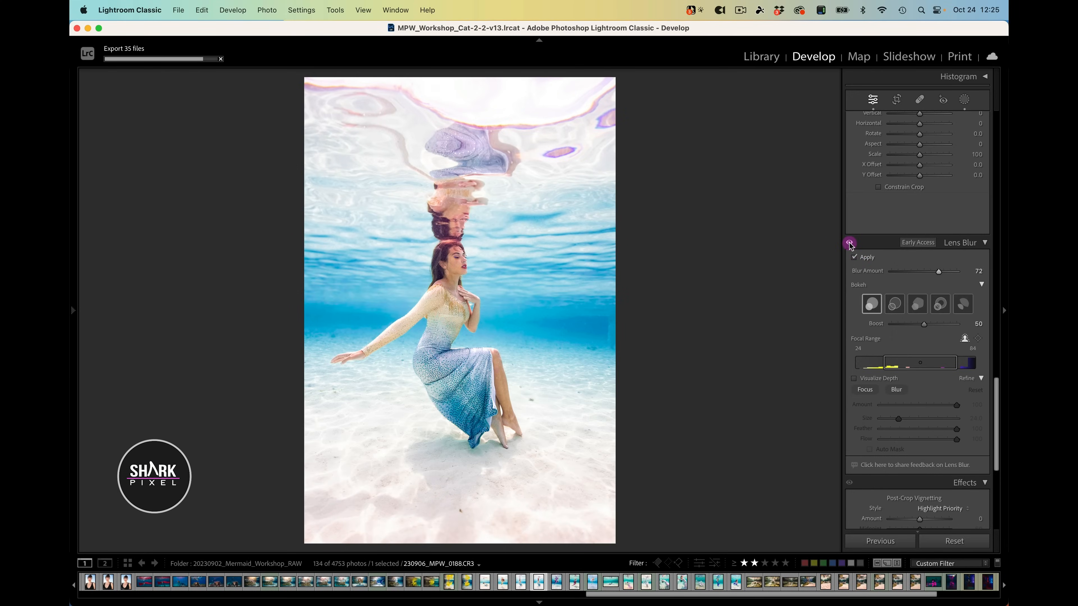
{"action": "left_click", "coordinate": [848, 243]}
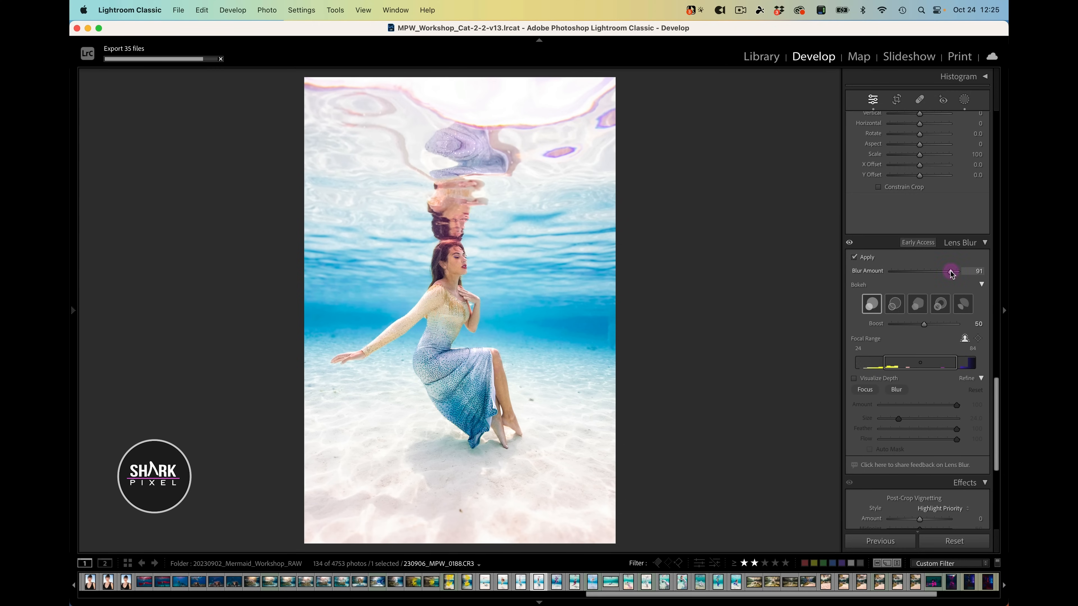
{"action": "mouse_move", "coordinate": [847, 278]}
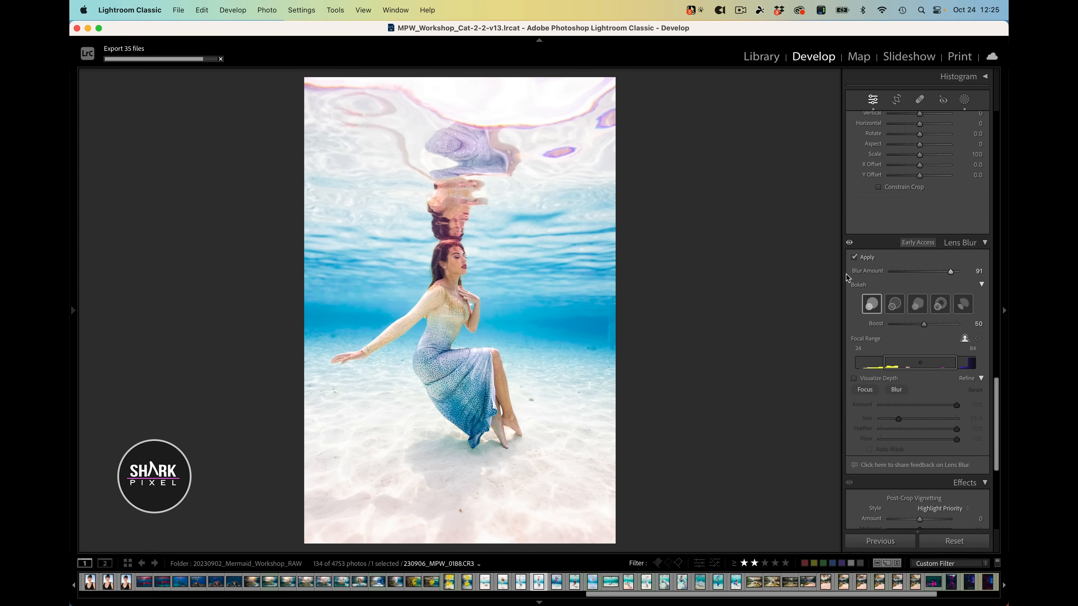
{"action": "mouse_move", "coordinate": [930, 305]}
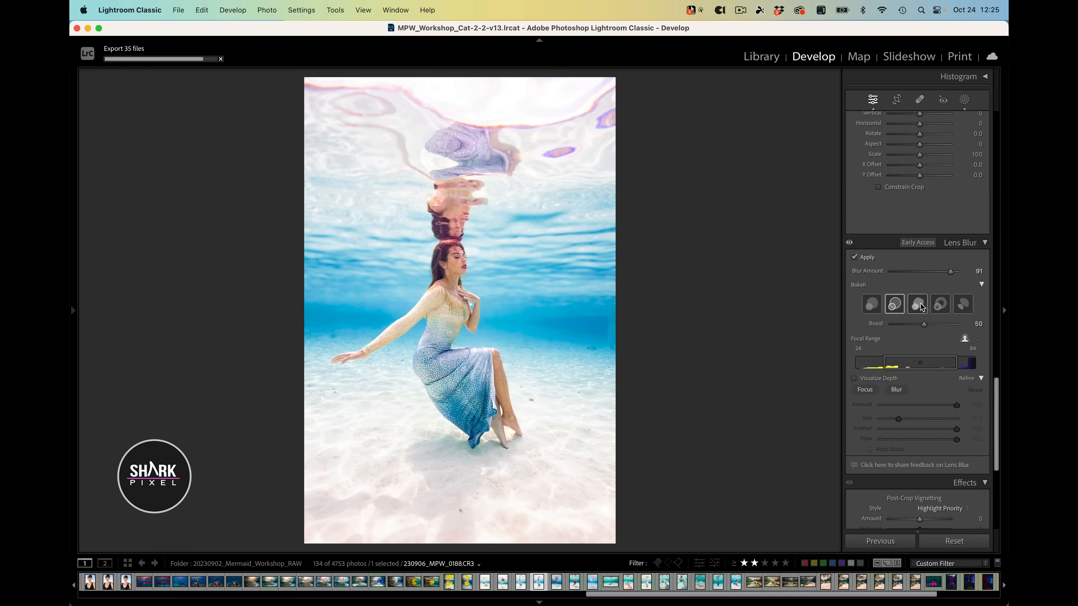
{"action": "left_click", "coordinate": [940, 304]}
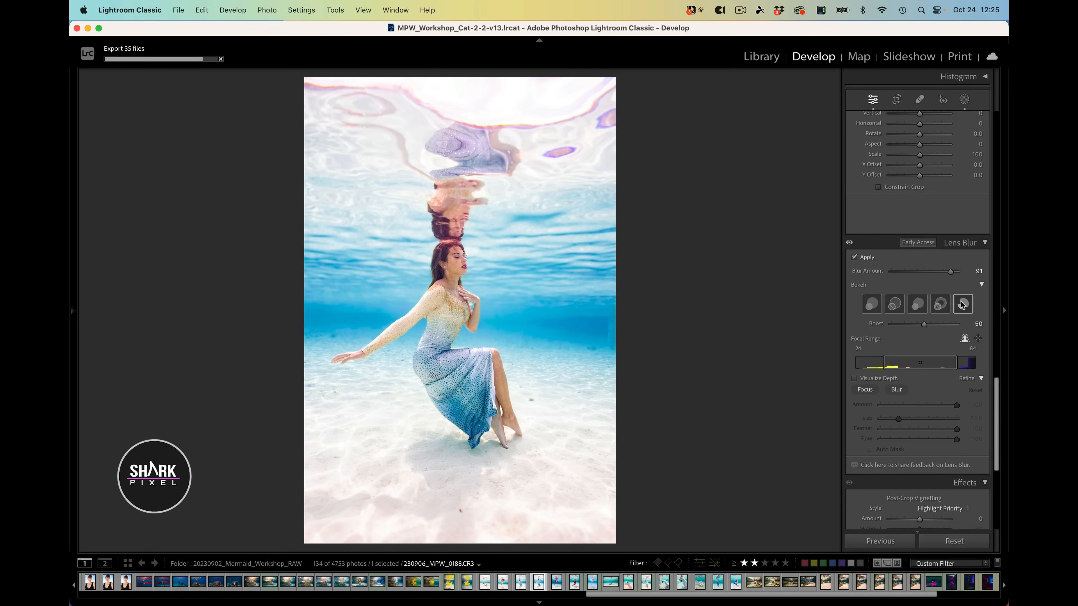
{"action": "left_click", "coordinate": [871, 304]}
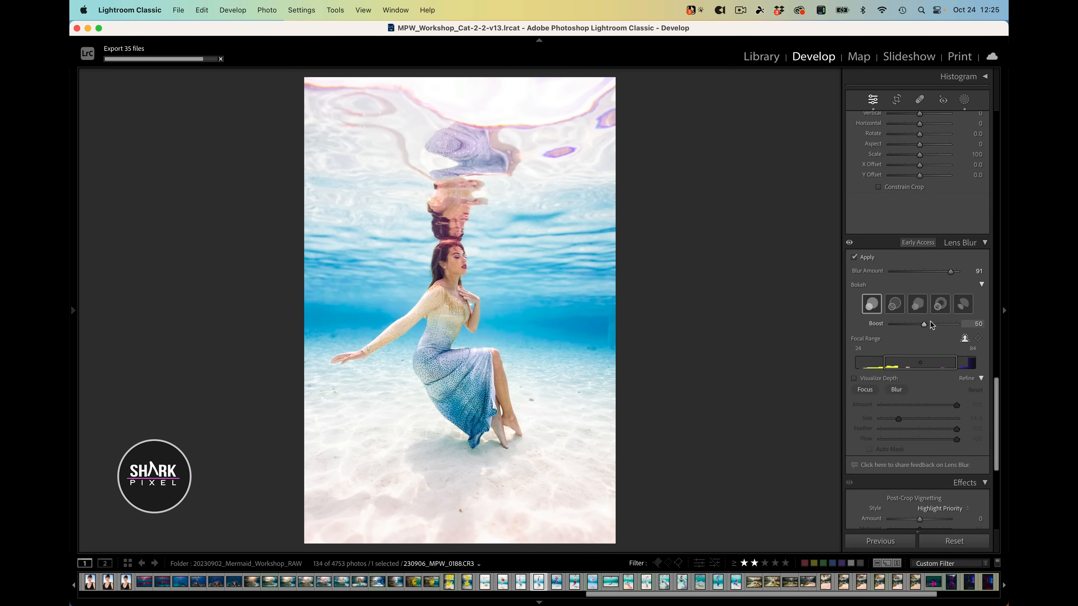
{"action": "mouse_move", "coordinate": [928, 324]}
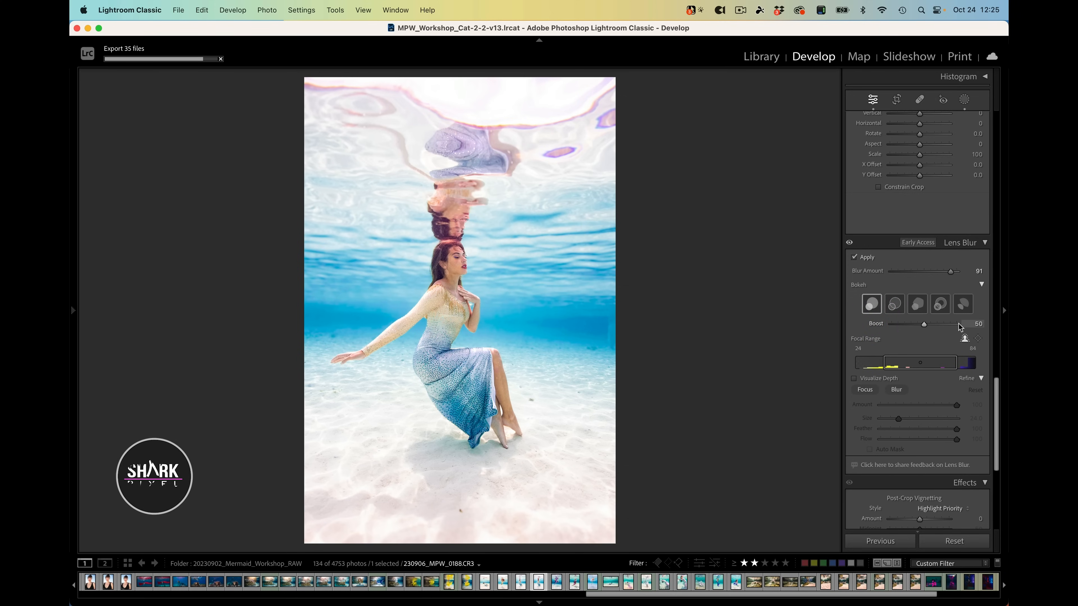
{"action": "mouse_move", "coordinate": [943, 342]}
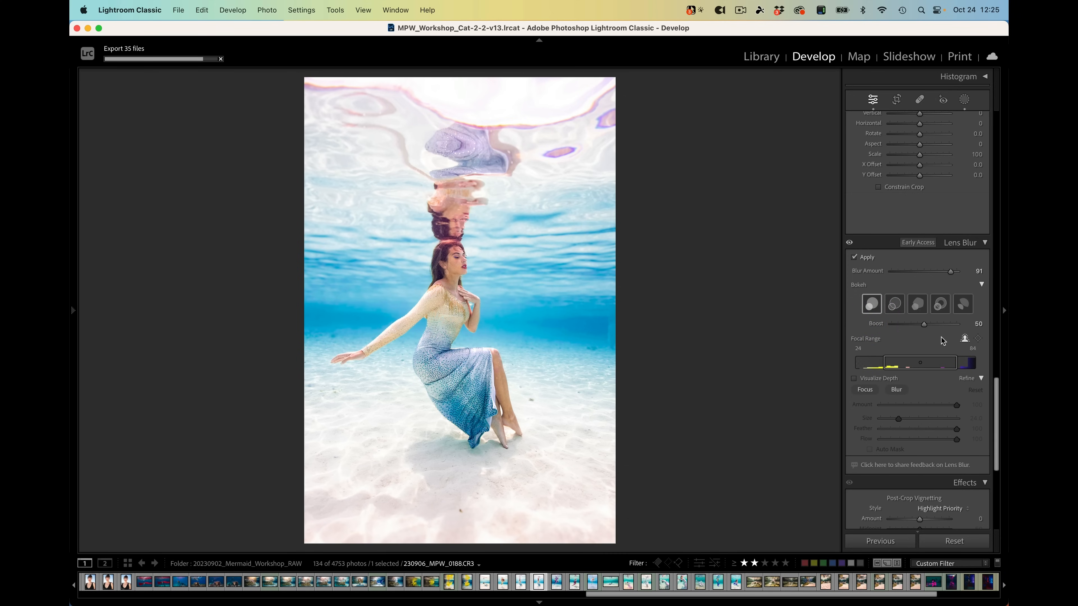
{"action": "mouse_move", "coordinate": [943, 342]}
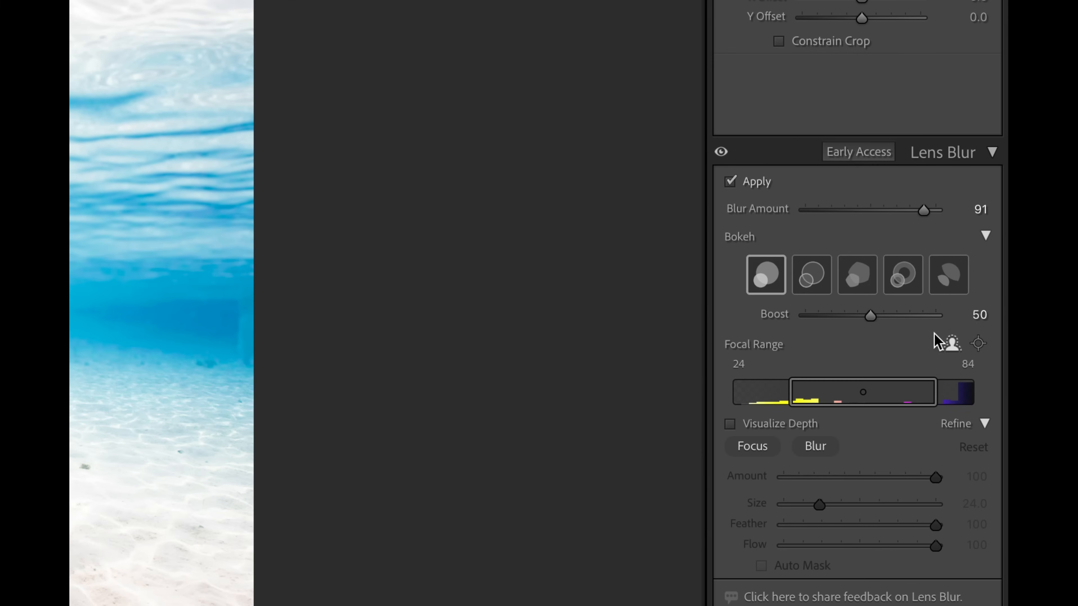
{"action": "mouse_move", "coordinate": [957, 349]}
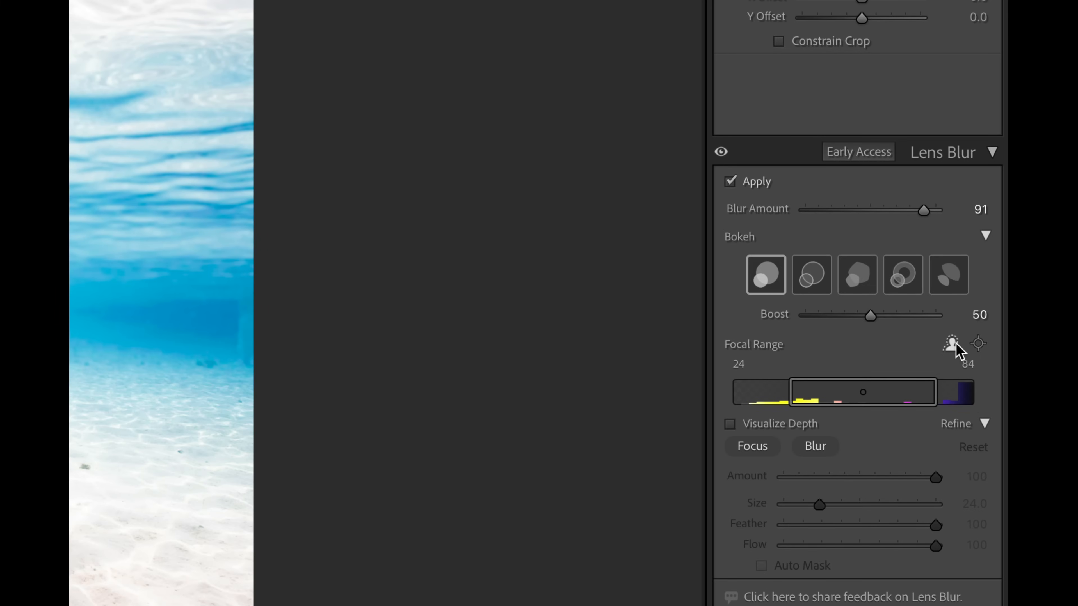
{"action": "mouse_move", "coordinate": [952, 344]}
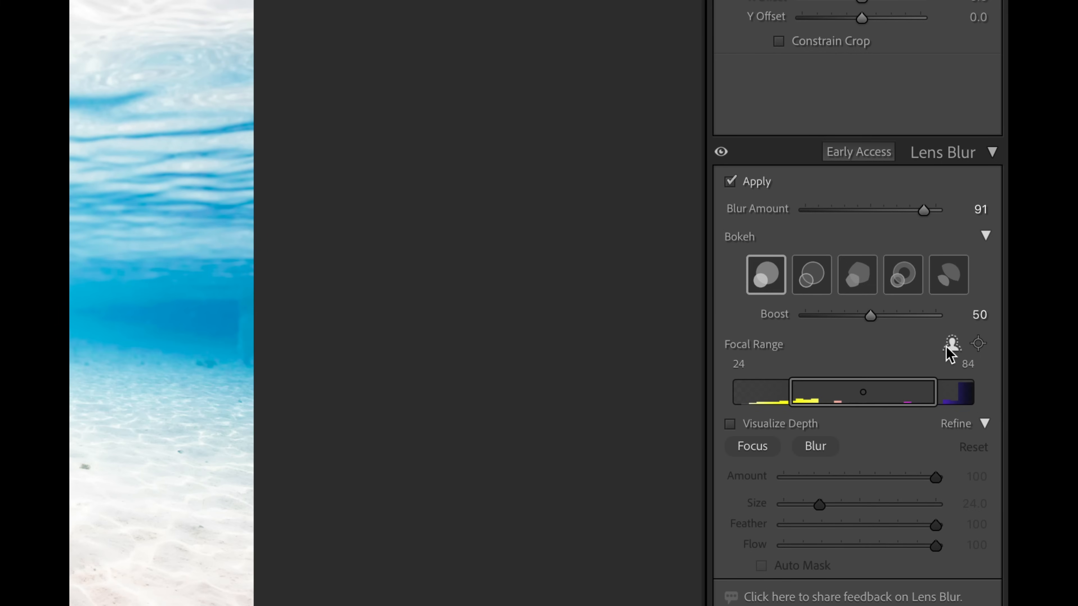
{"action": "mouse_move", "coordinate": [978, 347]}
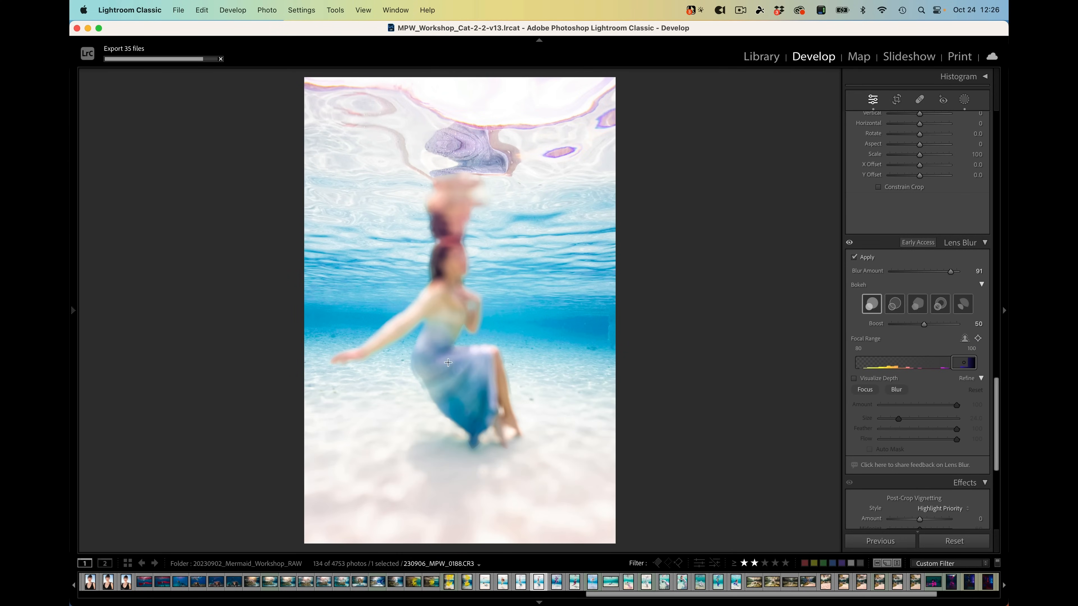
{"action": "mouse_move", "coordinate": [445, 270]}
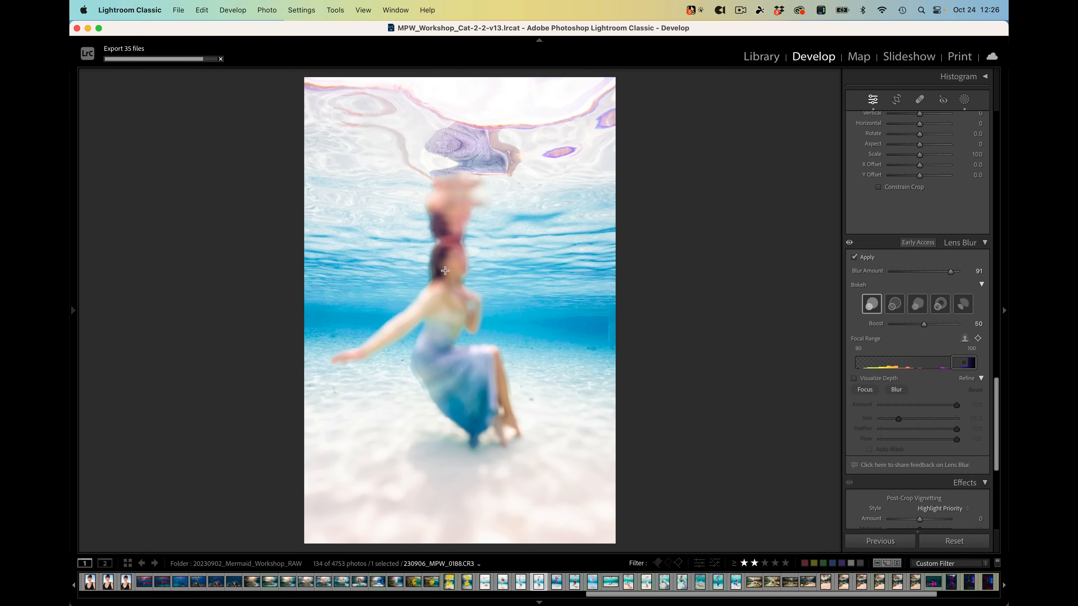
{"action": "mouse_move", "coordinate": [499, 327]}
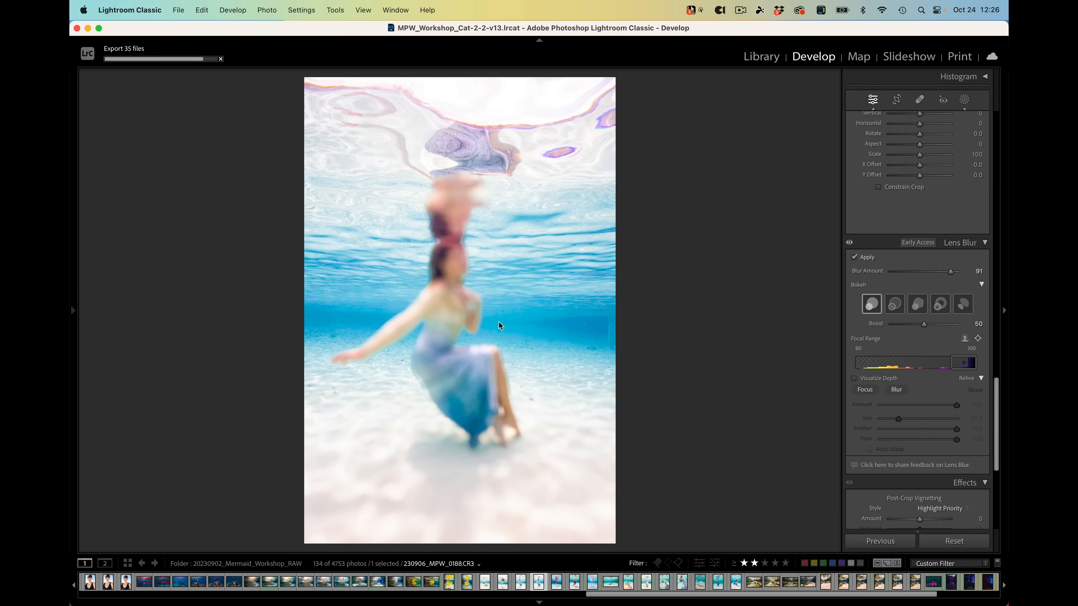
{"action": "mouse_move", "coordinate": [591, 351]}
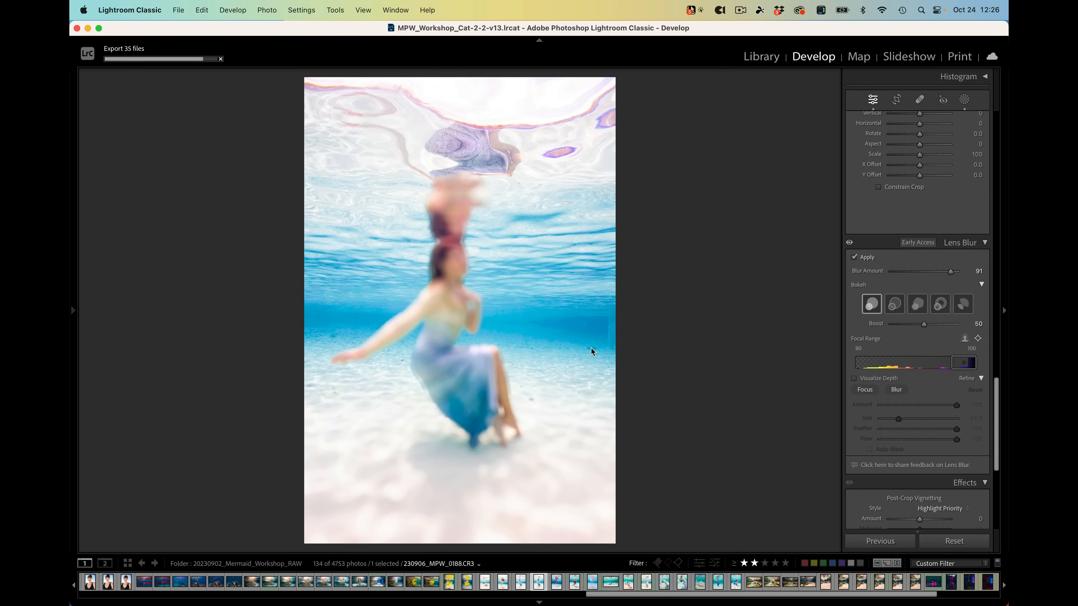
{"action": "mouse_move", "coordinate": [939, 379]}
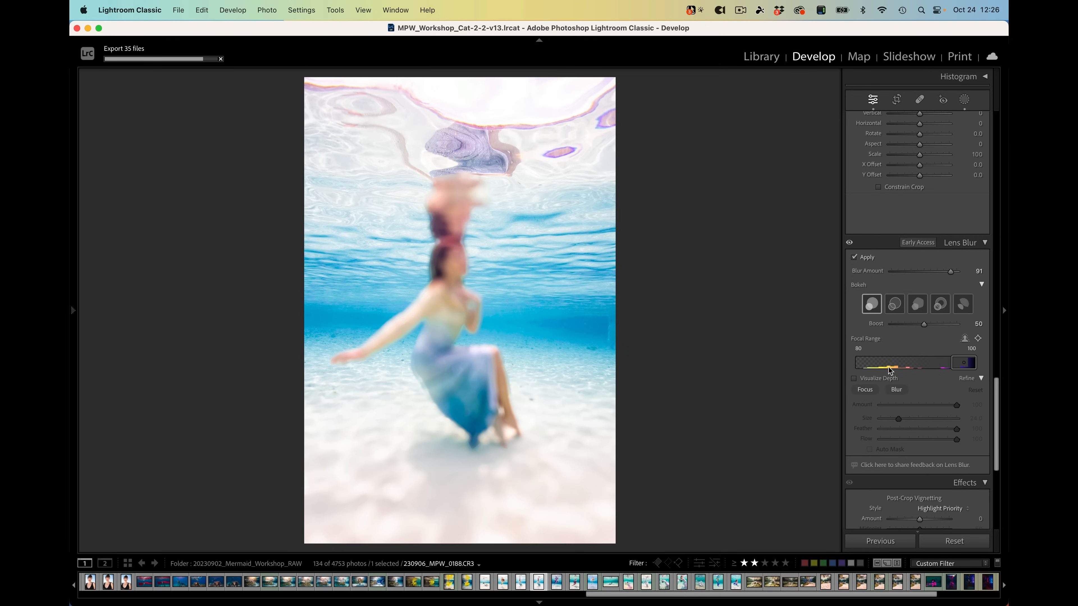
{"action": "mouse_move", "coordinate": [893, 371]}
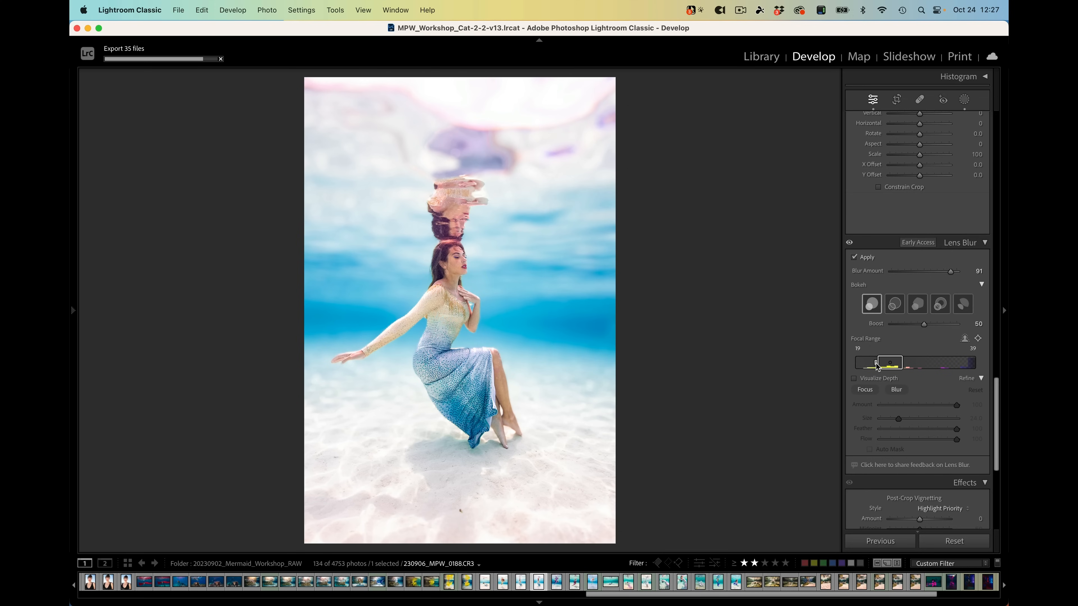
{"action": "mouse_move", "coordinate": [877, 363]}
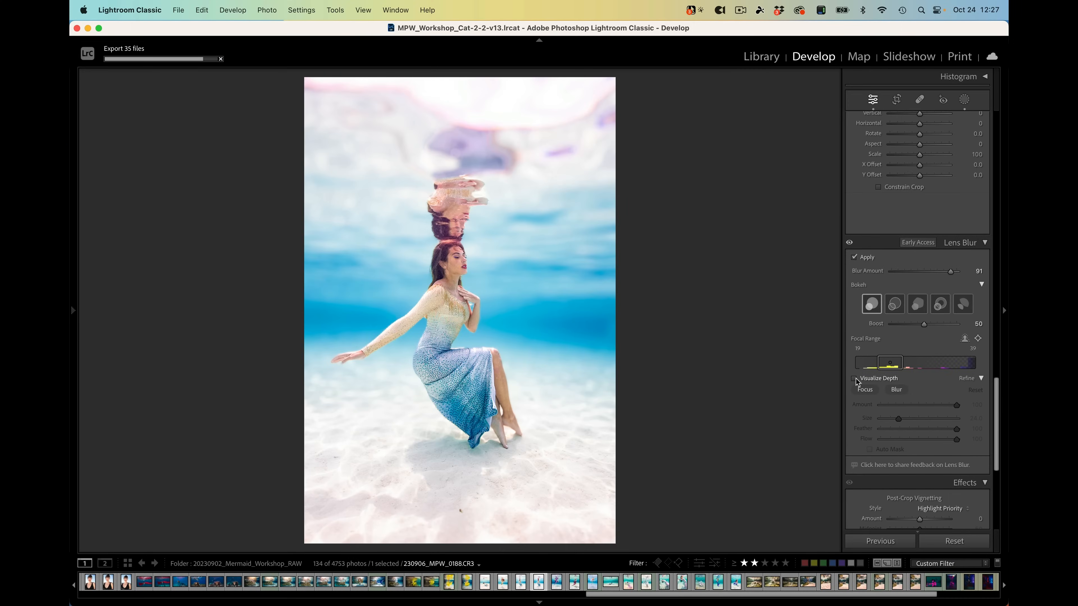
- Show Visualize Depth and expand the Refine section with its Focus and Blur brushes
{"action": "left_click", "coordinate": [855, 378]}
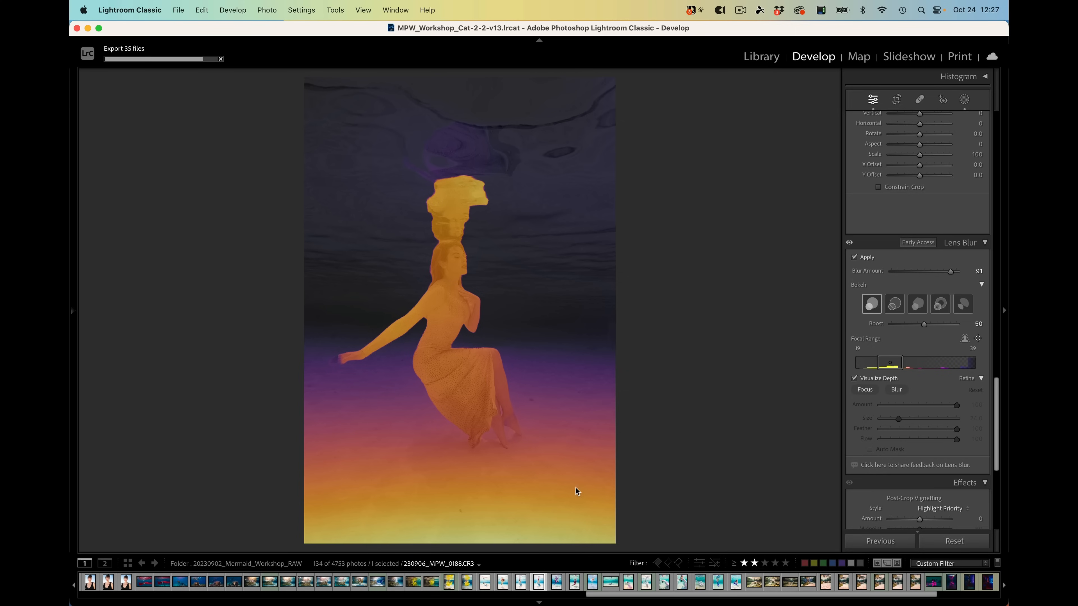
{"action": "mouse_move", "coordinate": [466, 341]}
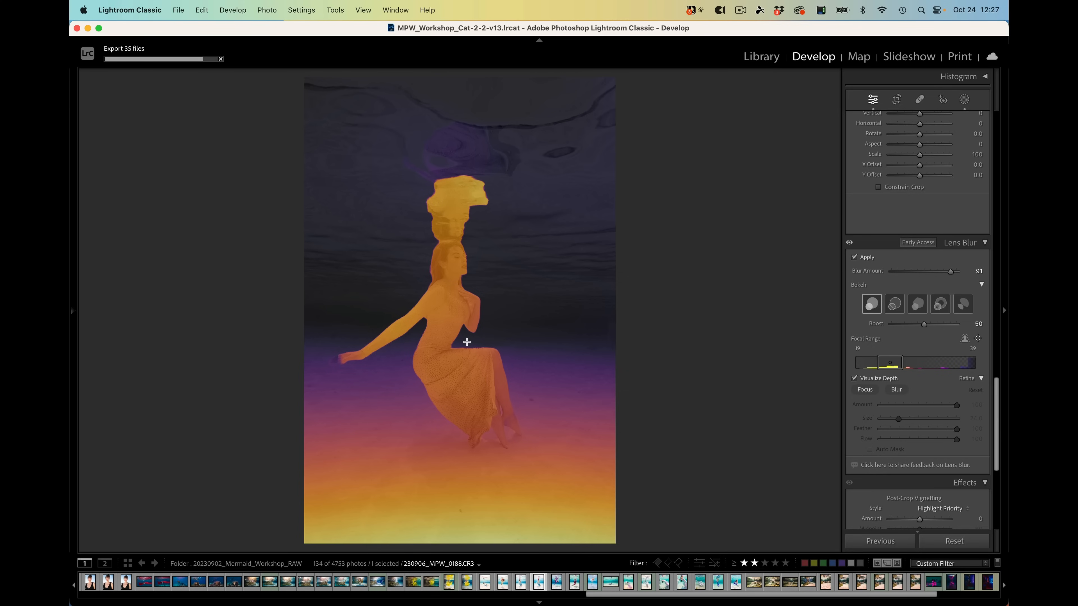
{"action": "mouse_move", "coordinate": [568, 318]}
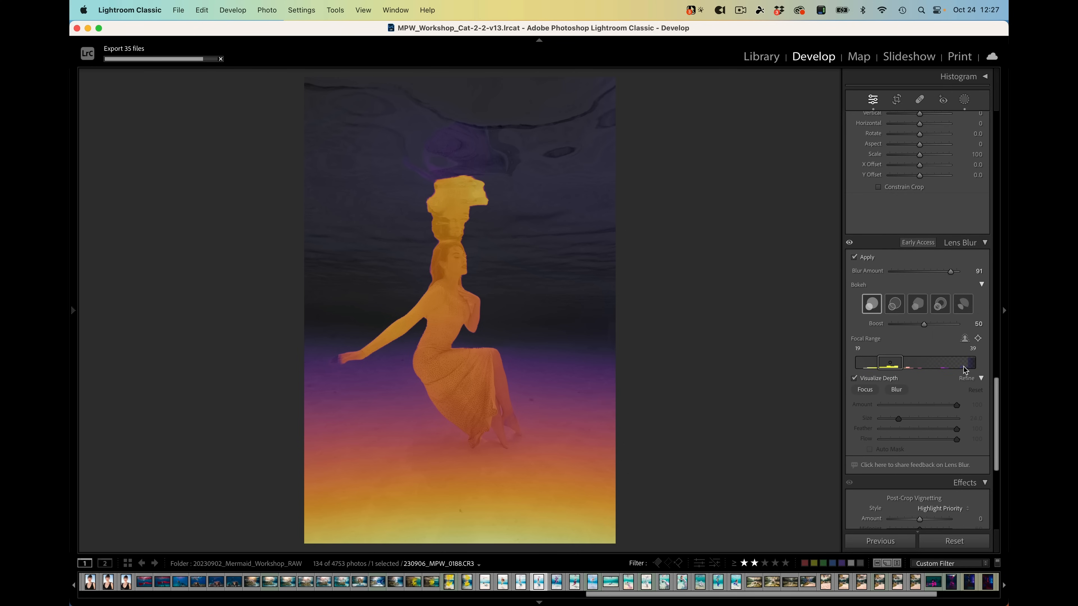
{"action": "mouse_move", "coordinate": [972, 368]}
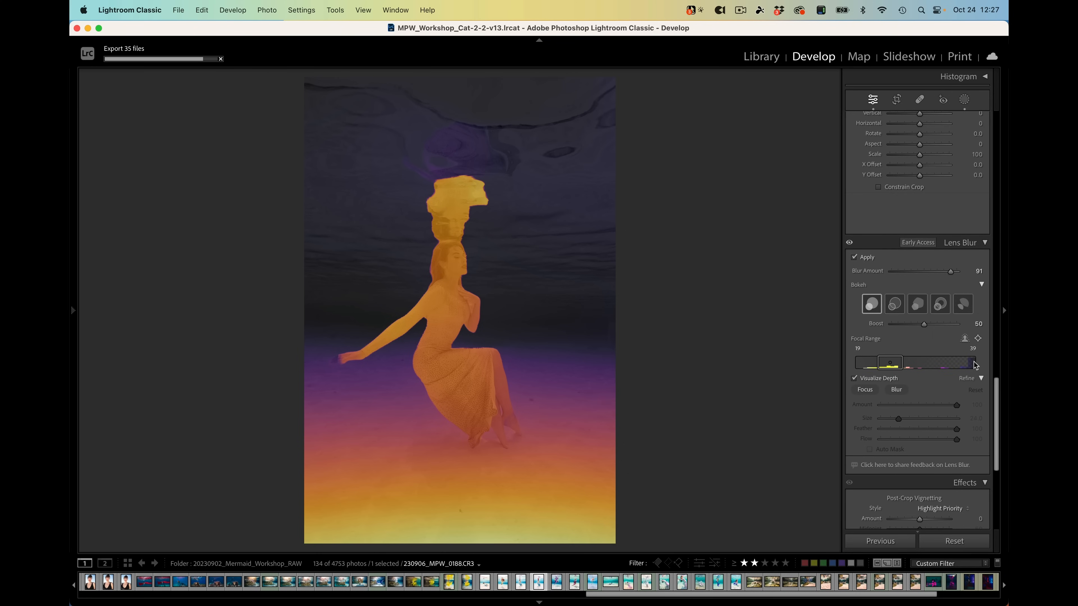
{"action": "mouse_move", "coordinate": [973, 365]}
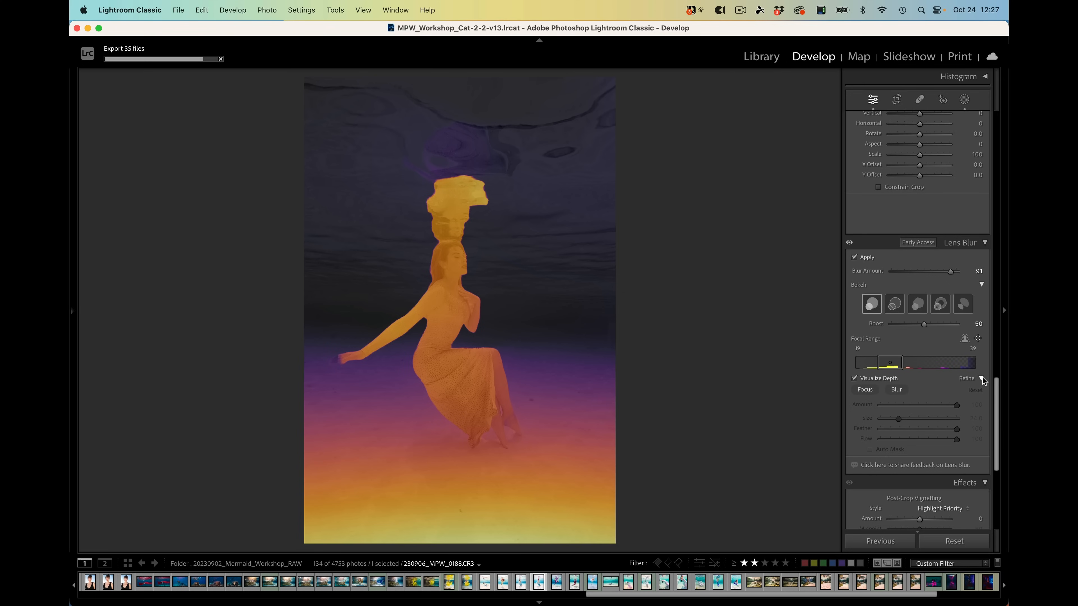
{"action": "left_click", "coordinate": [982, 378]}
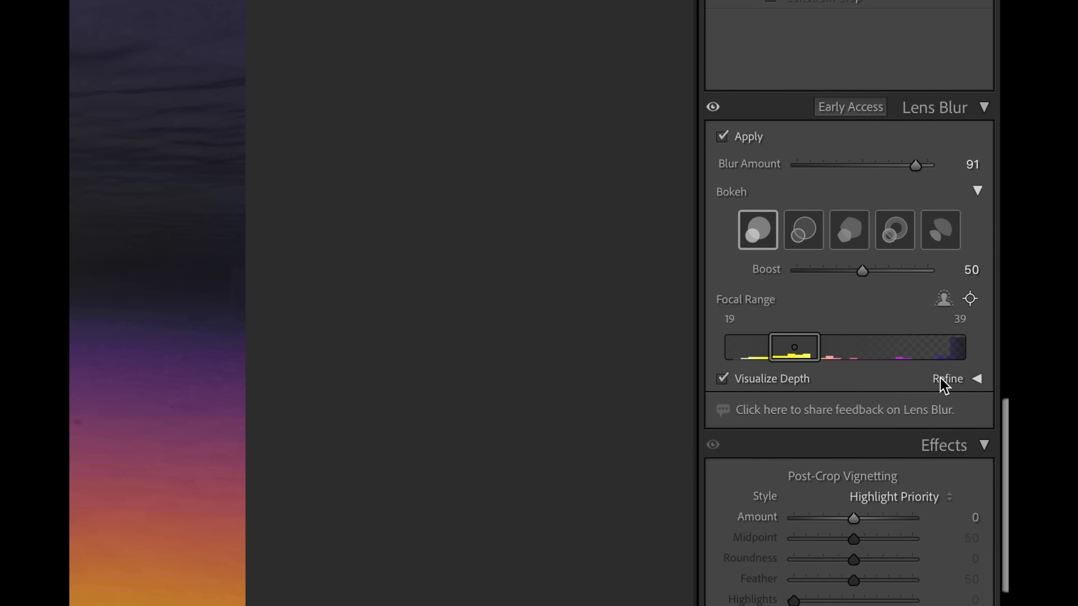
{"action": "left_click", "coordinate": [977, 379]}
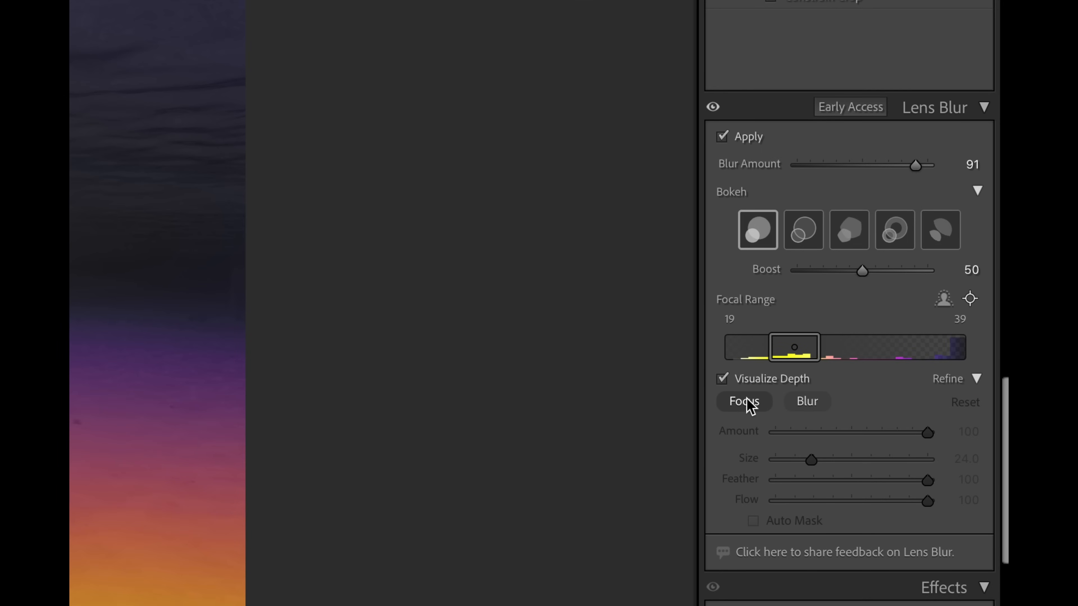
{"action": "mouse_move", "coordinate": [749, 409]}
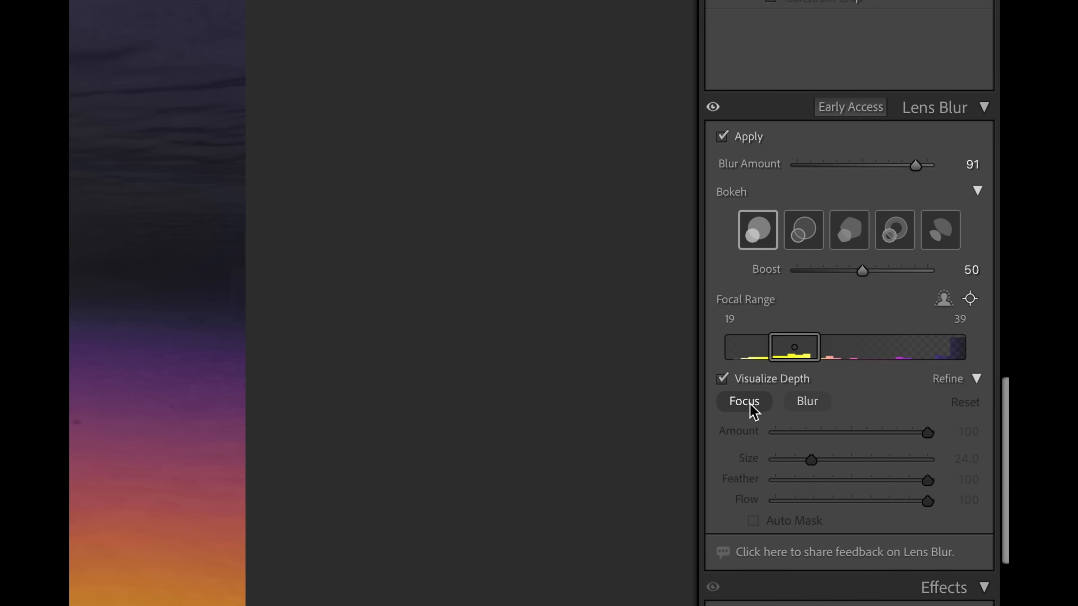
{"action": "mouse_move", "coordinate": [746, 410]}
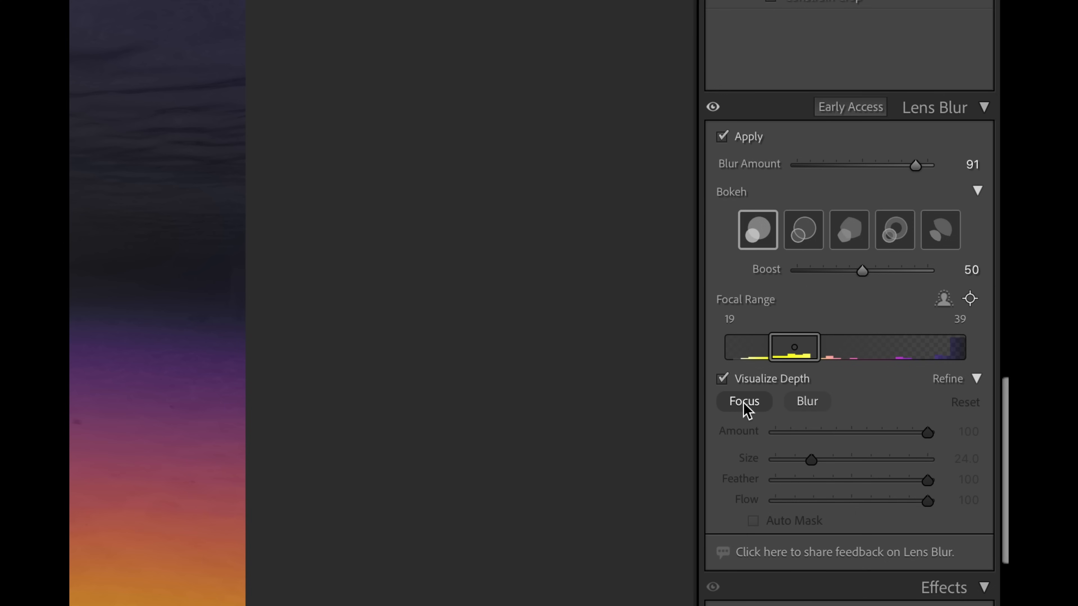
{"action": "mouse_move", "coordinate": [851, 404]}
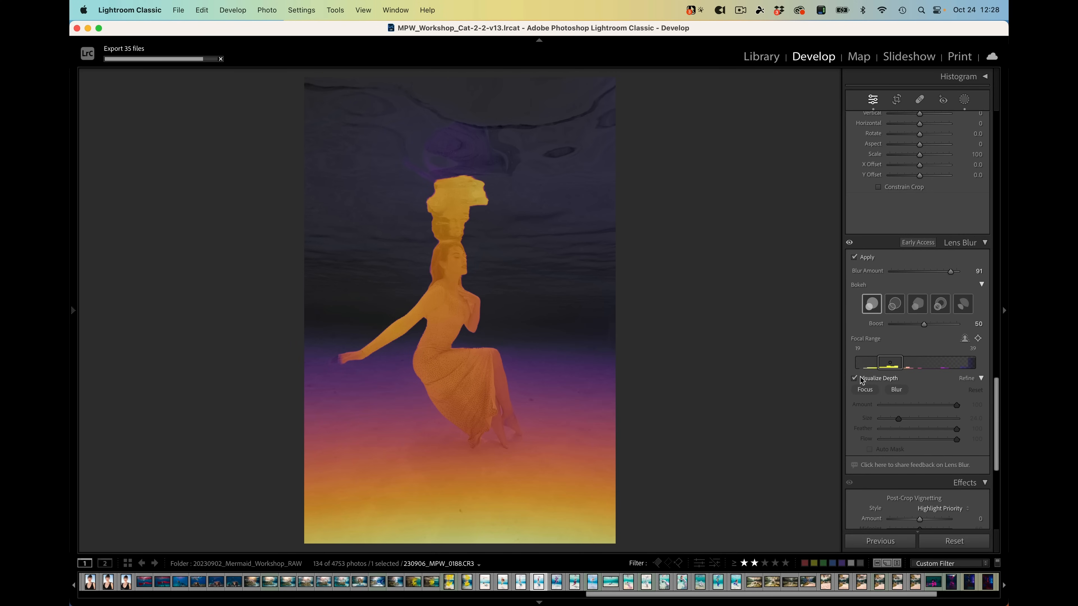
- Turn off Visualize Depth, lower Blur Amount to 78, and choose the Focus brush at size 12, flow 68
{"action": "left_click", "coordinate": [855, 378]}
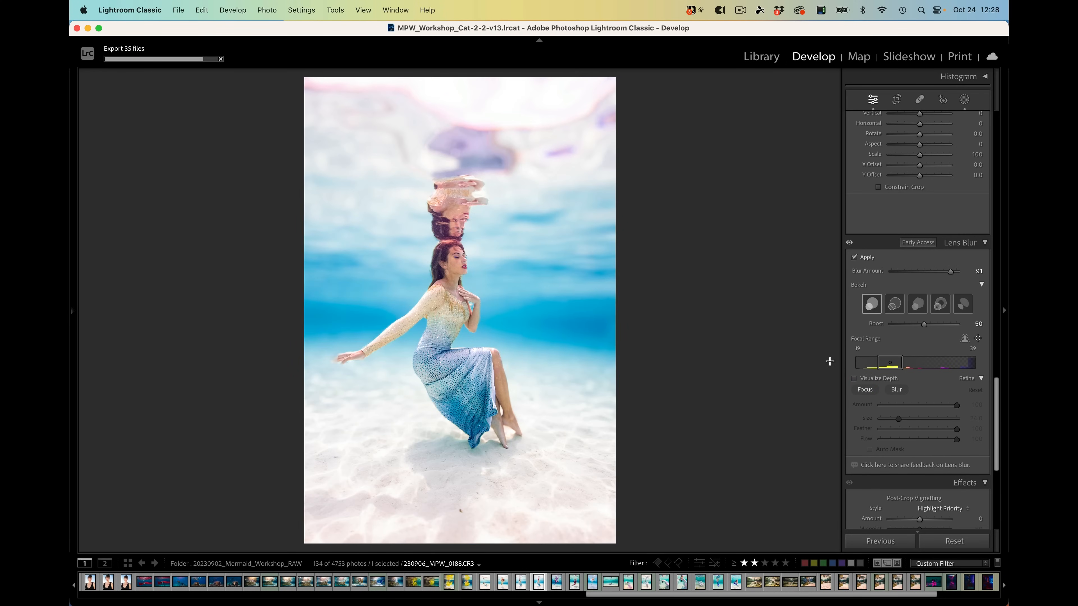
{"action": "mouse_move", "coordinate": [948, 274]}
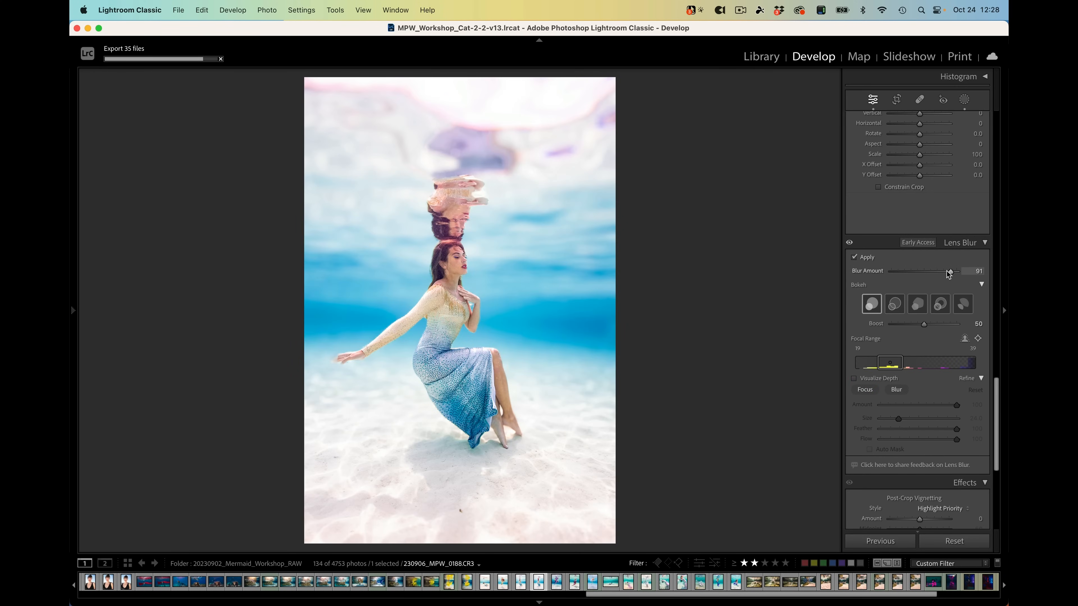
{"action": "mouse_move", "coordinate": [947, 273]}
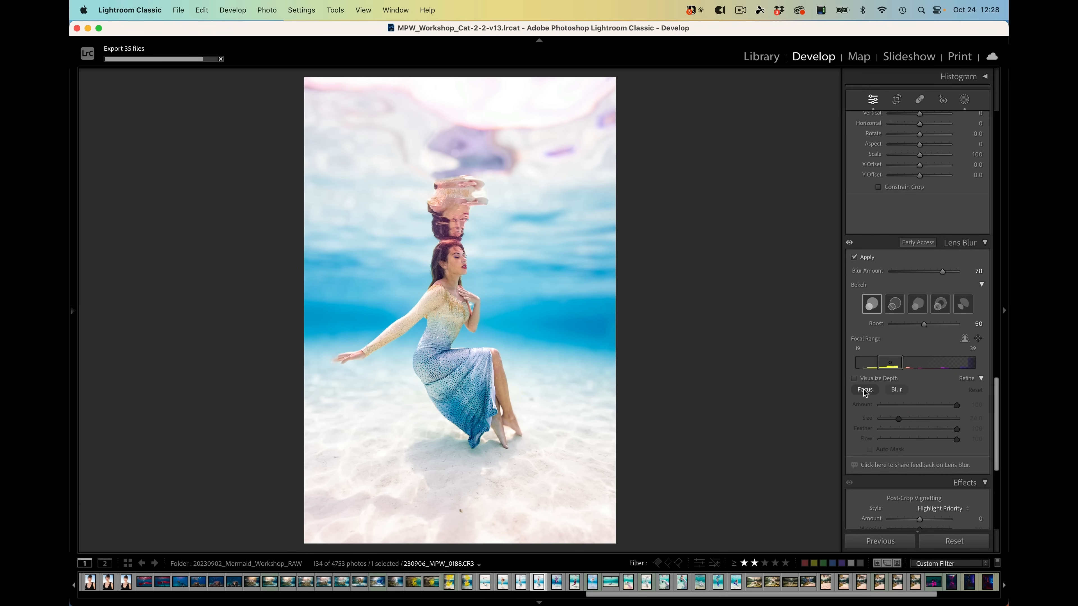
{"action": "left_click", "coordinate": [864, 390]}
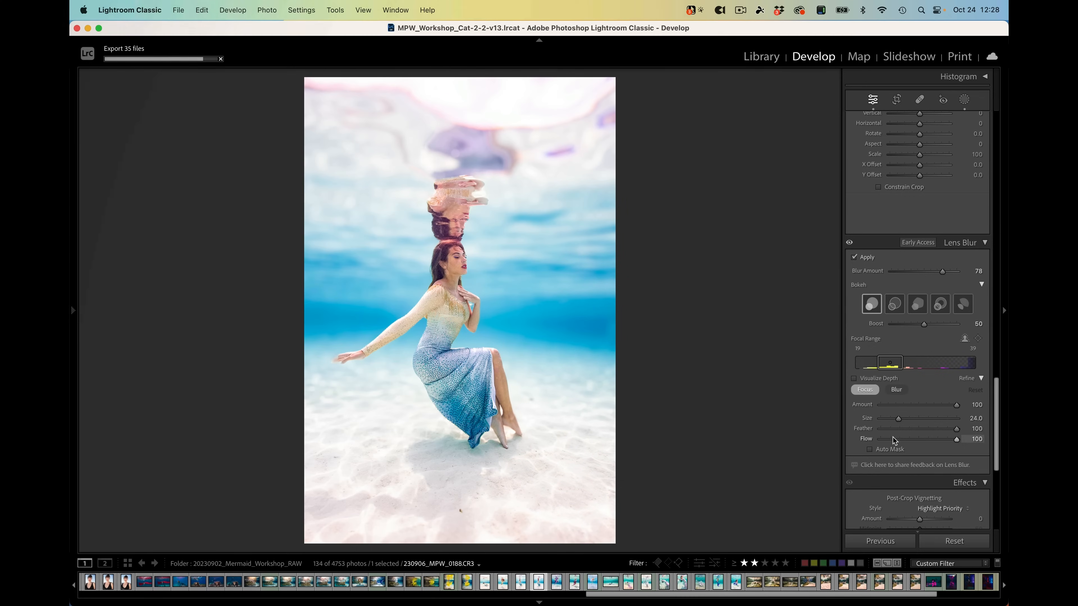
{"action": "mouse_move", "coordinate": [795, 425]}
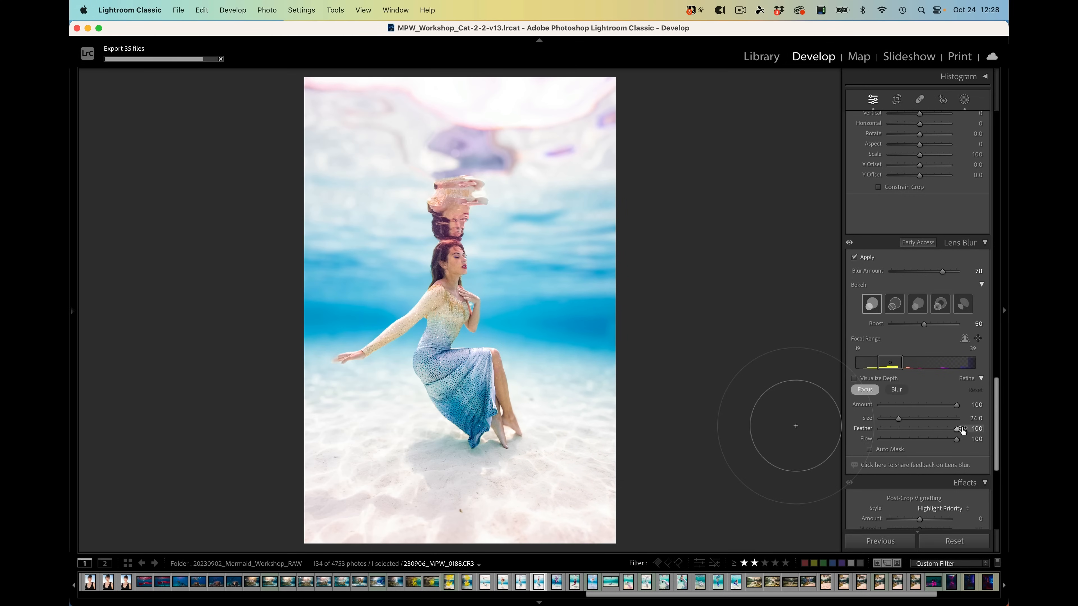
{"action": "mouse_move", "coordinate": [918, 446]}
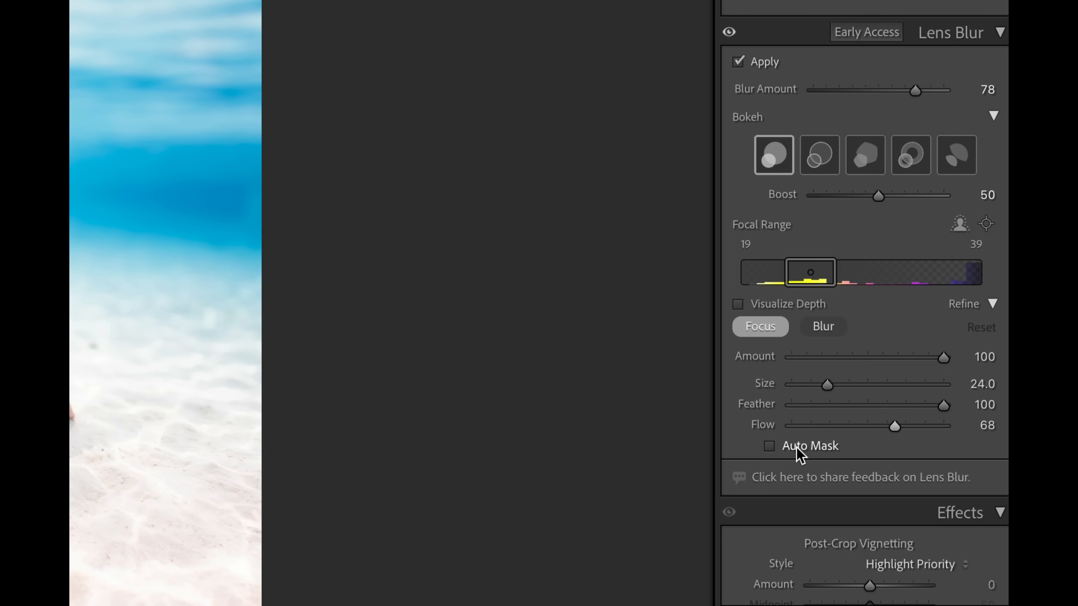
{"action": "mouse_move", "coordinate": [799, 452]}
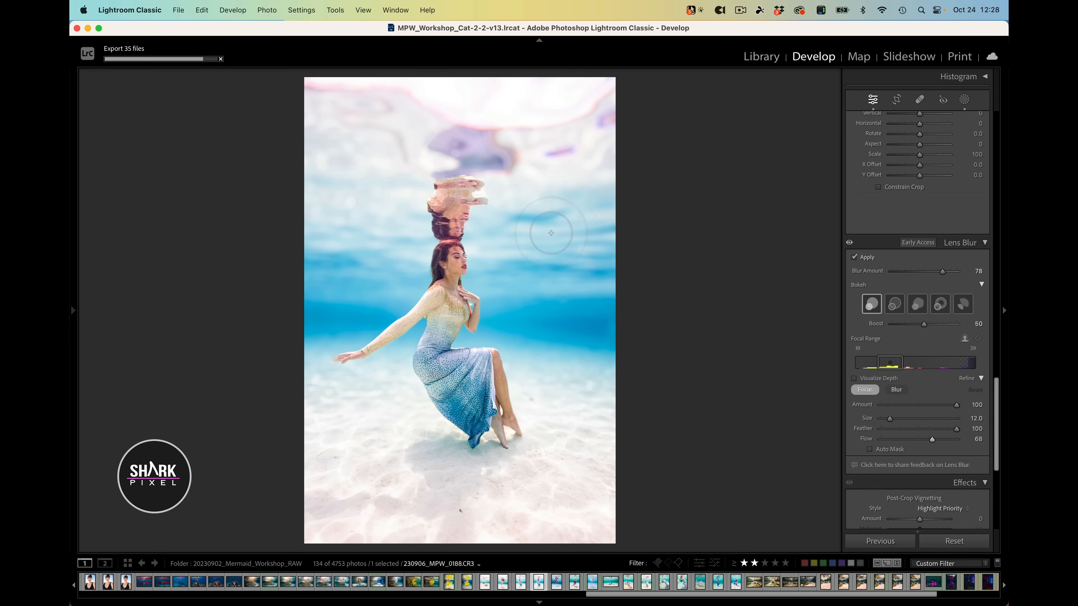
- Paint the gown's reflection near the water surface back into sharp focus
{"action": "left_click", "coordinate": [453, 168]}
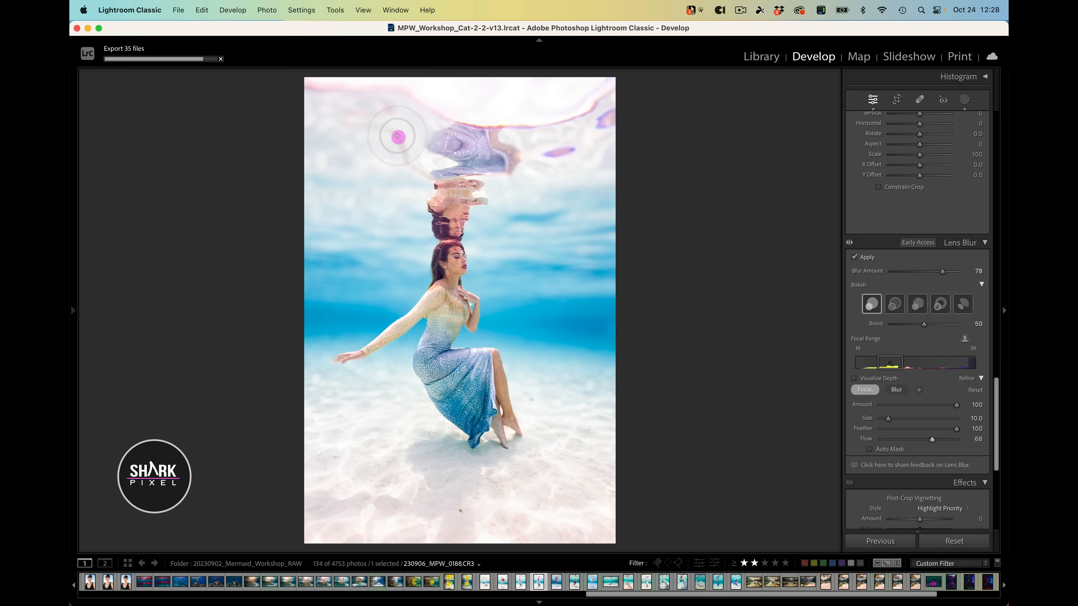
{"action": "left_click_drag", "start_coordinate": [398, 136], "coordinate": [446, 178]}
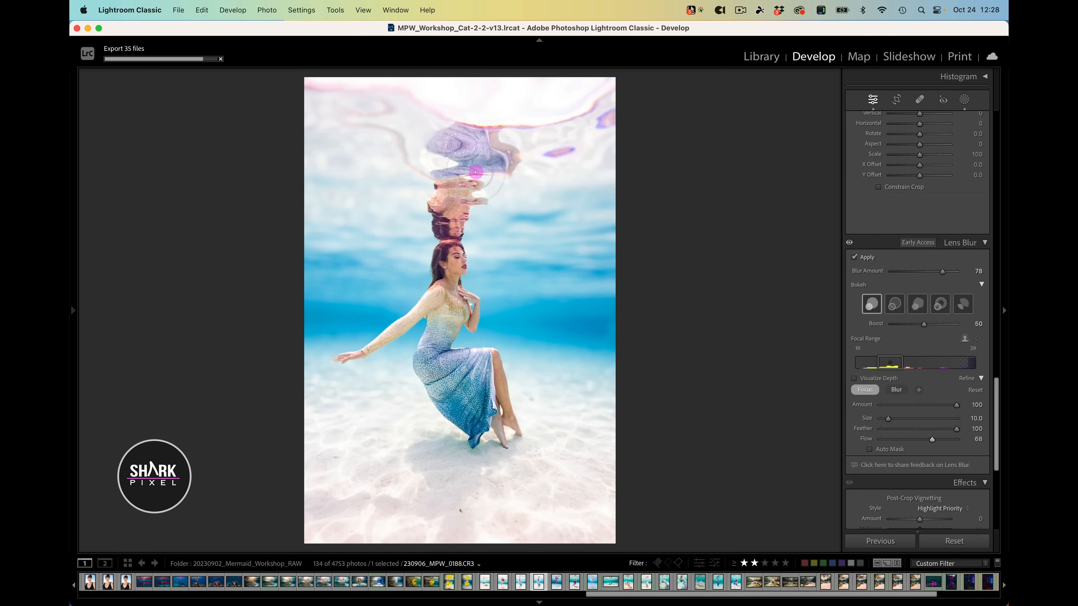
{"action": "left_click", "coordinate": [392, 138]}
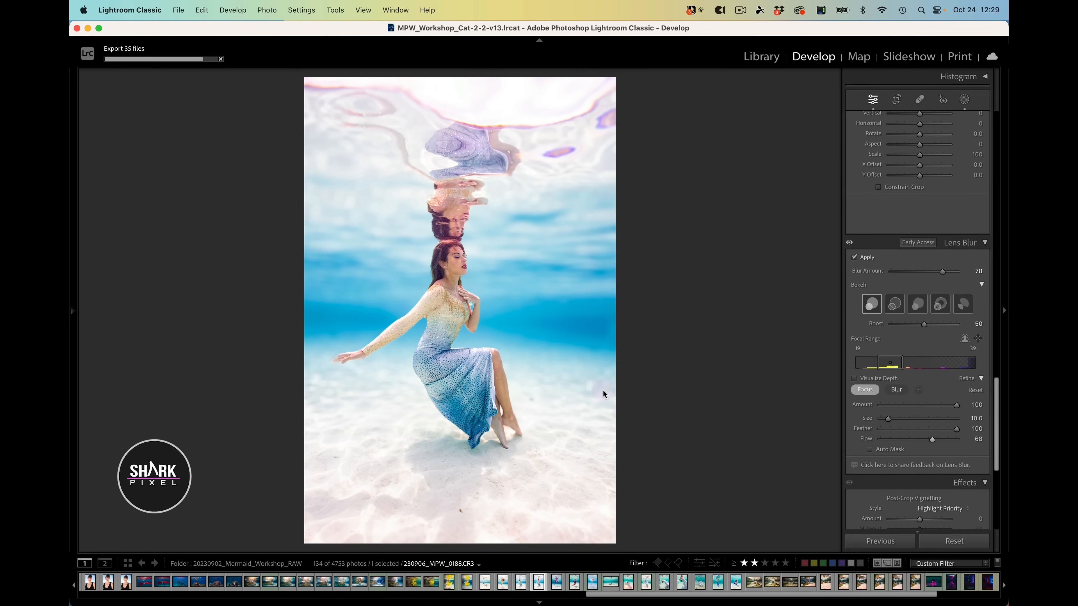
{"action": "mouse_move", "coordinate": [331, 530]}
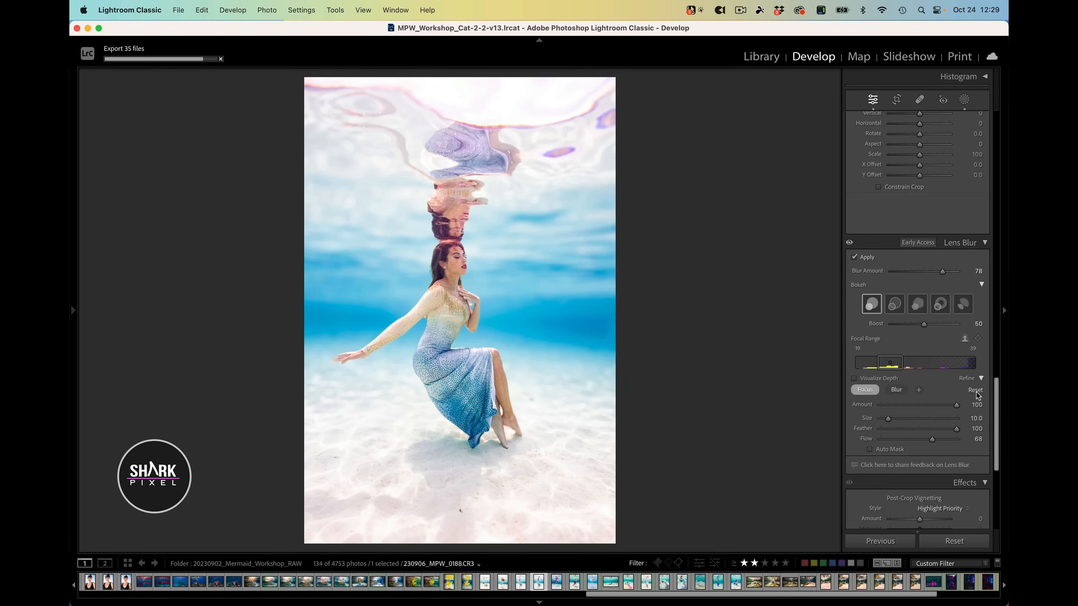
- Switch to the Blur refinement brush at size 20 with full flow
{"action": "left_click", "coordinate": [896, 390]}
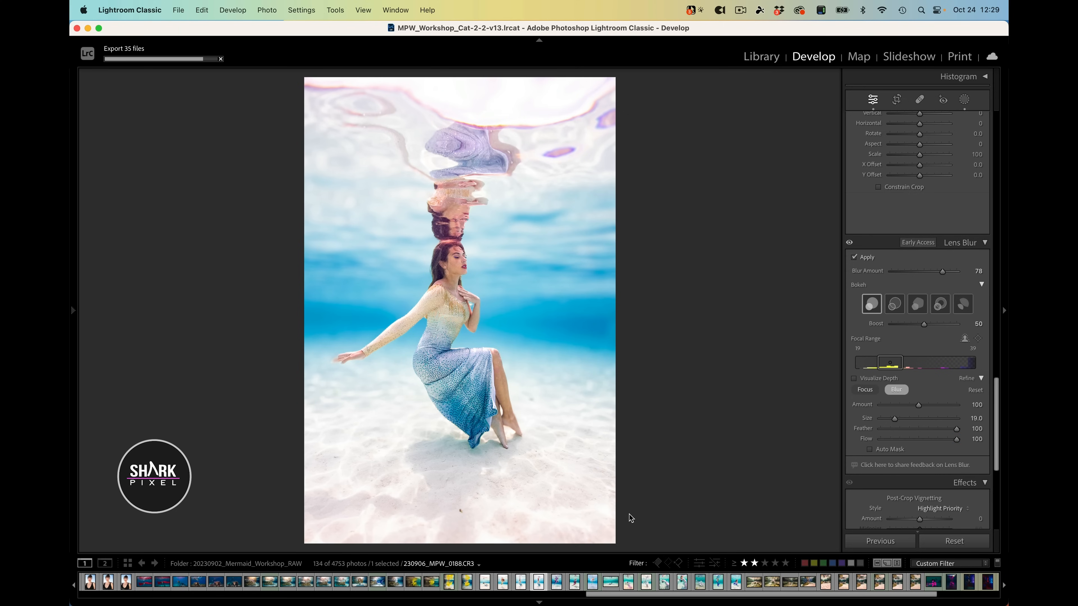
{"action": "left_click", "coordinate": [504, 540]}
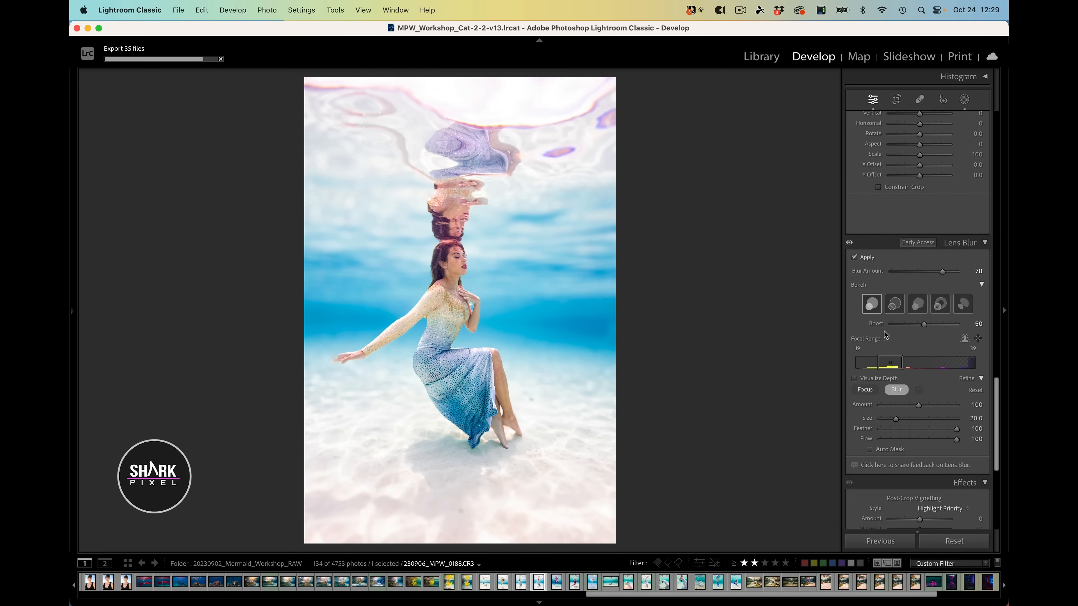
{"action": "mouse_move", "coordinate": [550, 399]}
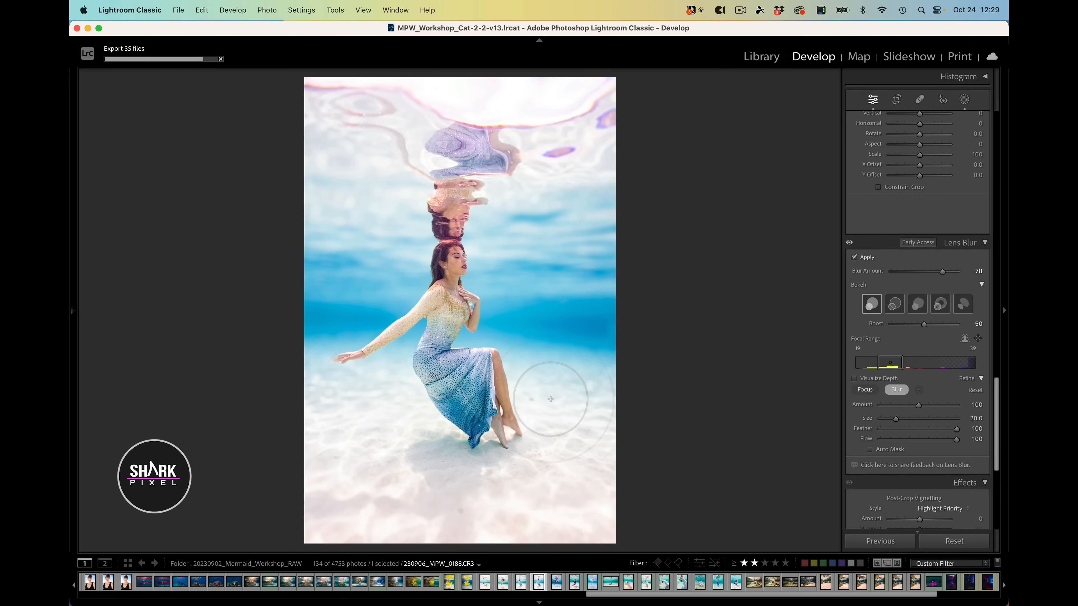
{"action": "mouse_move", "coordinate": [600, 472]}
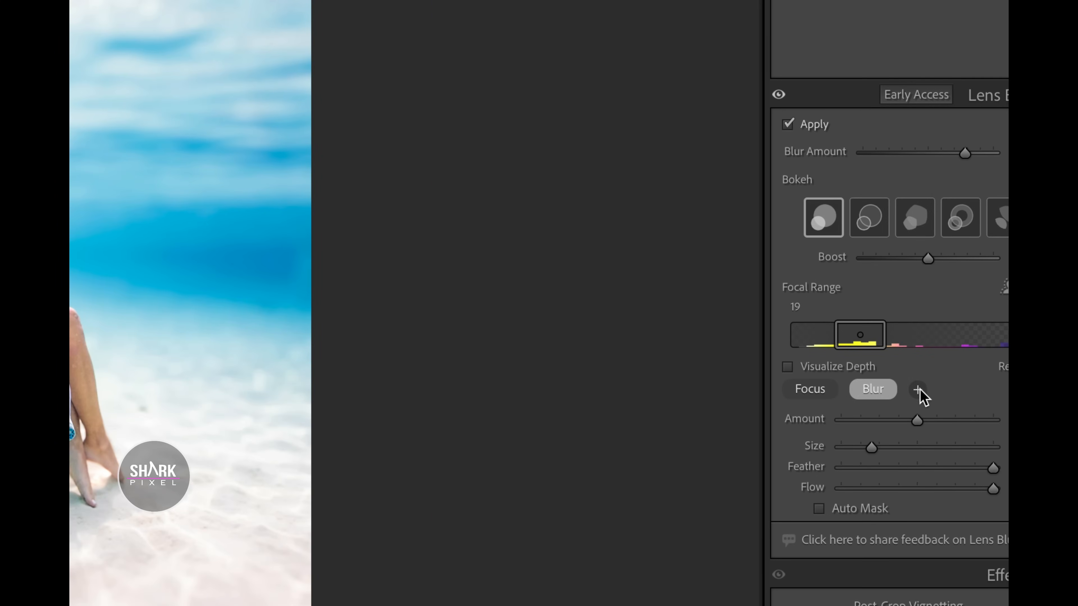
{"action": "mouse_move", "coordinate": [918, 391]}
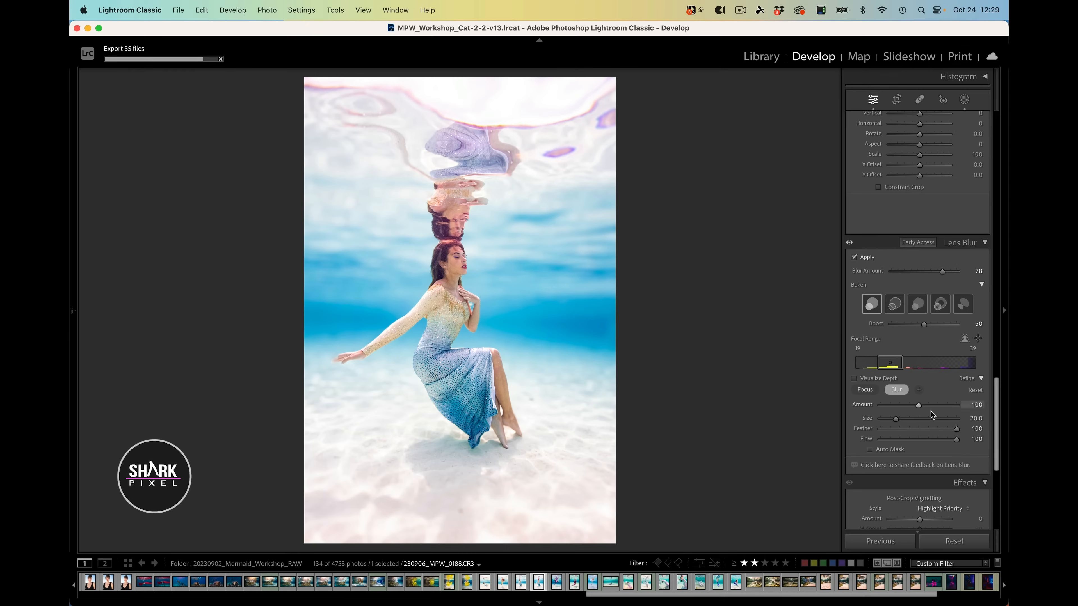
{"action": "mouse_move", "coordinate": [916, 332]}
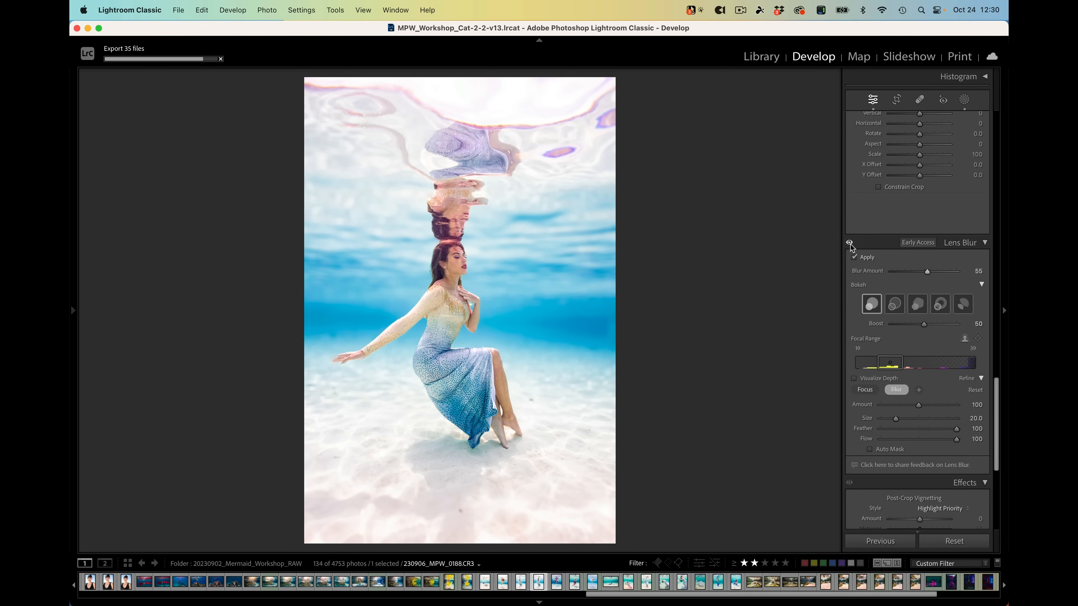
- Set Blur Amount to 55, compare with Lens Blur hidden, and raise the Blur brush amount to 200
{"action": "left_click", "coordinate": [851, 245]}
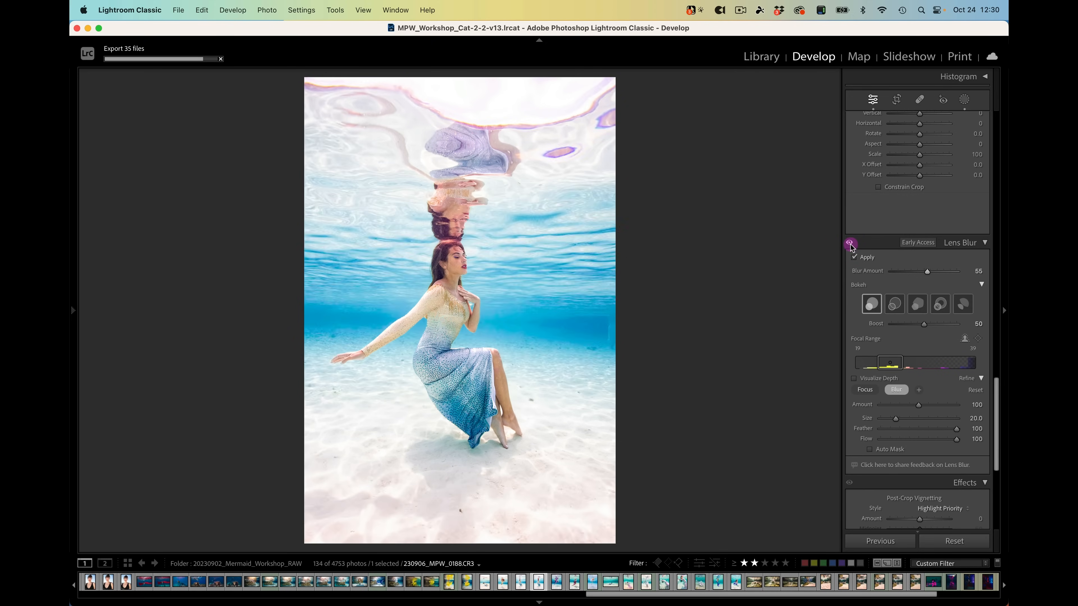
{"action": "left_click", "coordinate": [851, 242]}
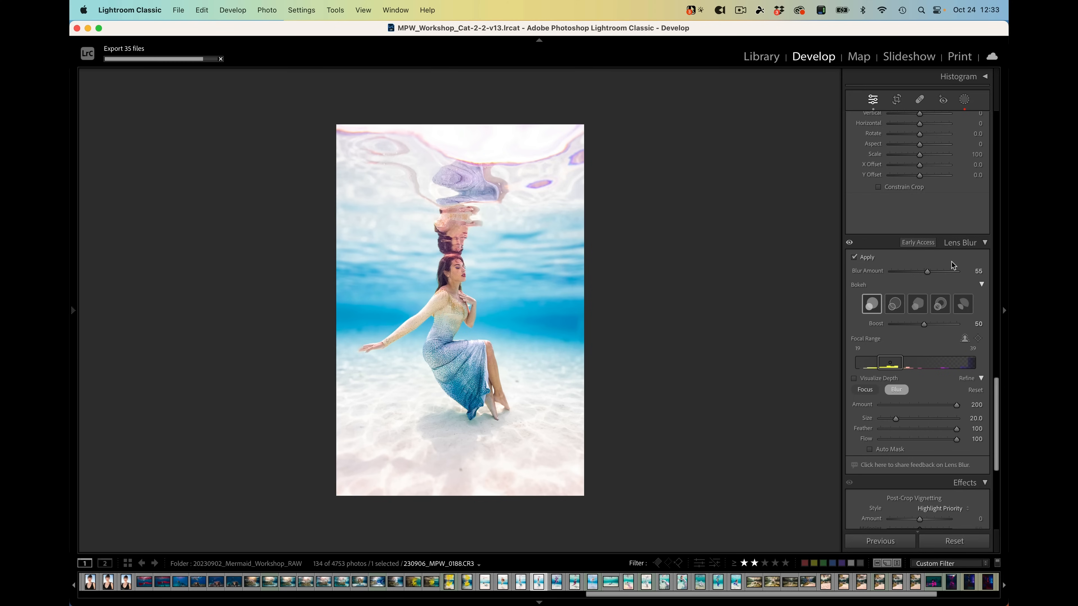
{"action": "mouse_move", "coordinate": [924, 441]}
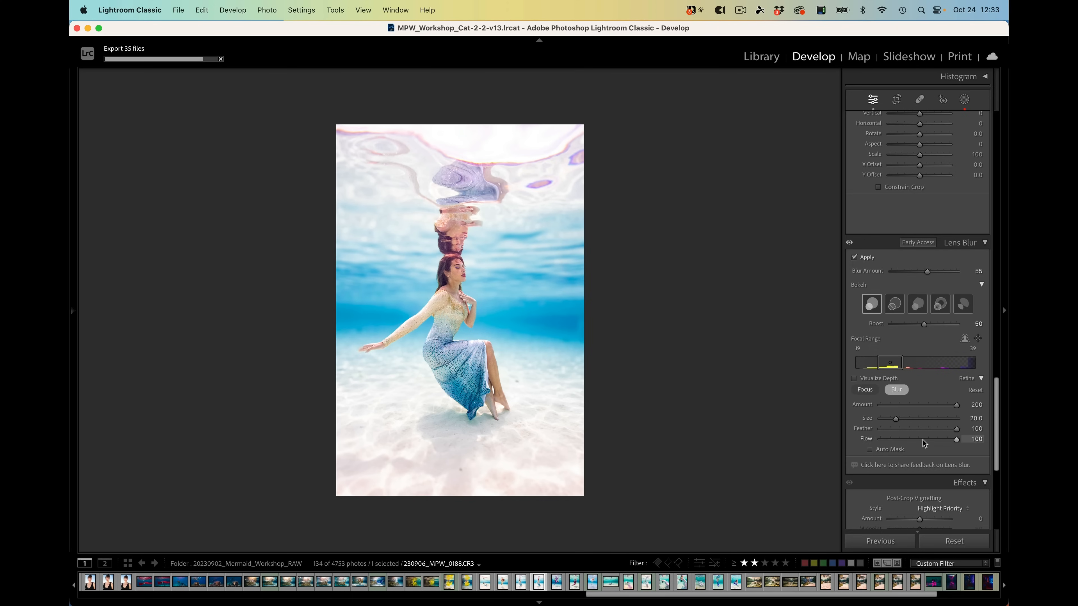
{"action": "mouse_move", "coordinate": [942, 462]}
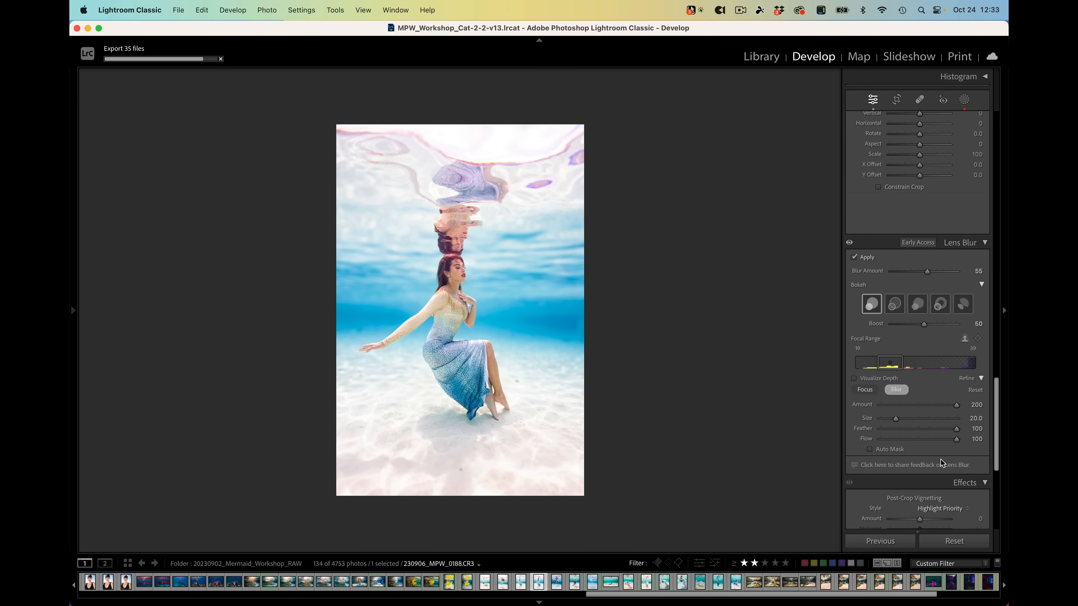
{"action": "mouse_move", "coordinate": [923, 400]}
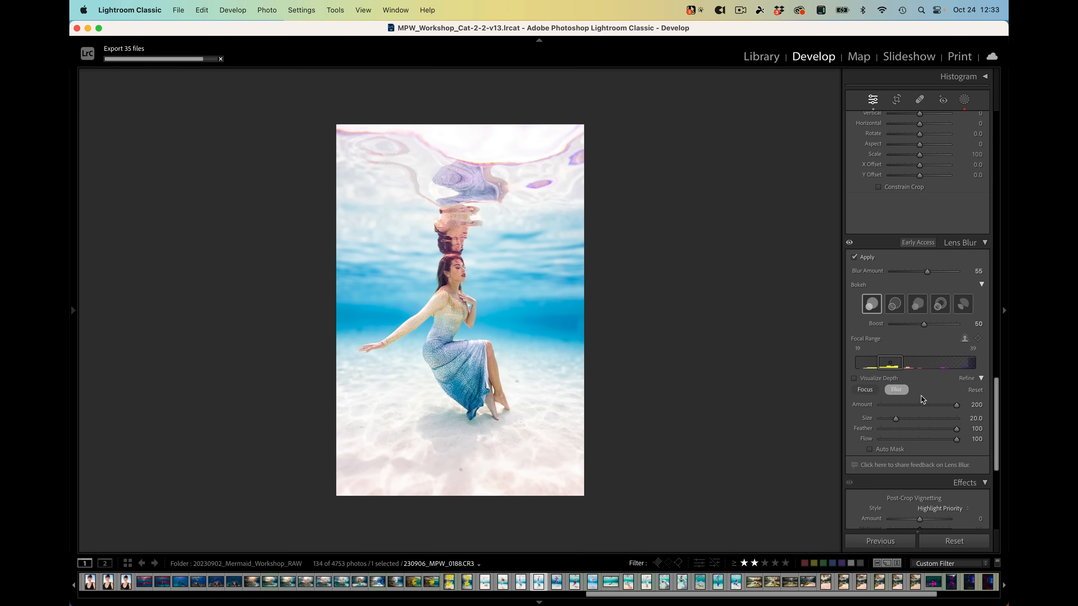
{"action": "mouse_move", "coordinate": [945, 346]}
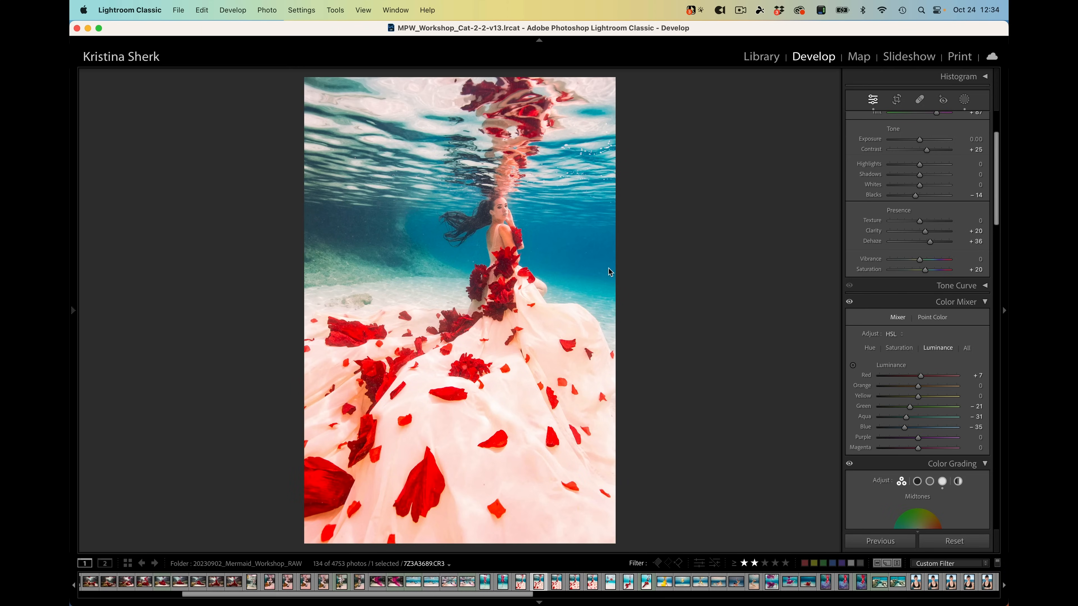
{"action": "mouse_move", "coordinate": [792, 288]}
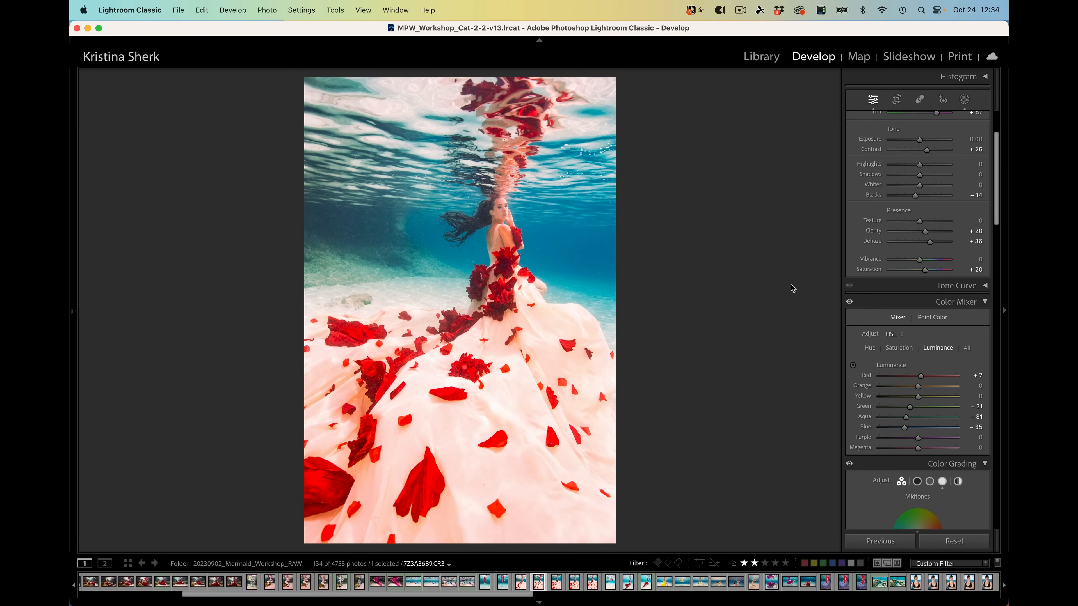
{"action": "mouse_move", "coordinate": [959, 313]}
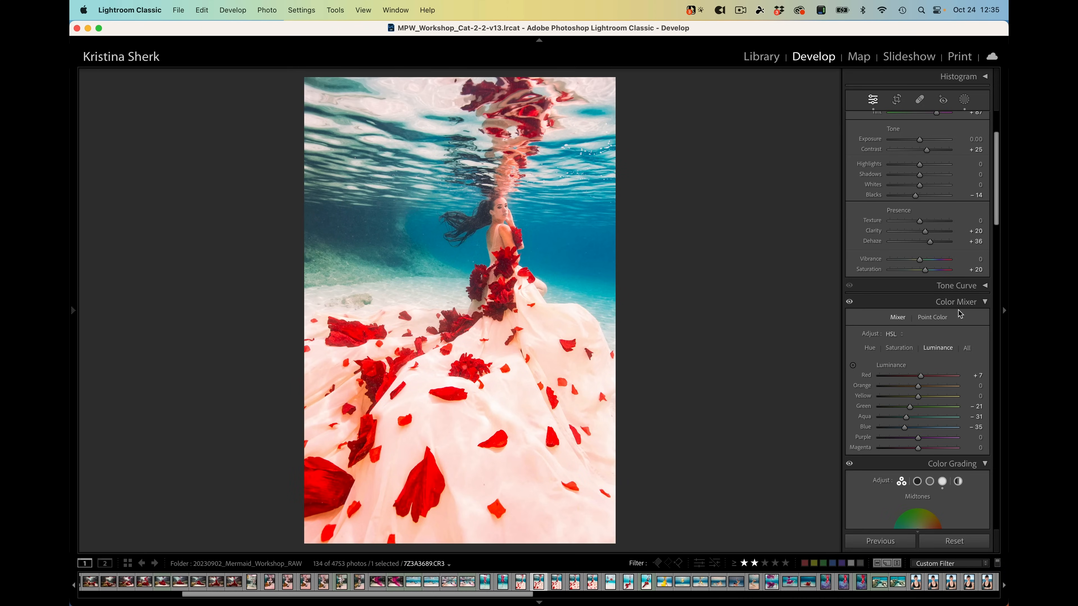
{"action": "mouse_move", "coordinate": [894, 343]}
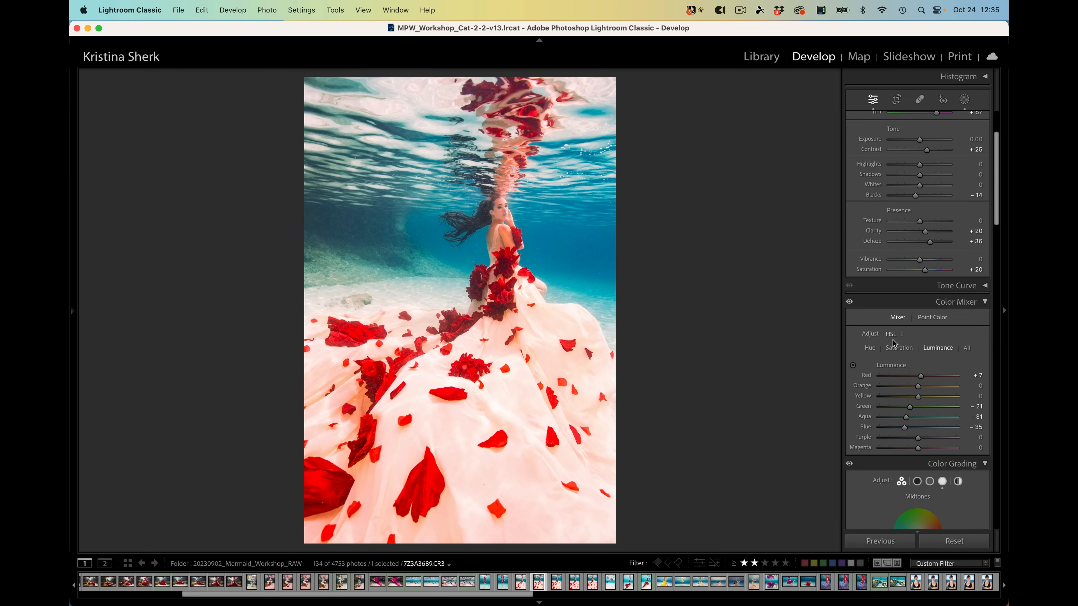
{"action": "mouse_move", "coordinate": [919, 320]}
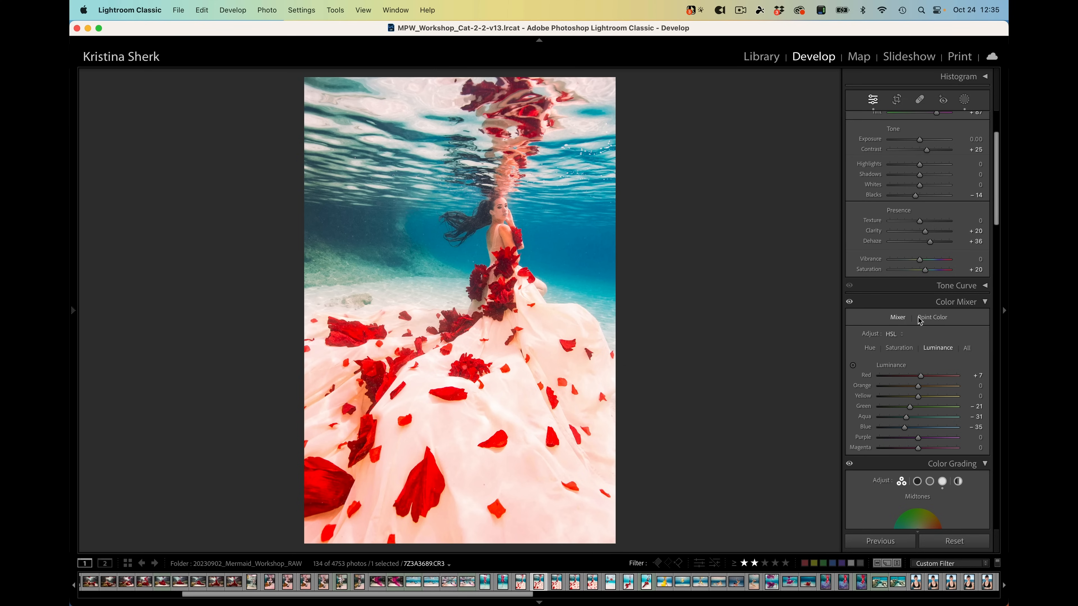
{"action": "mouse_move", "coordinate": [924, 321]}
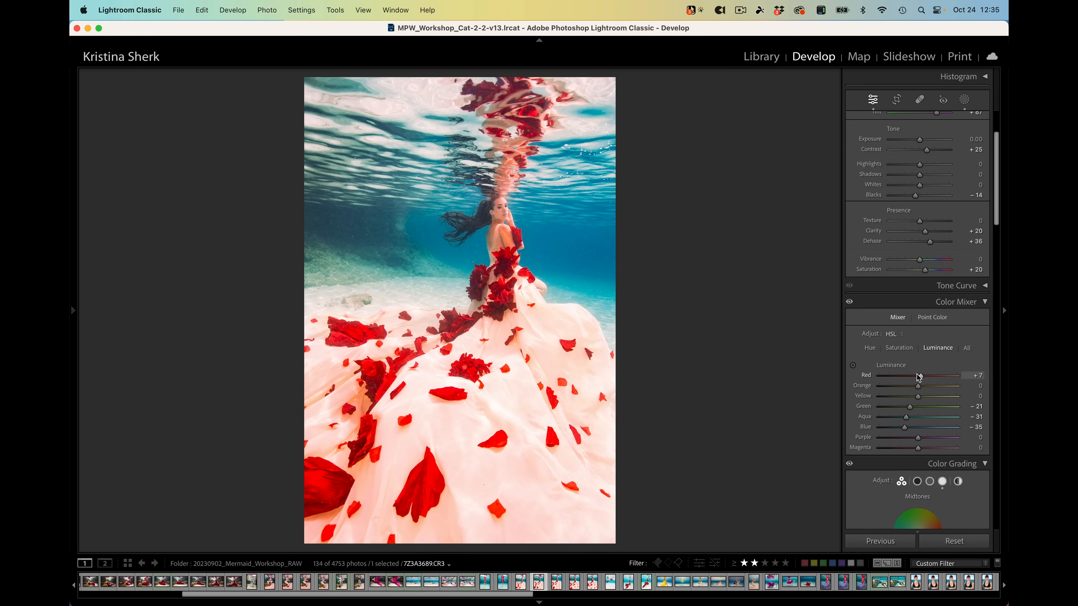
{"action": "mouse_move", "coordinate": [921, 377]}
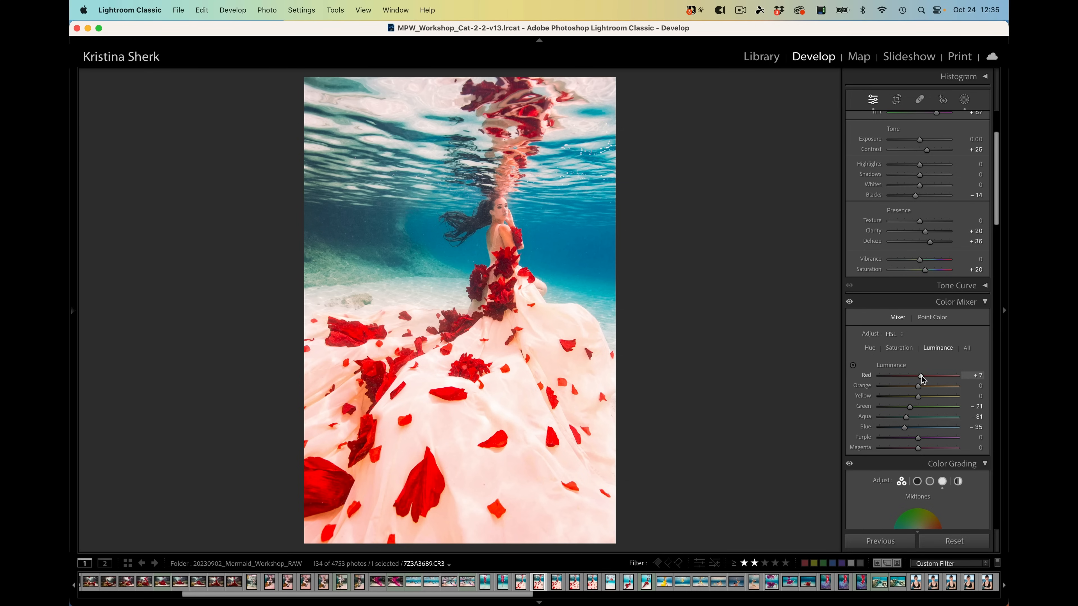
{"action": "mouse_move", "coordinate": [878, 376]}
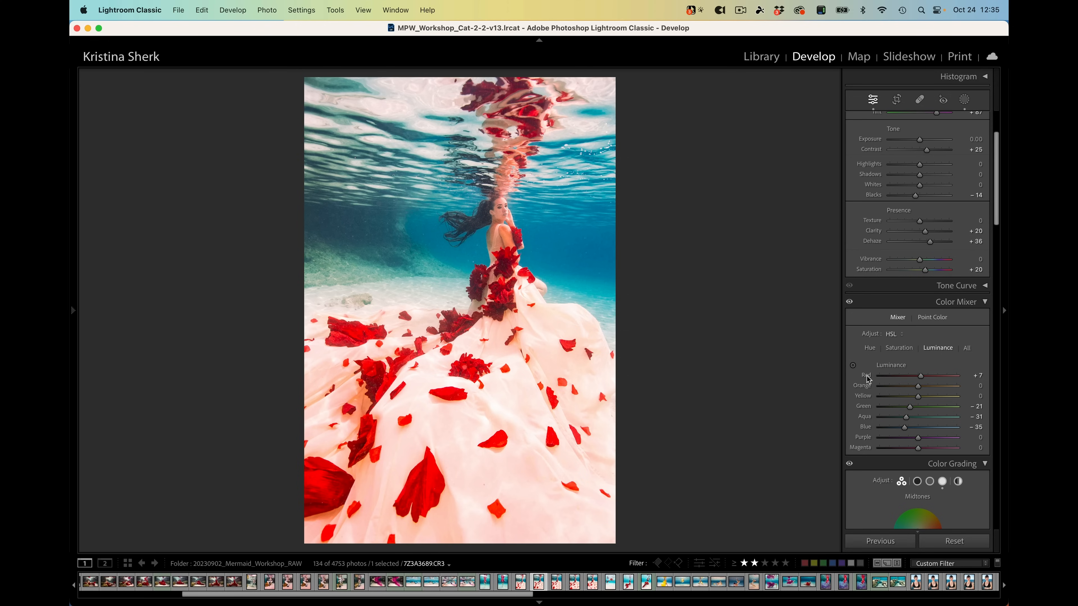
{"action": "mouse_move", "coordinate": [869, 403]}
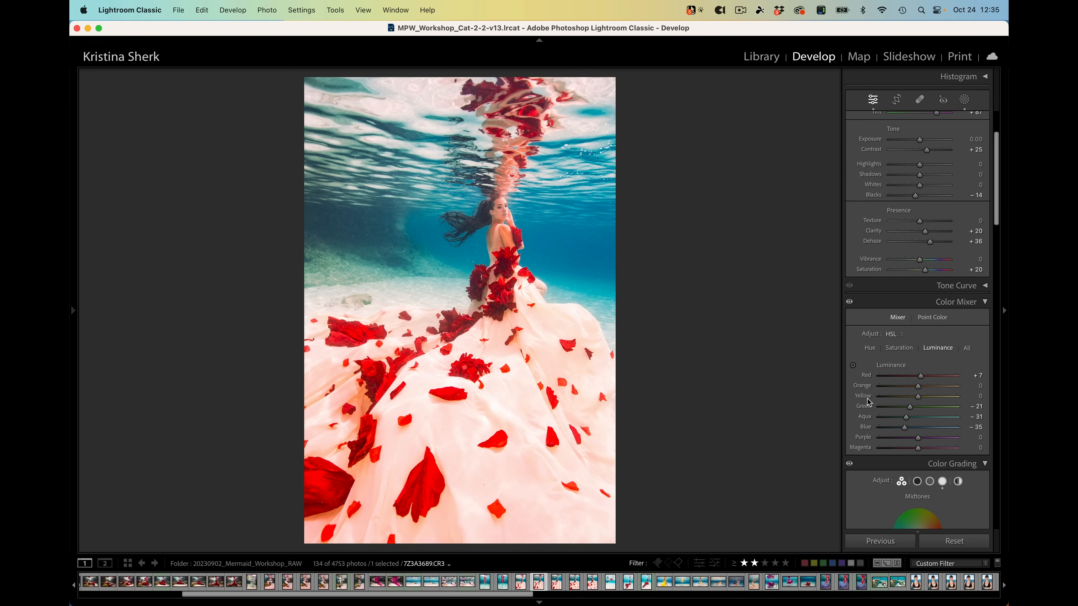
{"action": "mouse_move", "coordinate": [869, 404]}
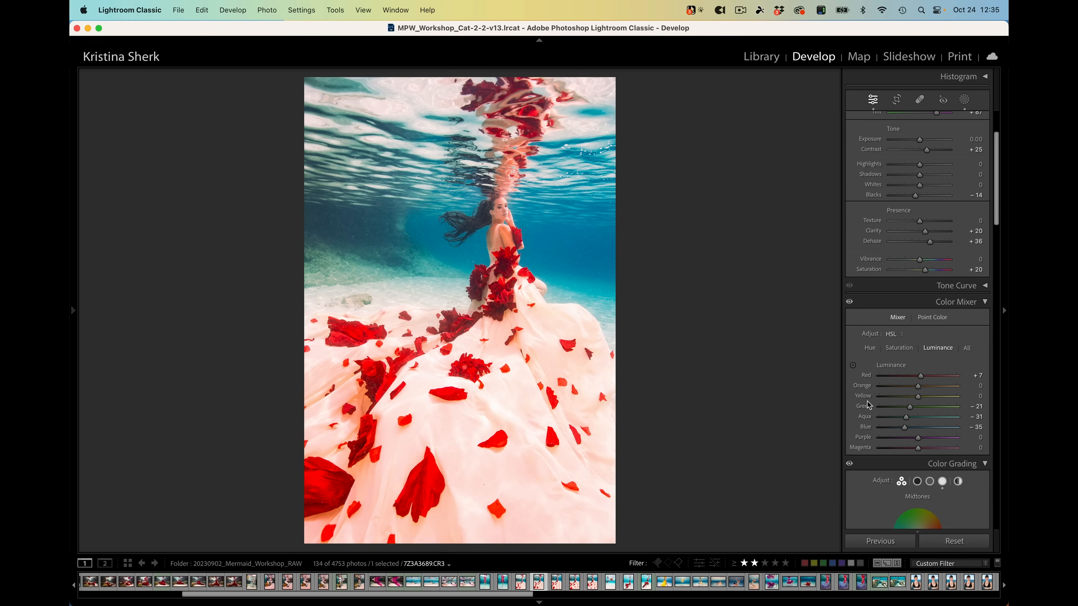
{"action": "mouse_move", "coordinate": [853, 368]}
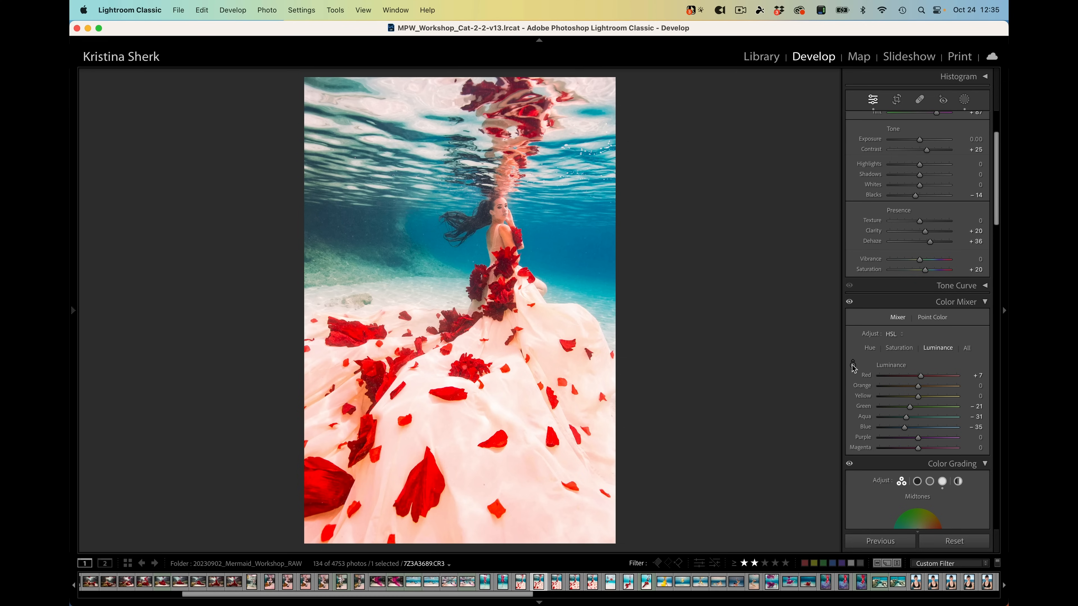
{"action": "mouse_move", "coordinate": [852, 365]}
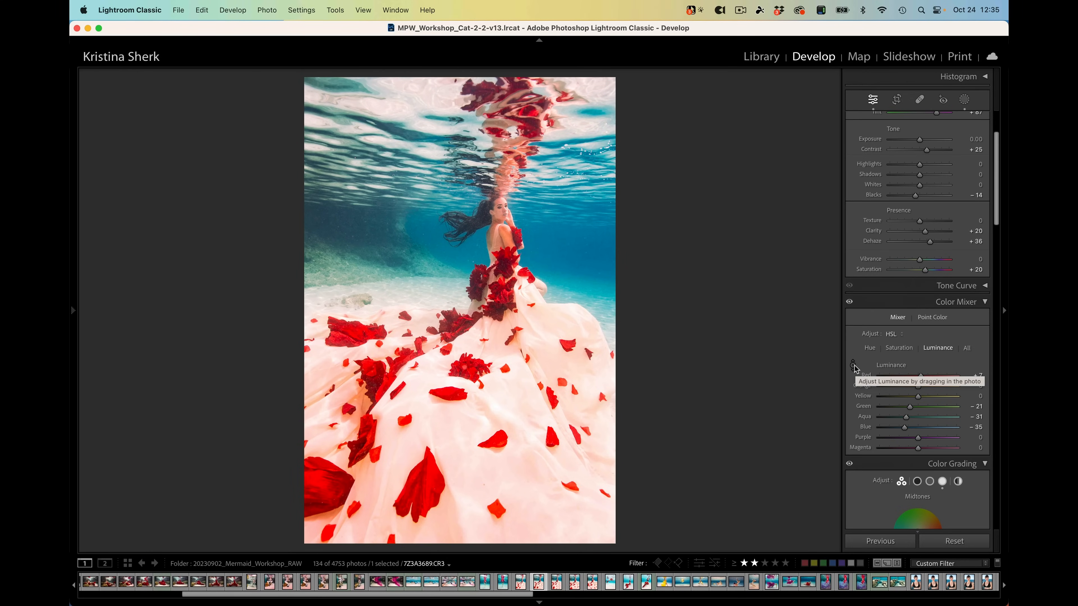
{"action": "mouse_move", "coordinate": [854, 370]}
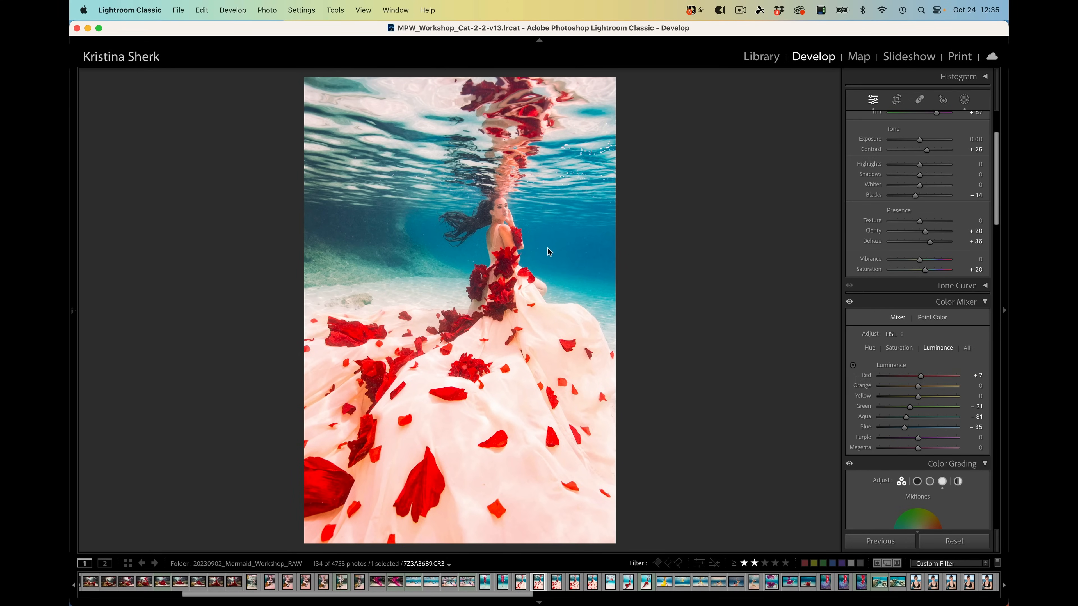
{"action": "mouse_move", "coordinate": [593, 288]}
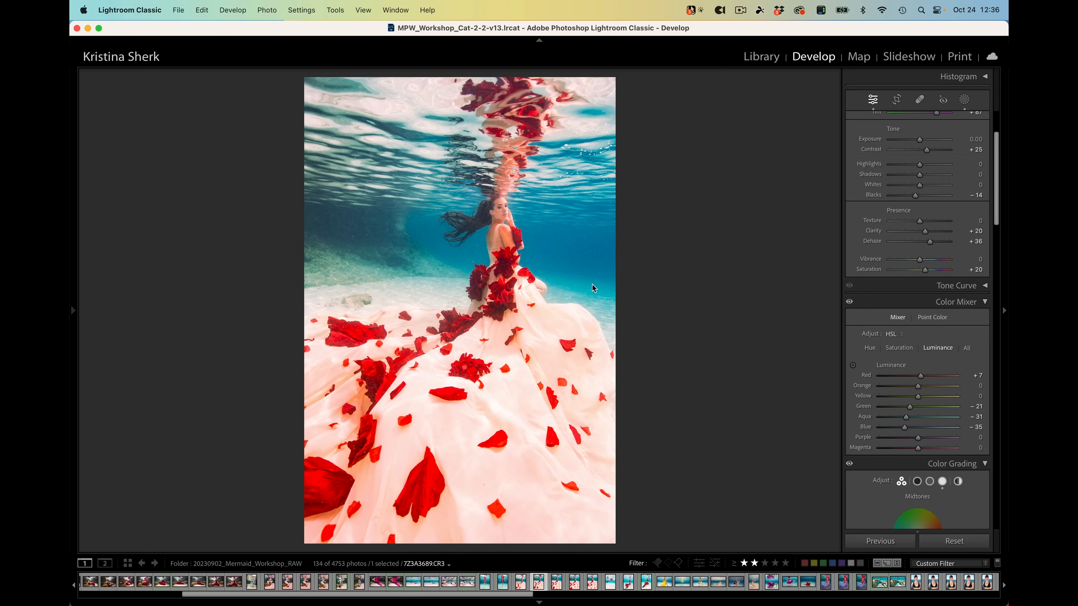
{"action": "mouse_move", "coordinate": [709, 353]}
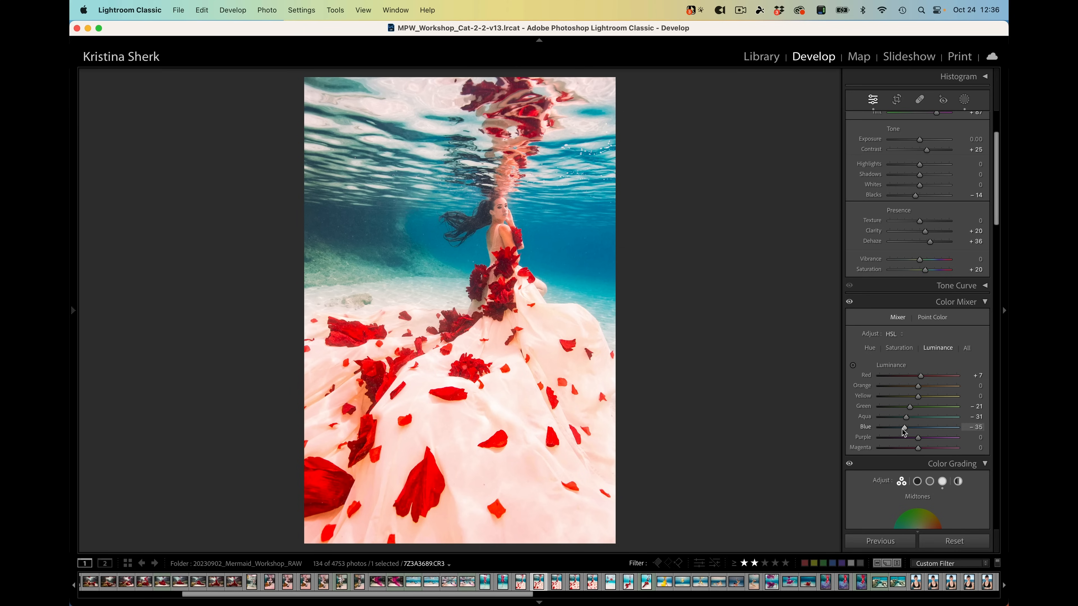
{"action": "mouse_move", "coordinate": [566, 256]}
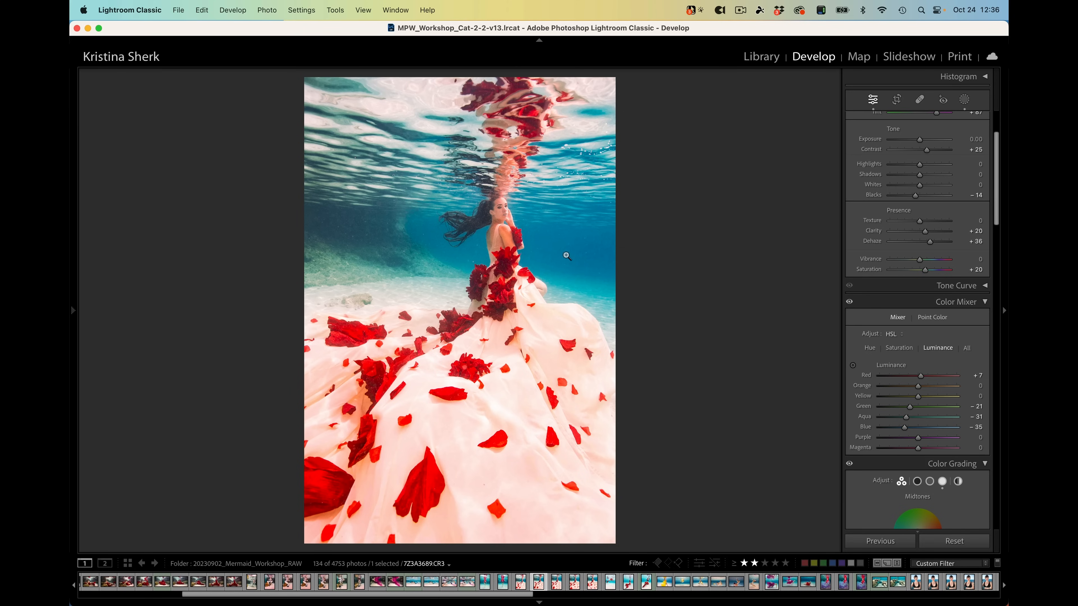
{"action": "mouse_move", "coordinate": [580, 267]}
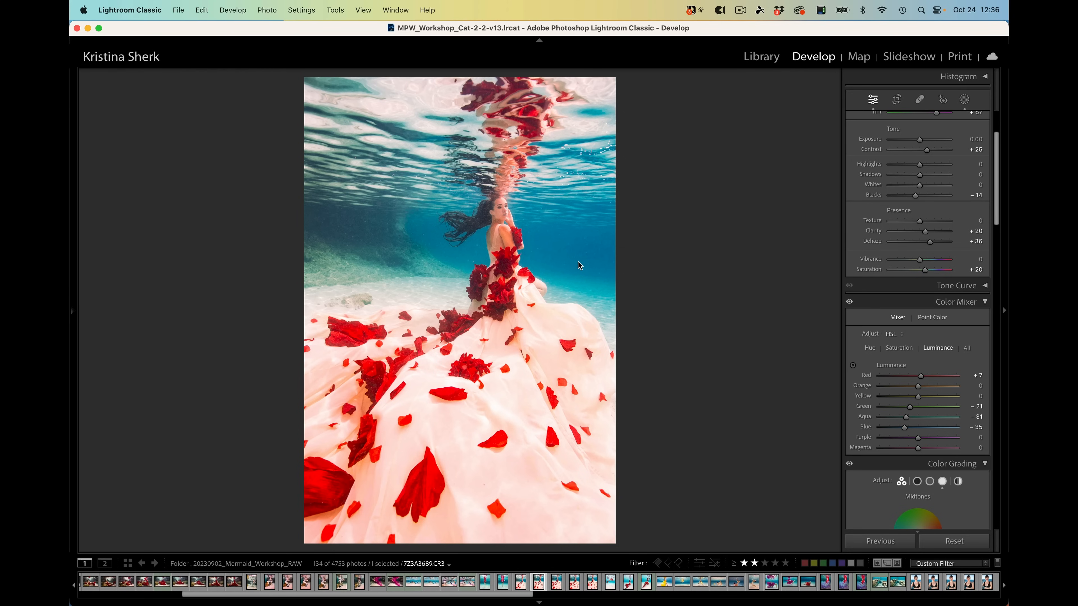
{"action": "mouse_move", "coordinate": [422, 268]}
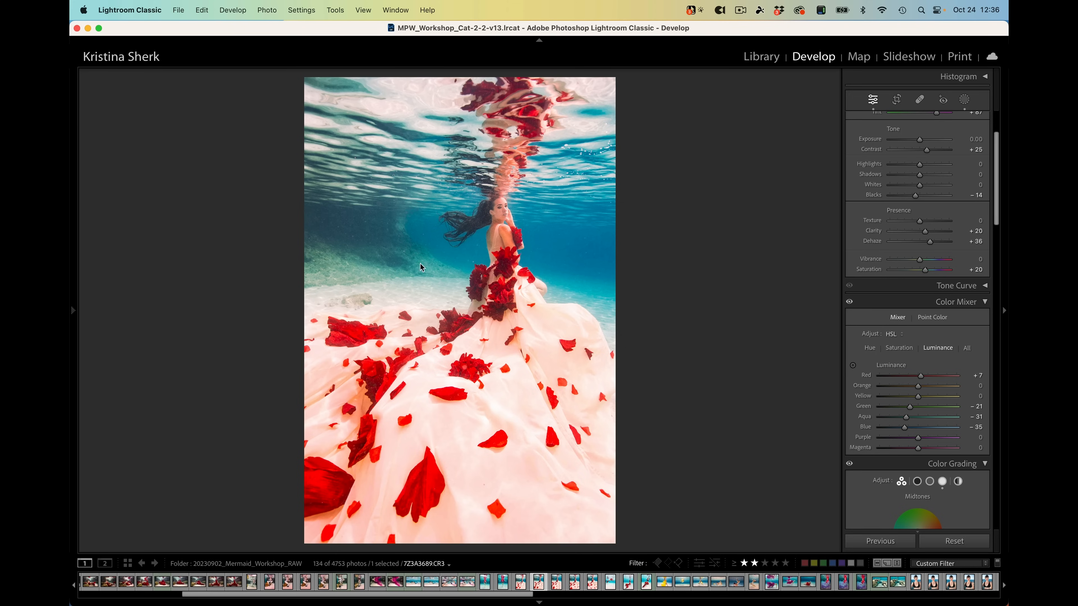
{"action": "mouse_move", "coordinate": [425, 271]}
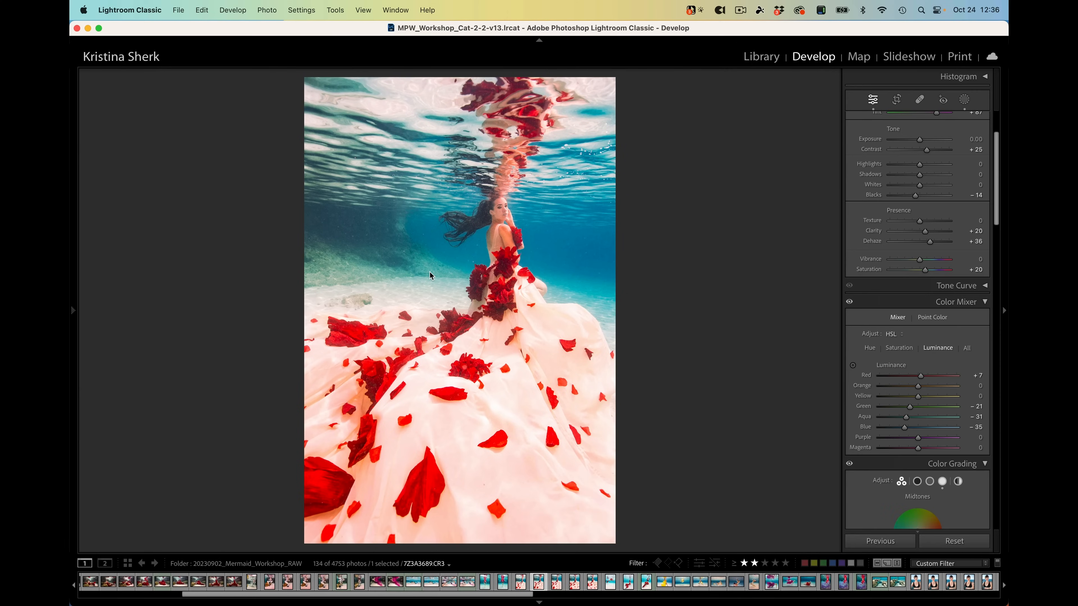
{"action": "mouse_move", "coordinate": [468, 295]}
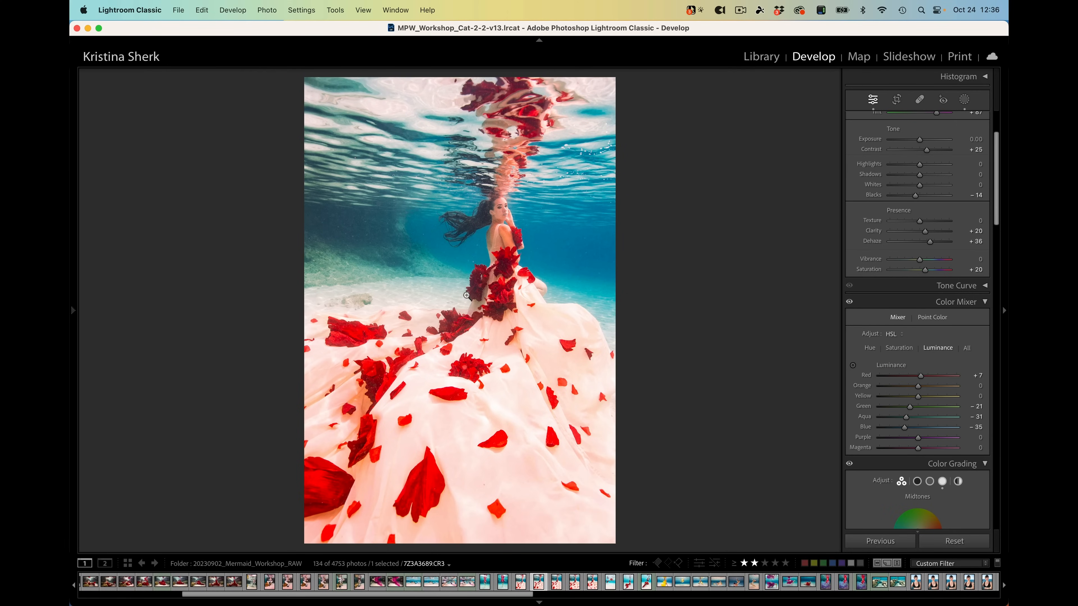
{"action": "mouse_move", "coordinate": [968, 328]}
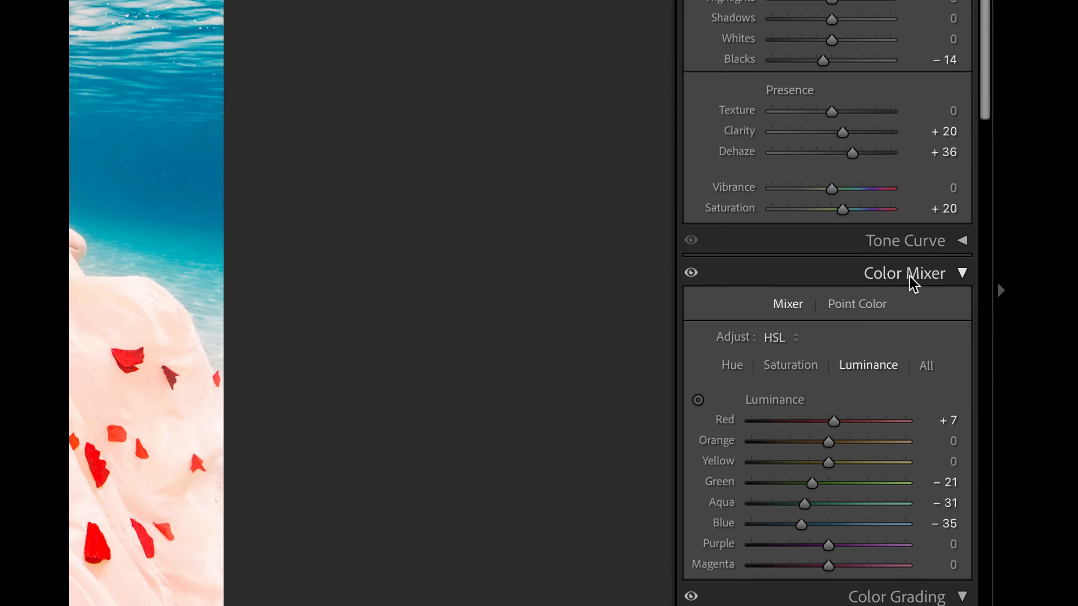
- Switch the Color Mixer to Point Color and pick up its dropper
{"action": "left_click", "coordinate": [857, 303]}
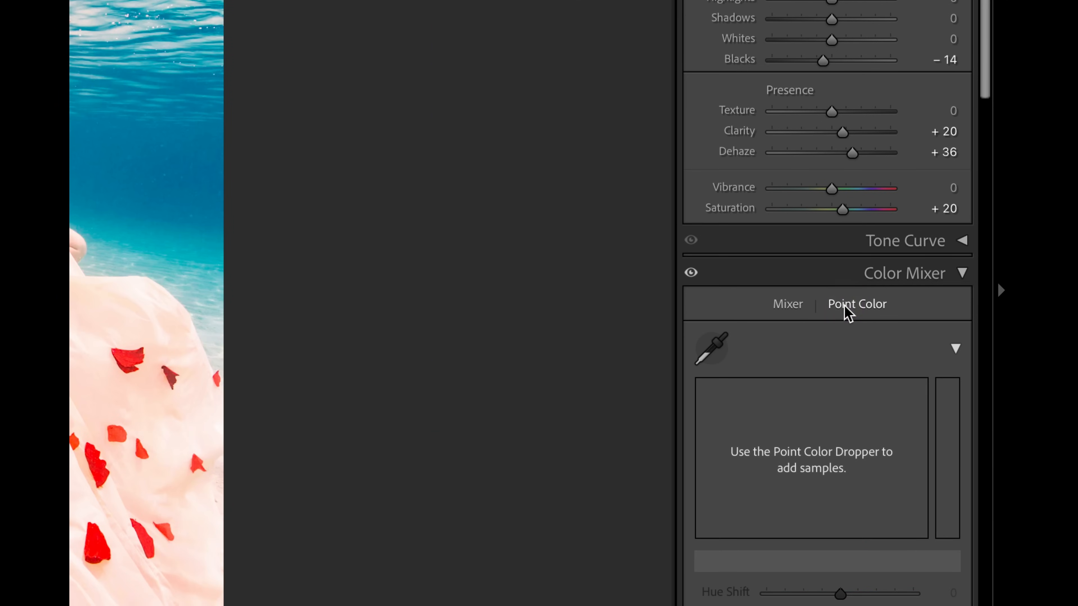
{"action": "mouse_move", "coordinate": [741, 466]}
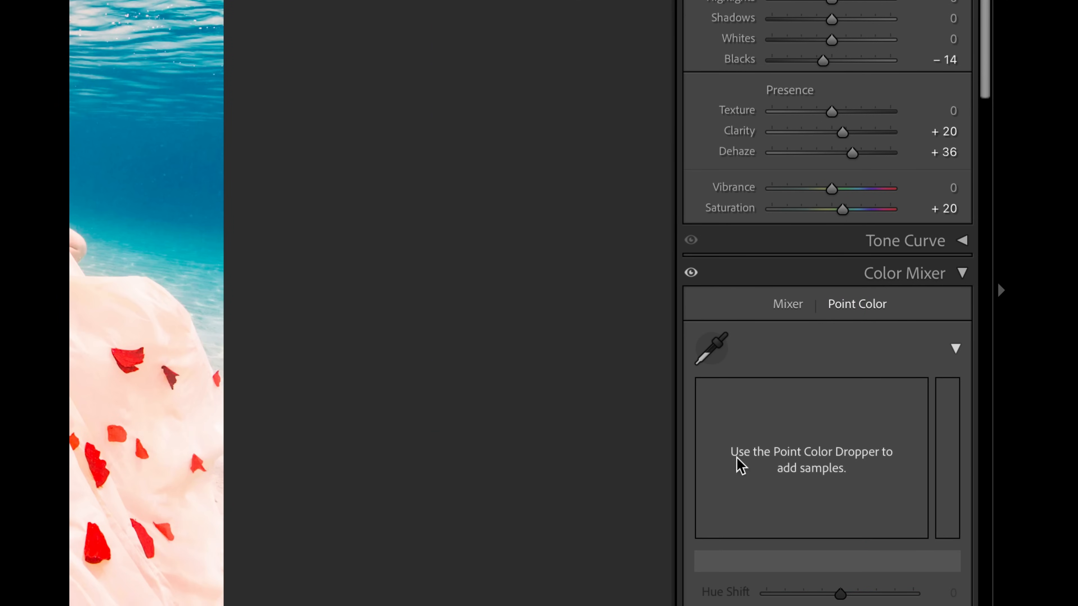
{"action": "mouse_move", "coordinate": [953, 492]}
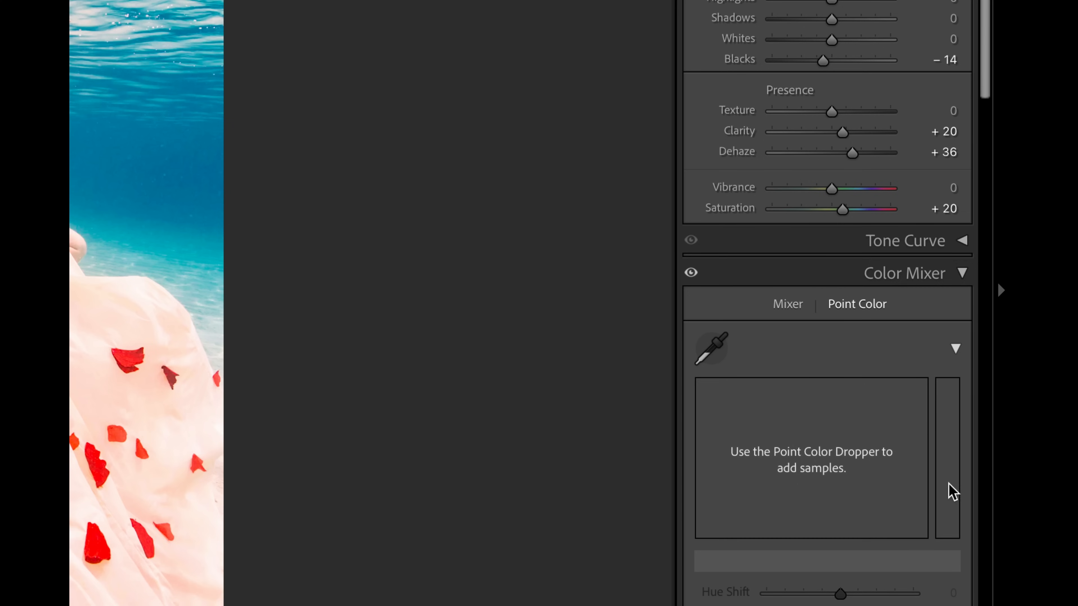
{"action": "mouse_move", "coordinate": [919, 574]}
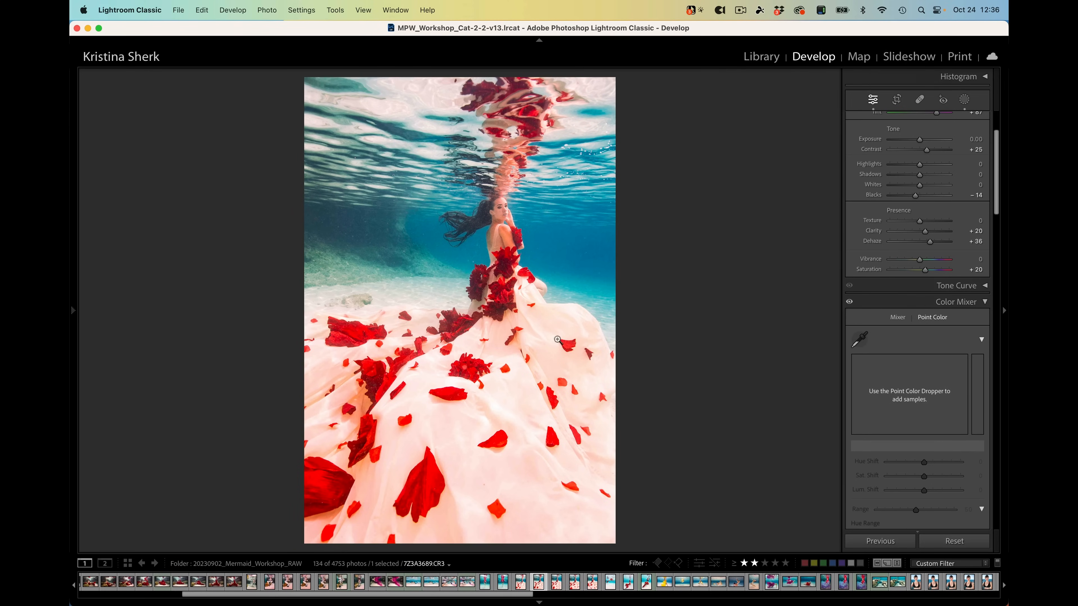
{"action": "mouse_move", "coordinate": [486, 316]}
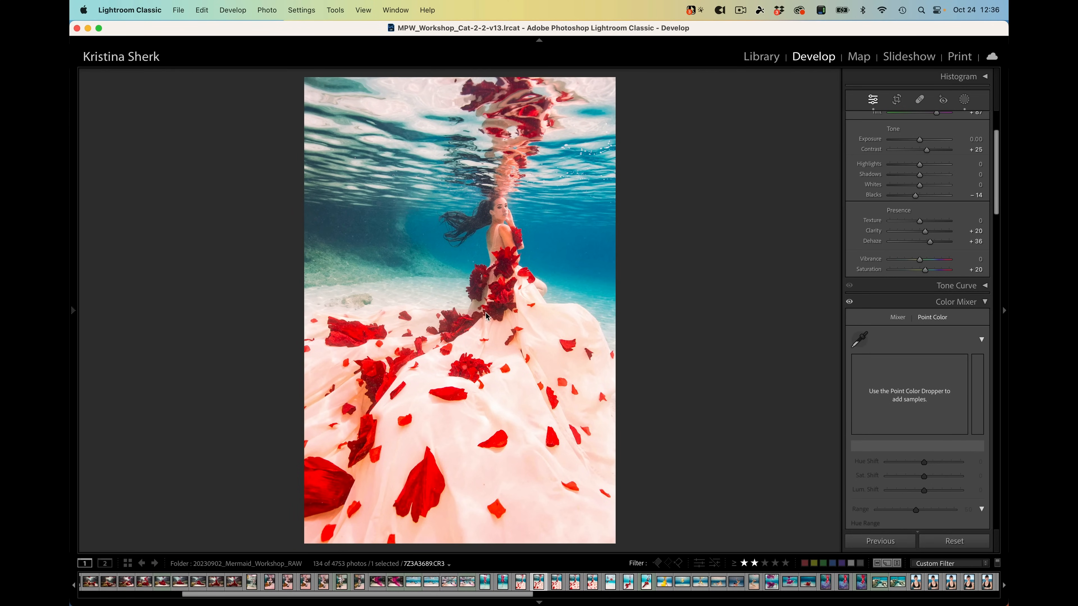
{"action": "mouse_move", "coordinate": [478, 374]}
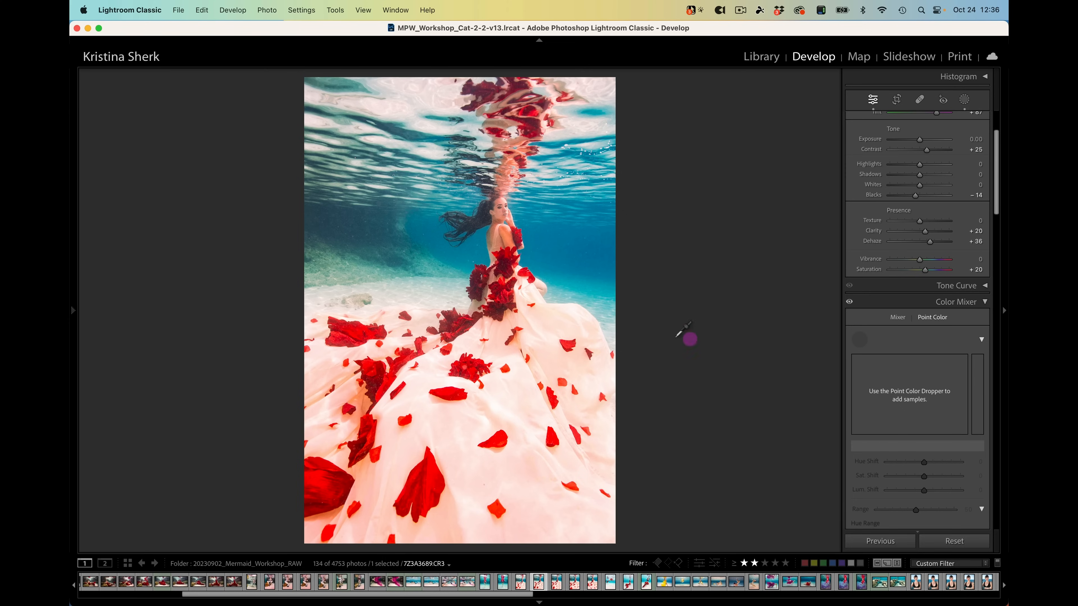
- Sample a red petal and shift it to fuchsia with Hue Shift -100 and Sat. Shift -26
{"action": "left_click", "coordinate": [526, 413]}
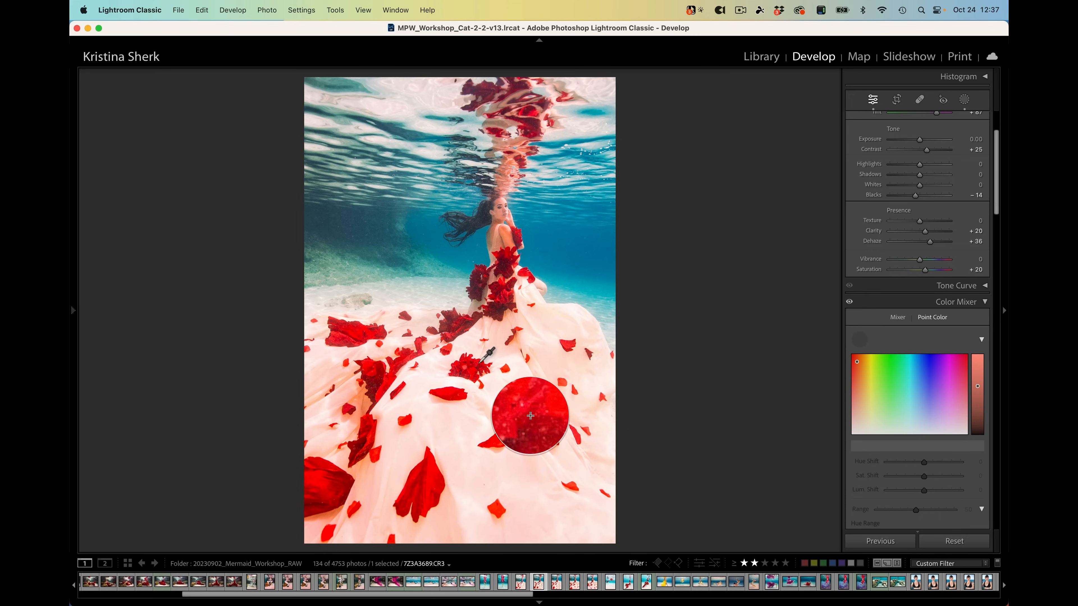
{"action": "mouse_move", "coordinate": [481, 368]}
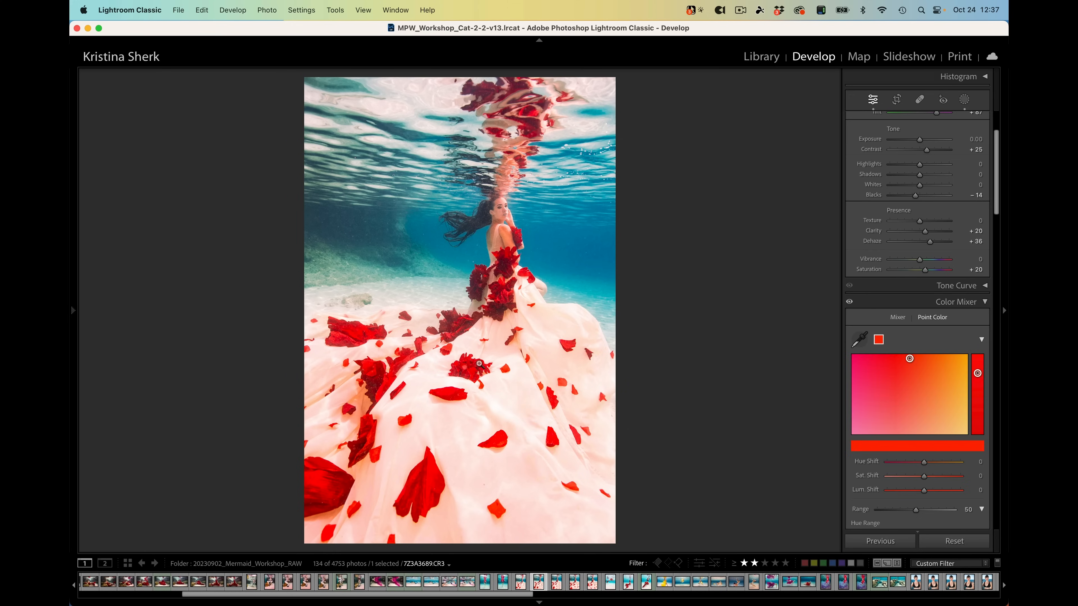
{"action": "mouse_move", "coordinate": [916, 367]}
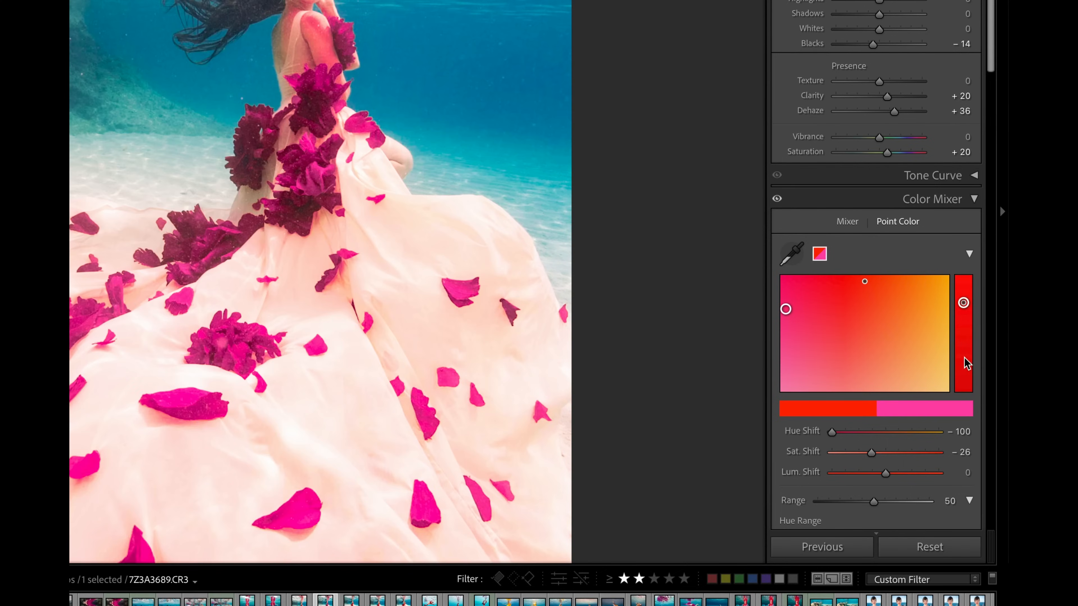
{"action": "mouse_move", "coordinate": [852, 422]}
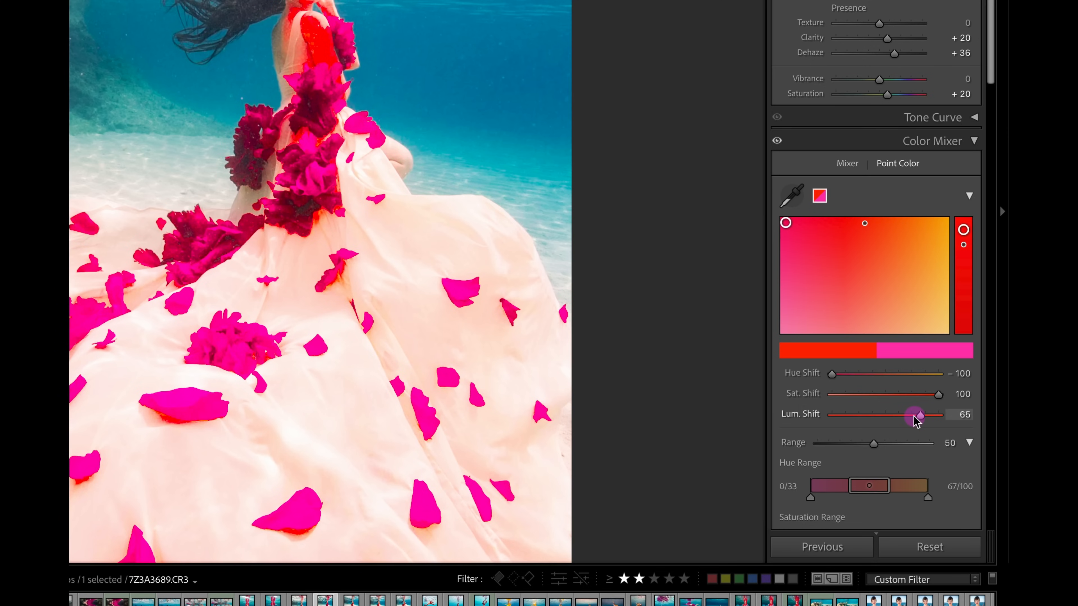
{"action": "mouse_move", "coordinate": [892, 425]}
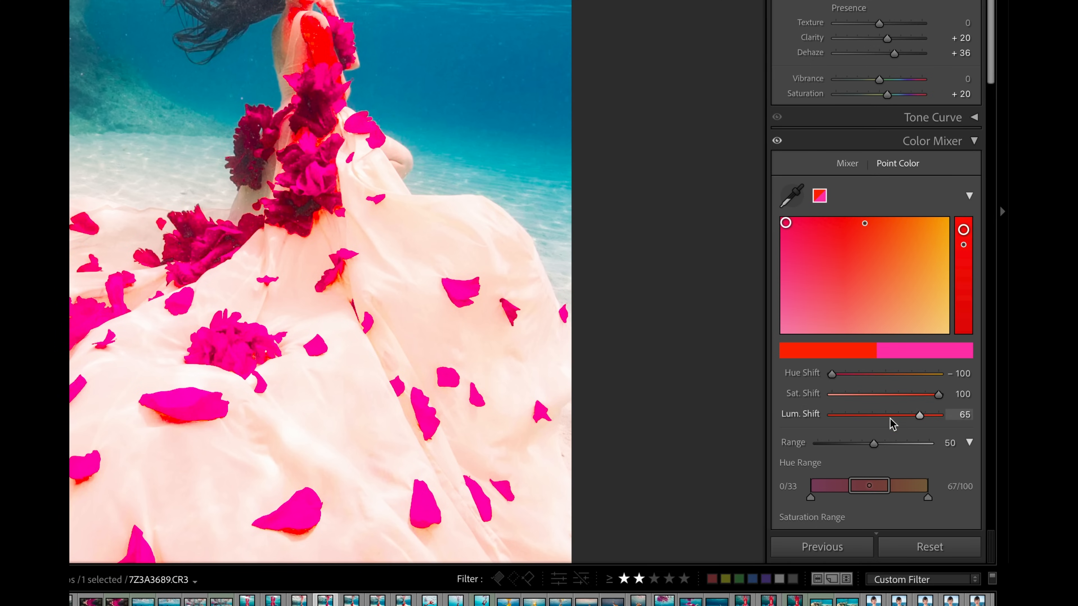
{"action": "mouse_move", "coordinate": [906, 373]}
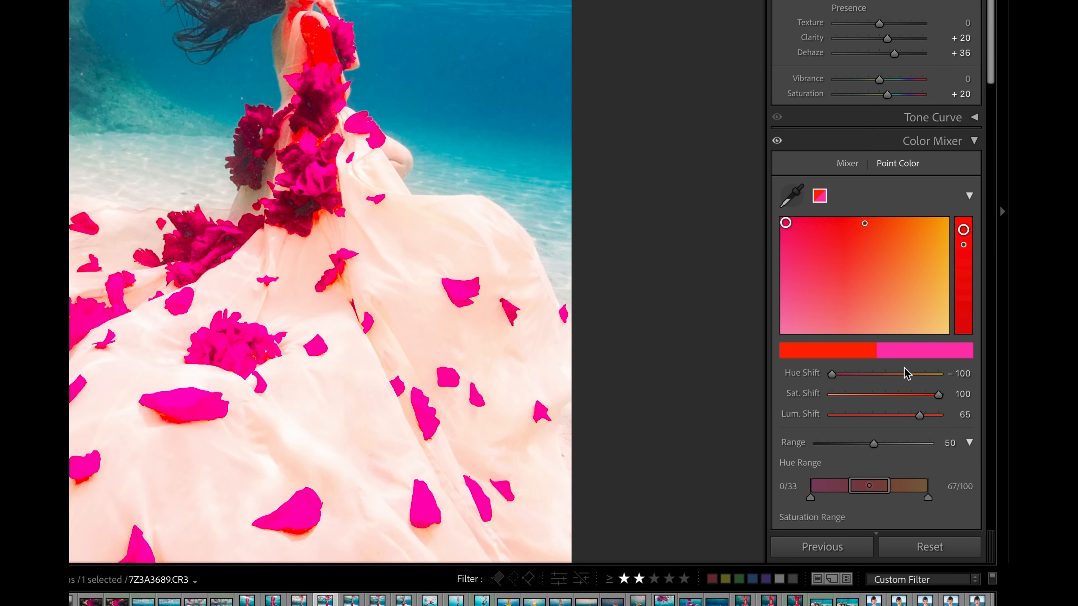
{"action": "mouse_move", "coordinate": [827, 276]}
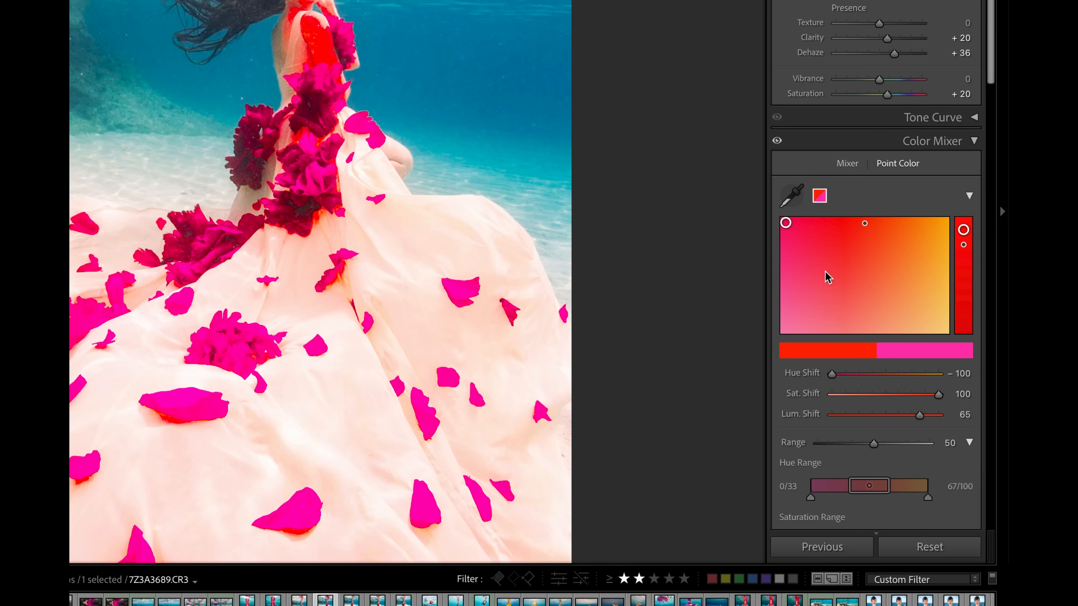
{"action": "mouse_move", "coordinate": [863, 261]}
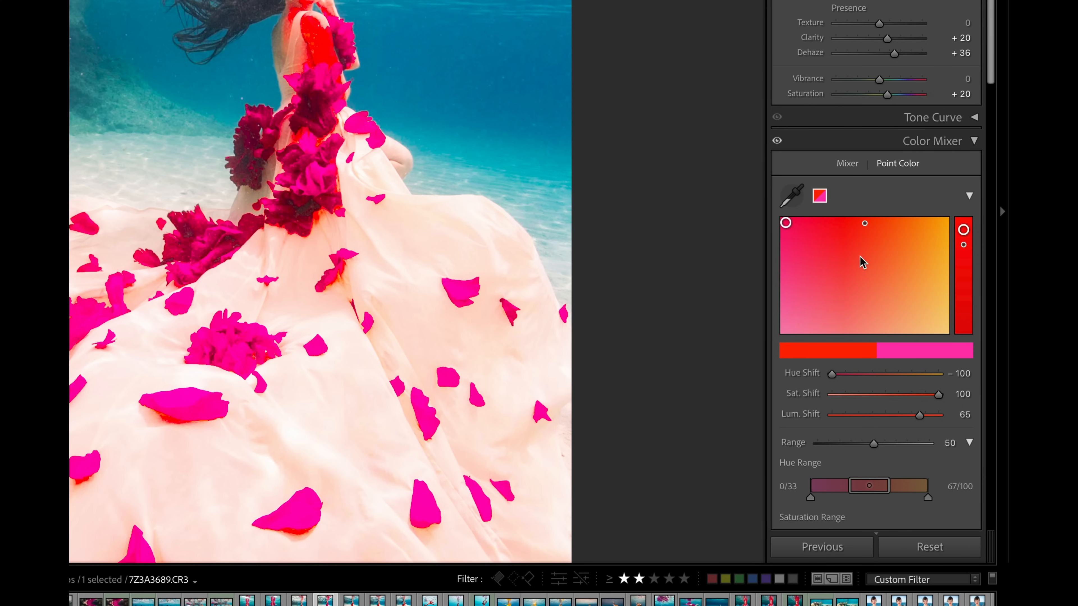
{"action": "mouse_move", "coordinate": [809, 423]}
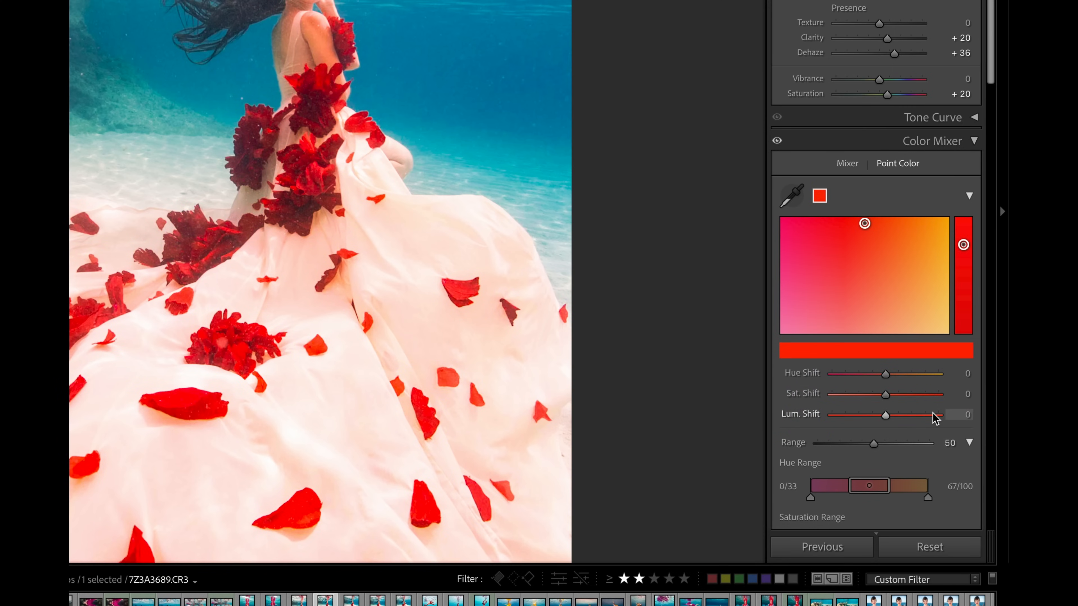
{"action": "mouse_move", "coordinate": [382, 224]}
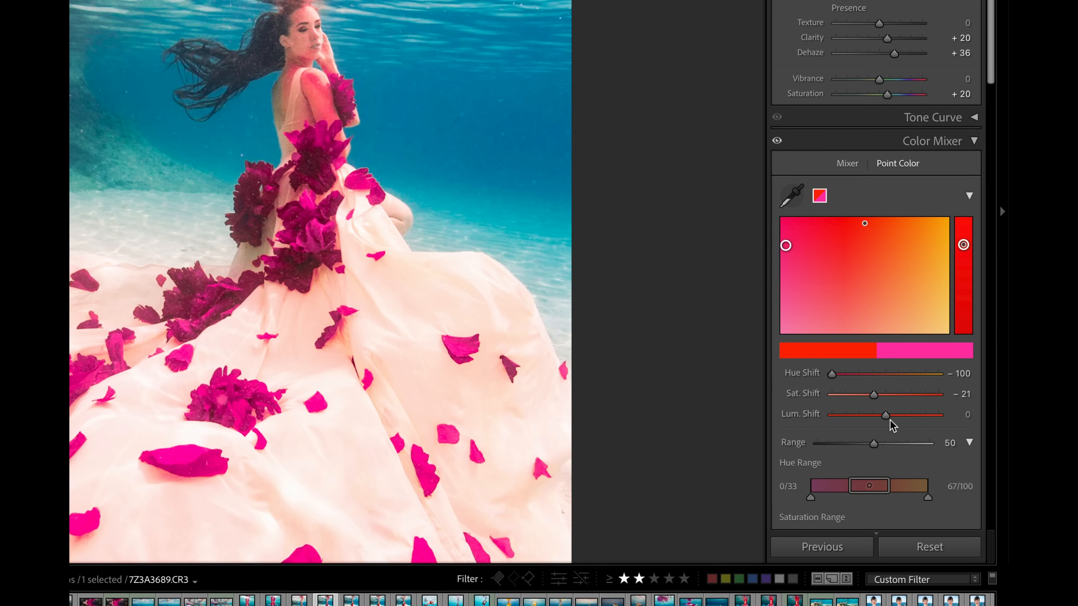
{"action": "mouse_move", "coordinate": [875, 398]}
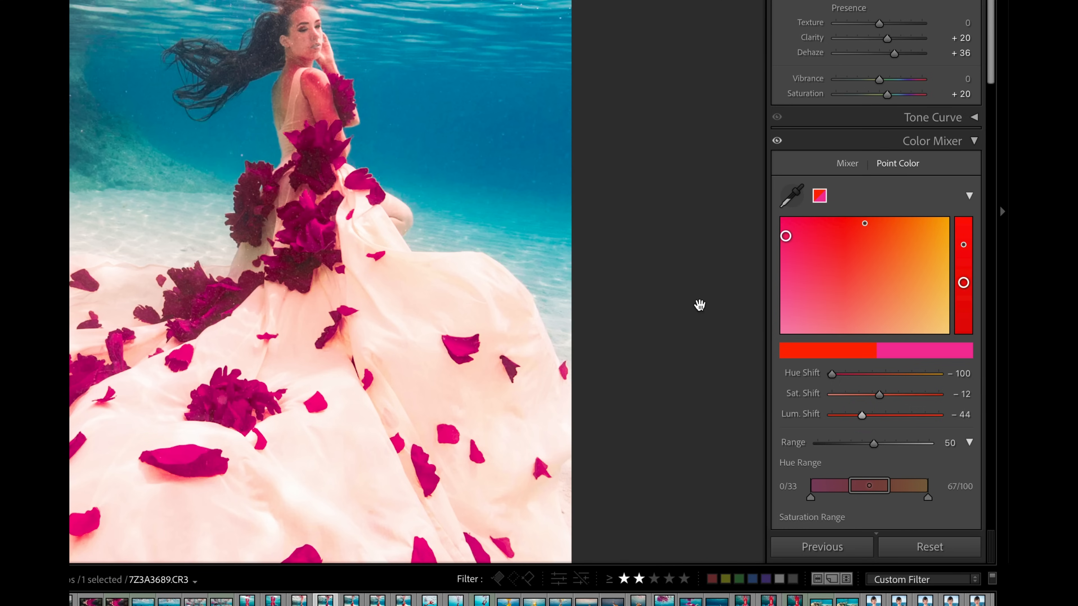
{"action": "mouse_move", "coordinate": [914, 428]}
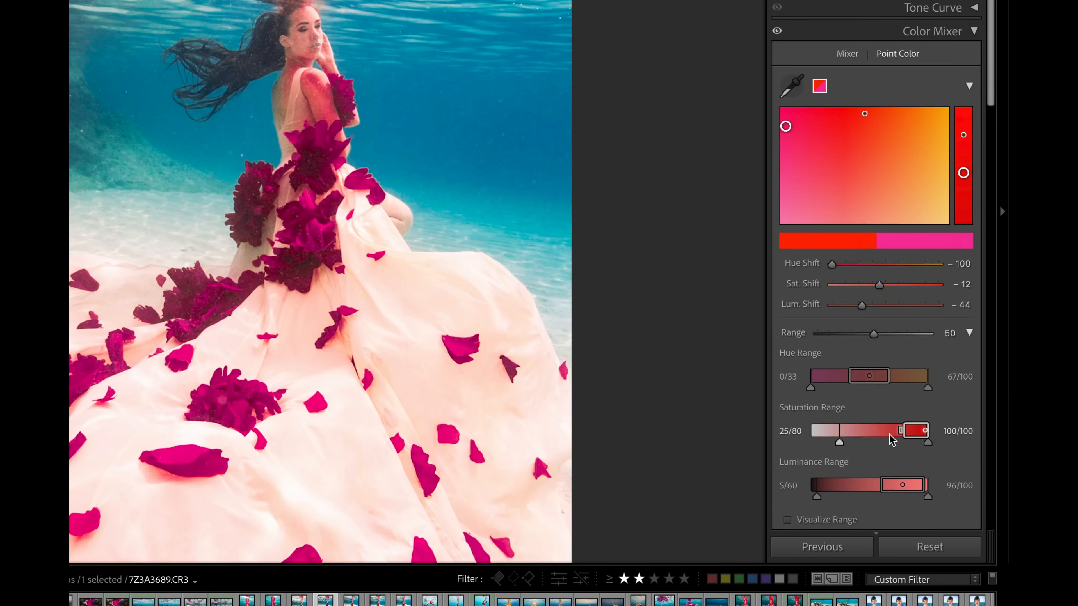
- Narrow the petal sample's Hue Range to 17/30–58/58 so neighbouring colors stay untouched
{"action": "scroll", "scroll_direction": "down", "scroll_amount": 3}
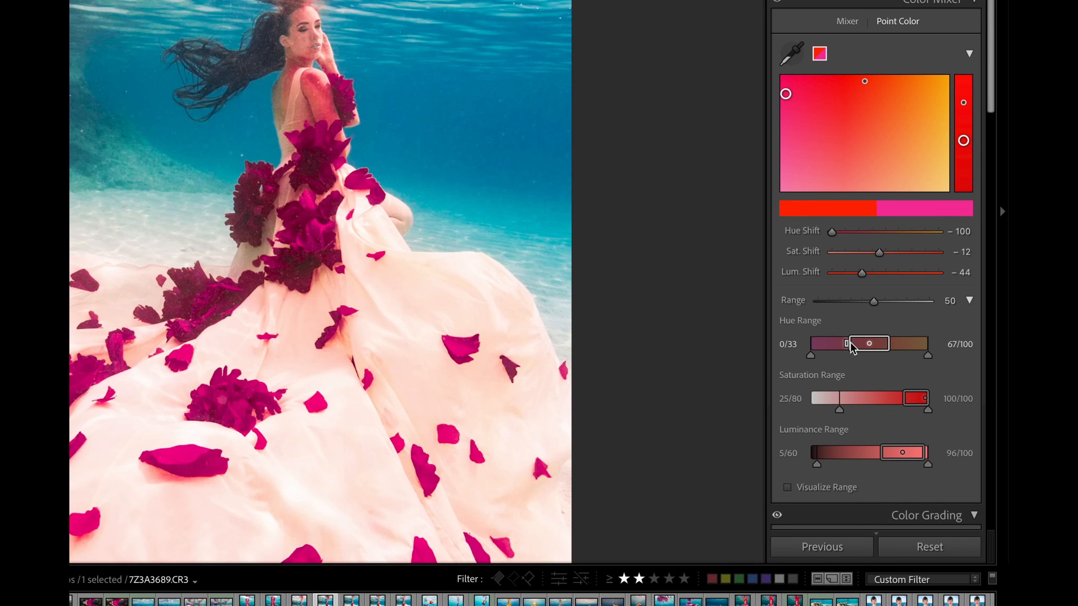
{"action": "mouse_move", "coordinate": [868, 348]}
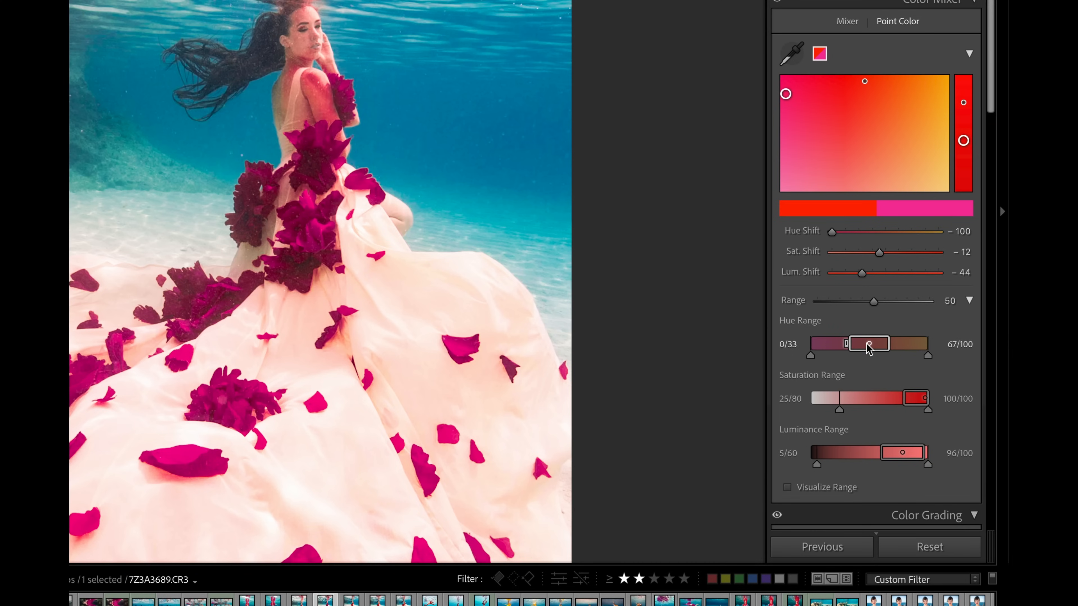
{"action": "mouse_move", "coordinate": [872, 349]}
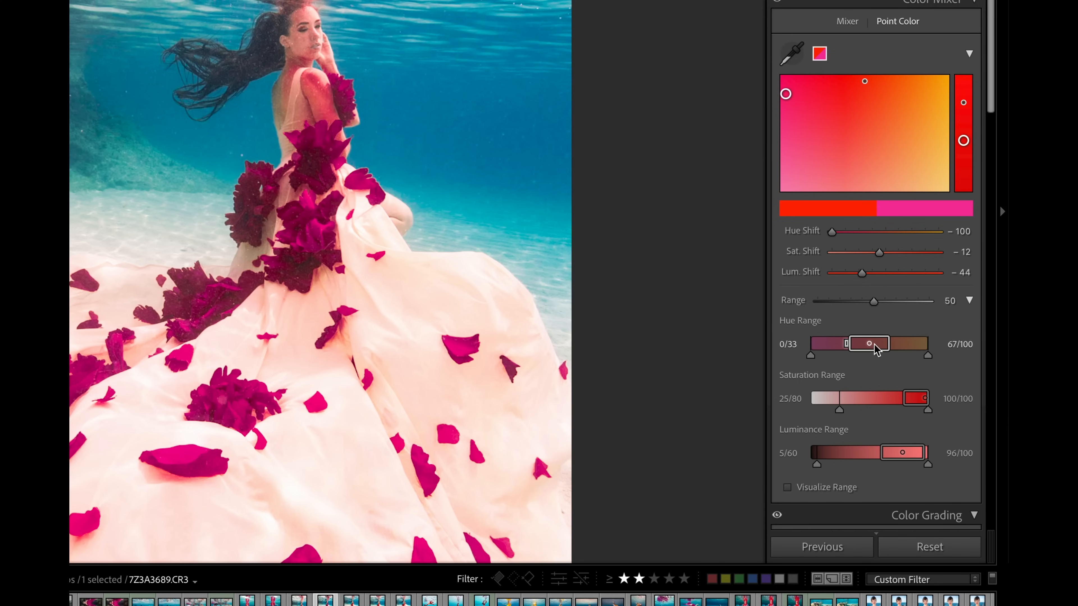
{"action": "mouse_move", "coordinate": [872, 349]}
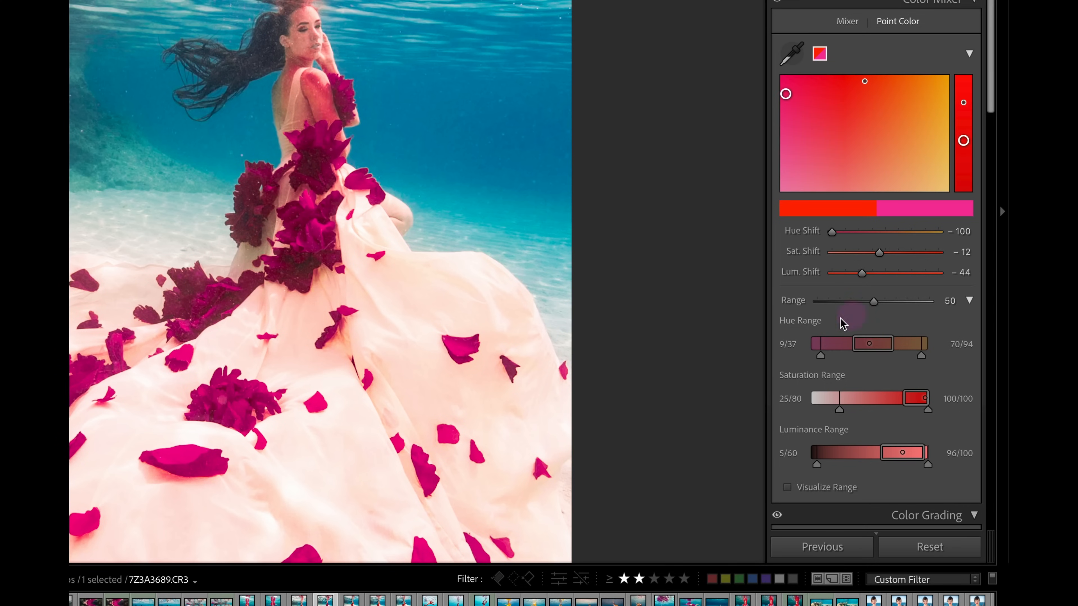
{"action": "mouse_move", "coordinate": [859, 347]}
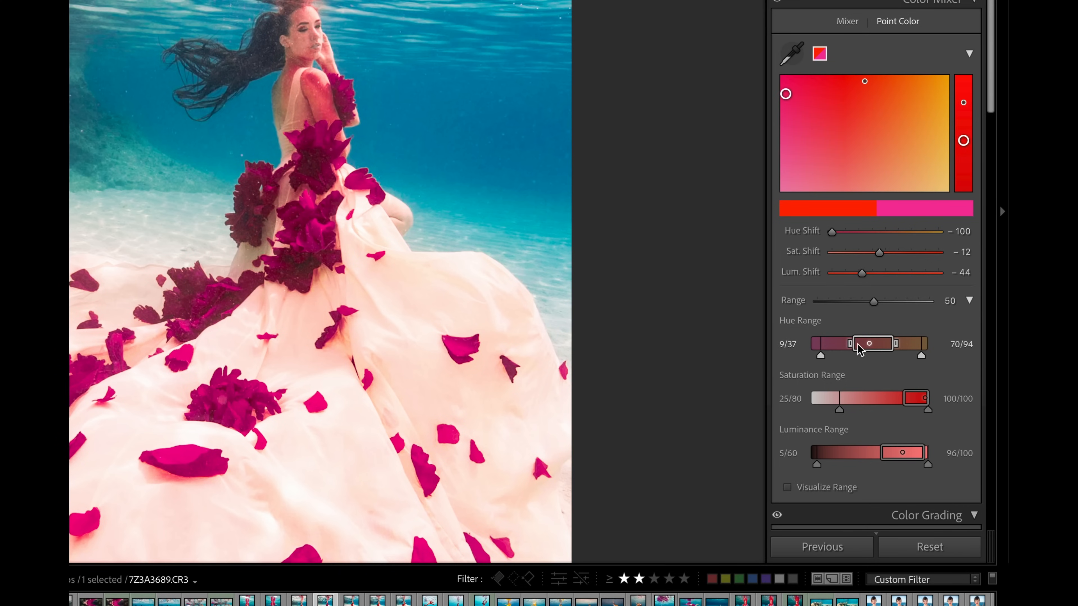
{"action": "mouse_move", "coordinate": [869, 348]}
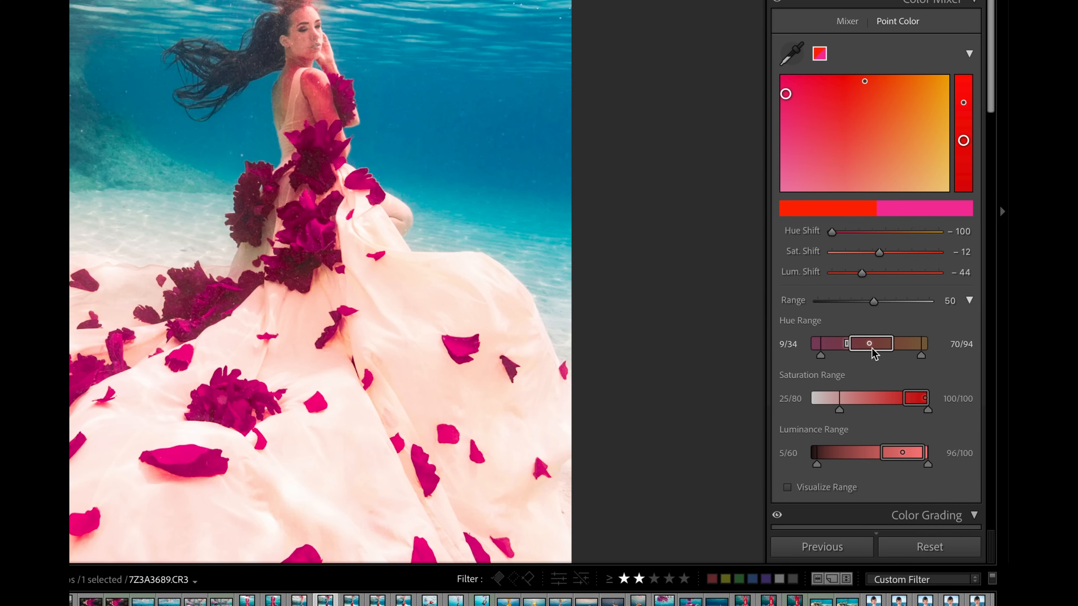
{"action": "mouse_move", "coordinate": [870, 352]}
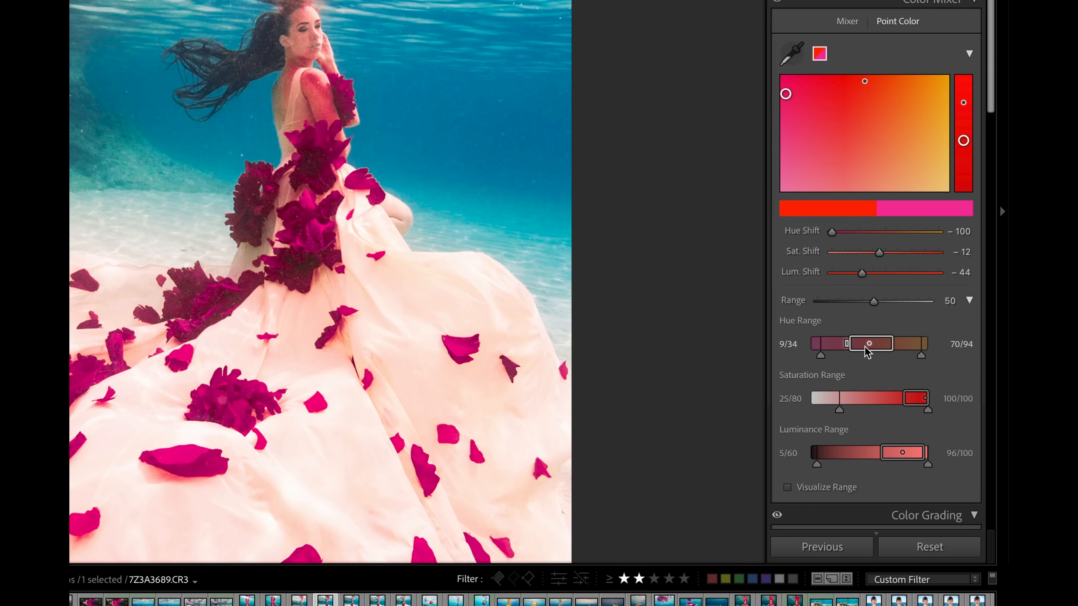
{"action": "mouse_move", "coordinate": [862, 352]}
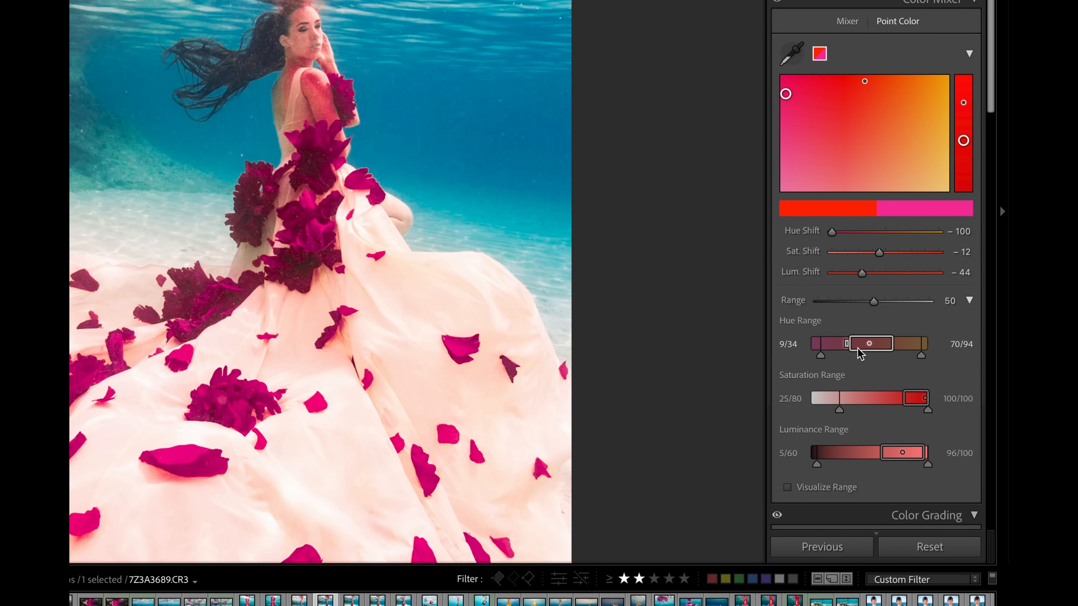
{"action": "mouse_move", "coordinate": [924, 361]}
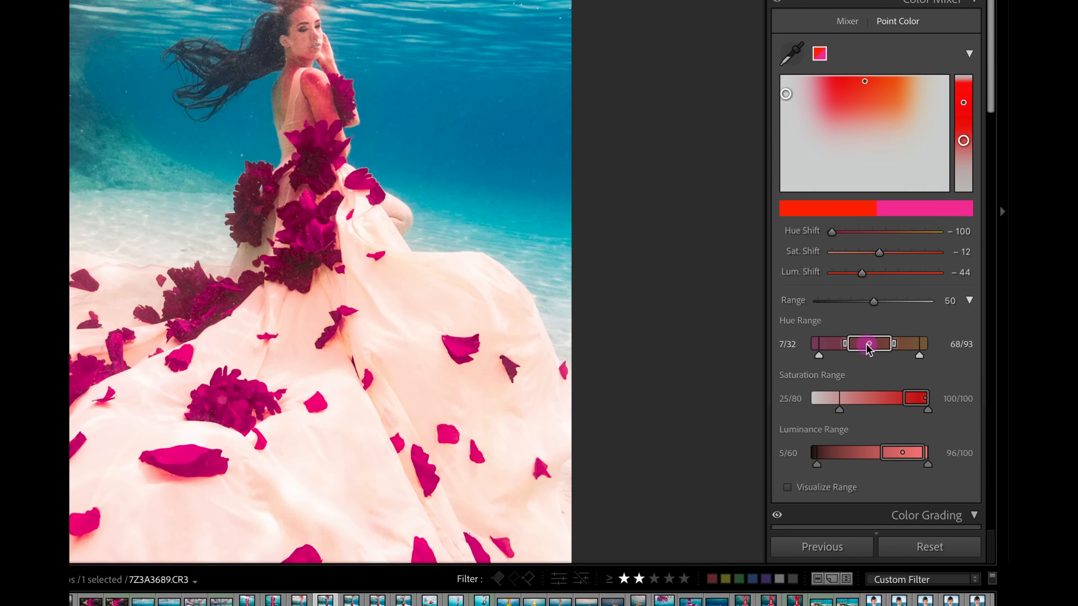
{"action": "left_click_drag", "start_coordinate": [871, 343], "coordinate": [869, 343]}
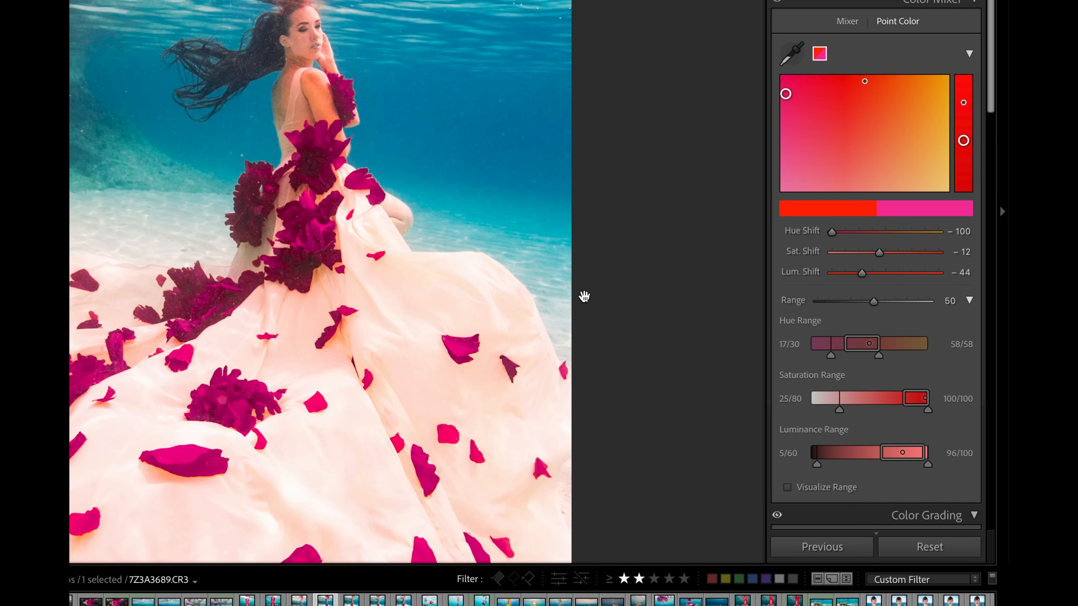
{"action": "mouse_move", "coordinate": [317, 113]}
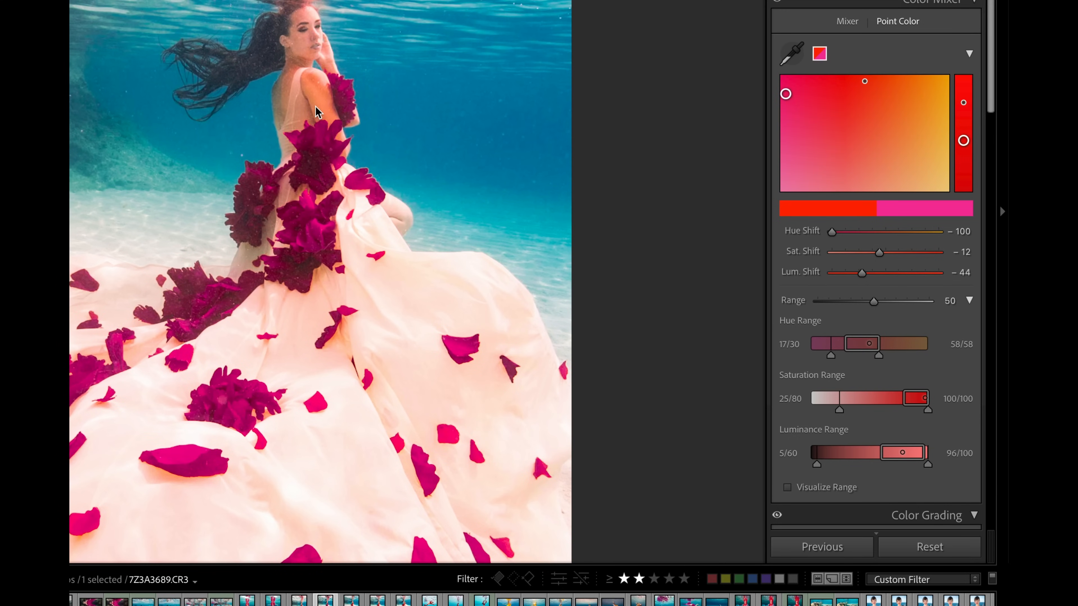
{"action": "mouse_move", "coordinate": [303, 174]}
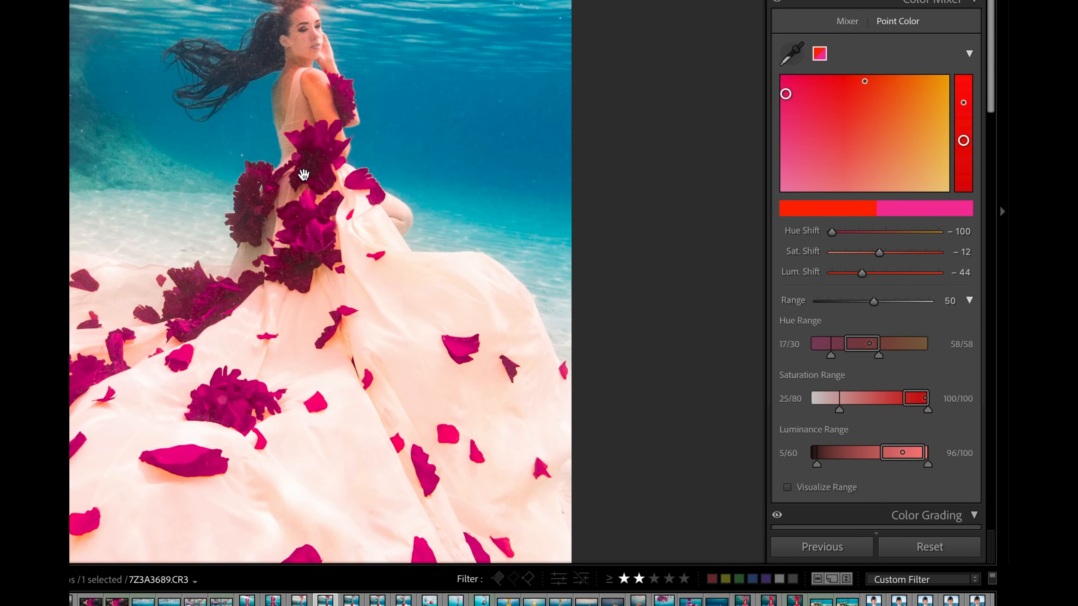
{"action": "mouse_move", "coordinate": [313, 74]}
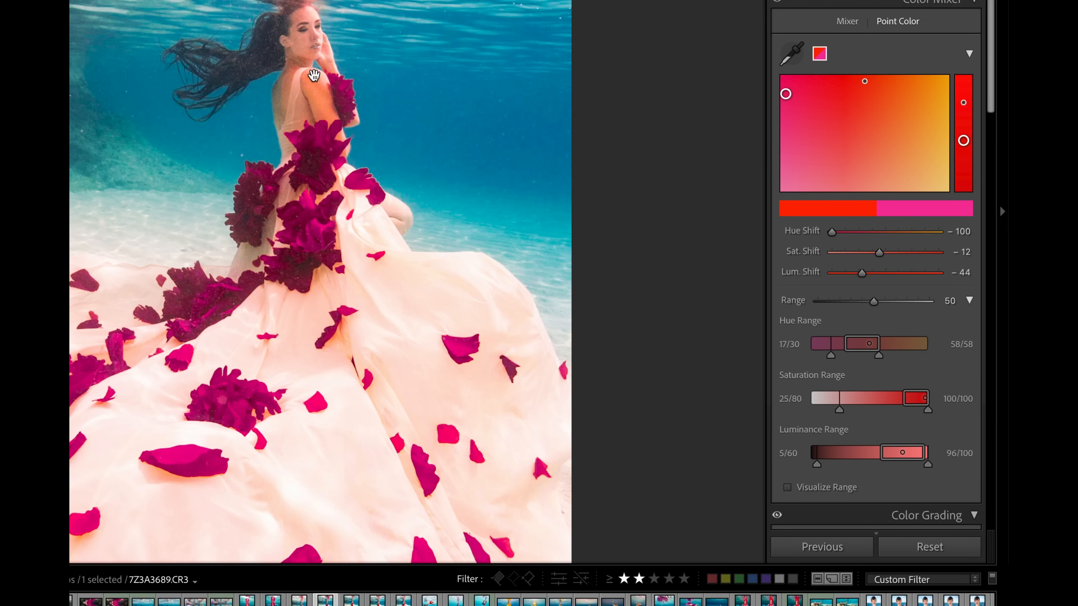
{"action": "mouse_move", "coordinate": [867, 353]}
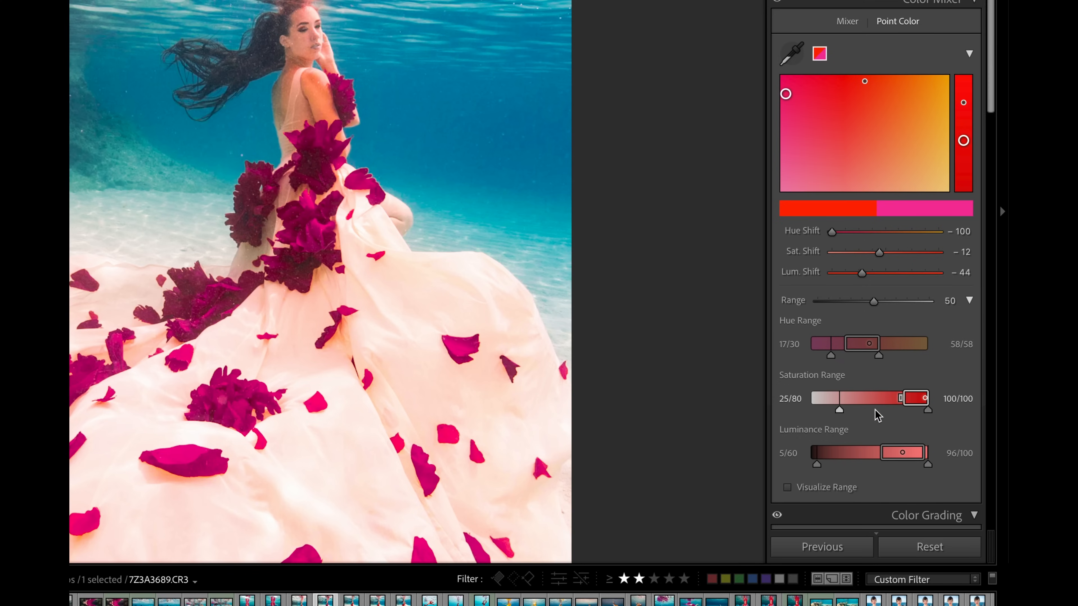
{"action": "mouse_move", "coordinate": [924, 404]}
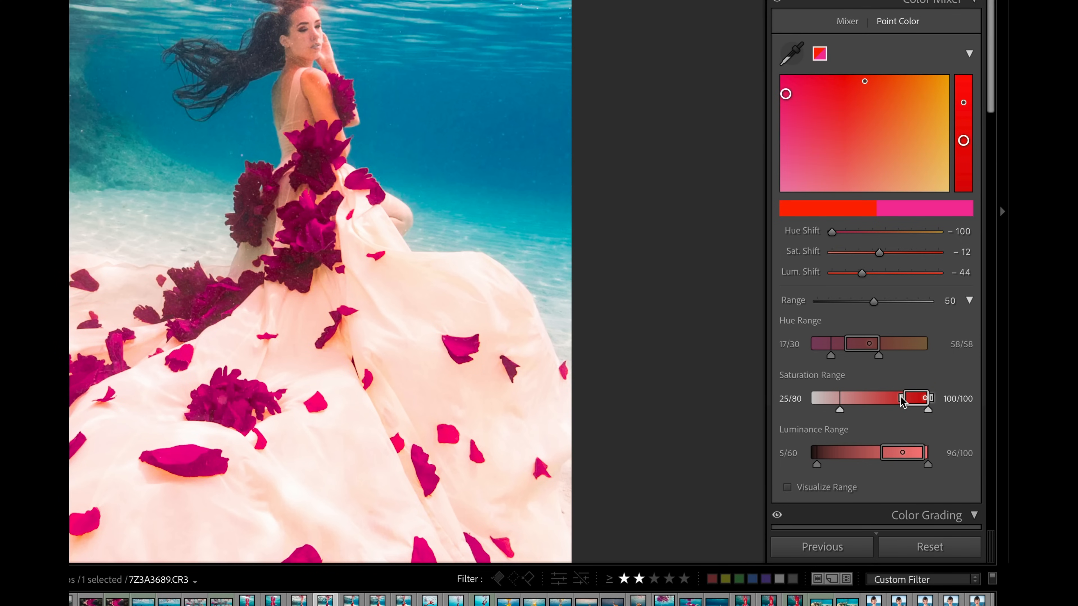
{"action": "mouse_move", "coordinate": [863, 417]}
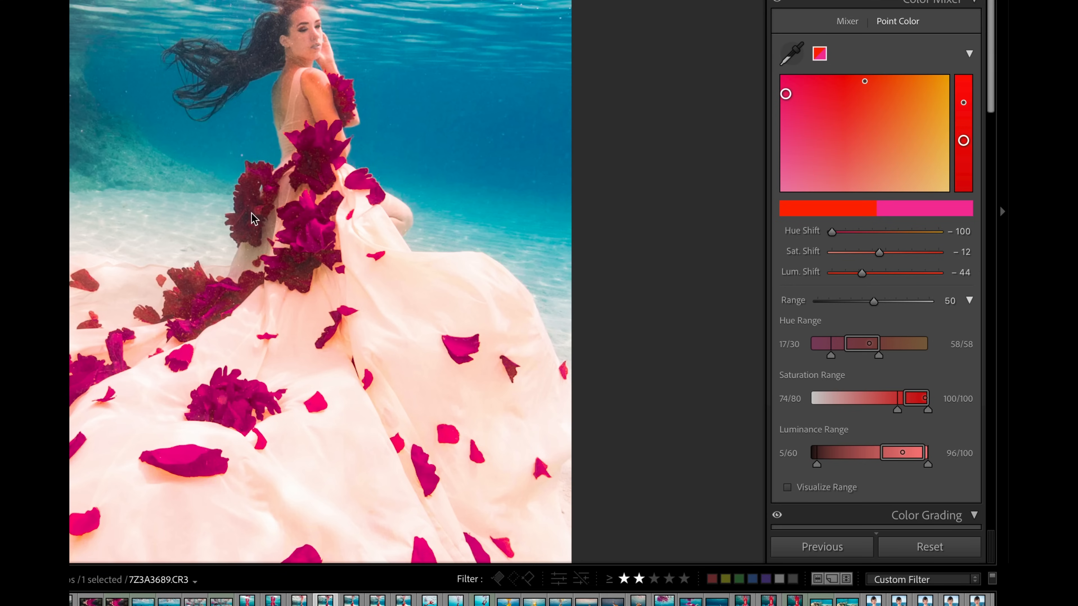
{"action": "mouse_move", "coordinate": [115, 295]}
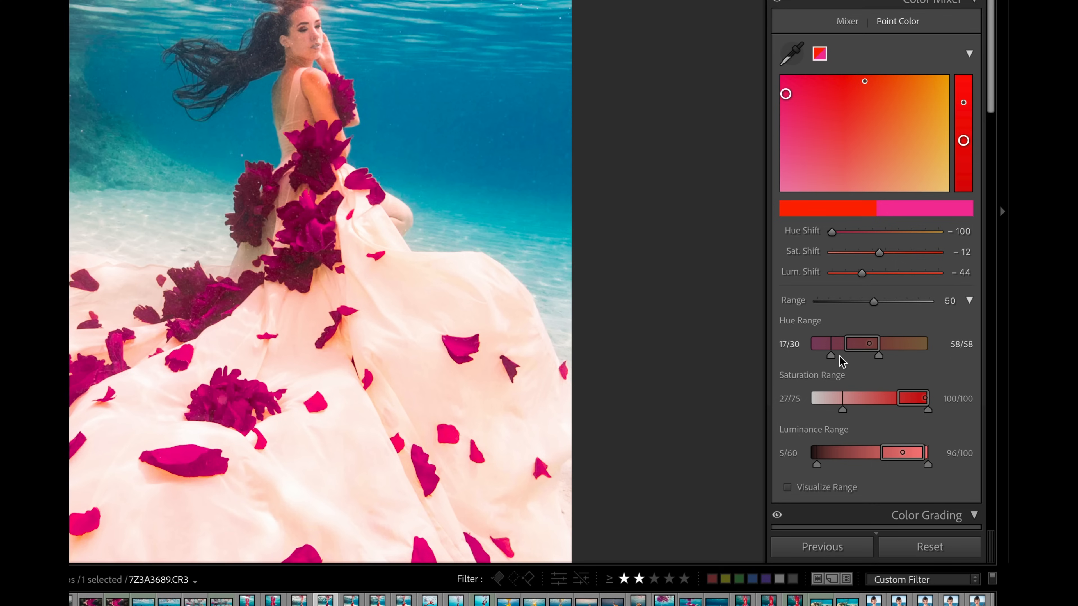
{"action": "mouse_move", "coordinate": [847, 236]}
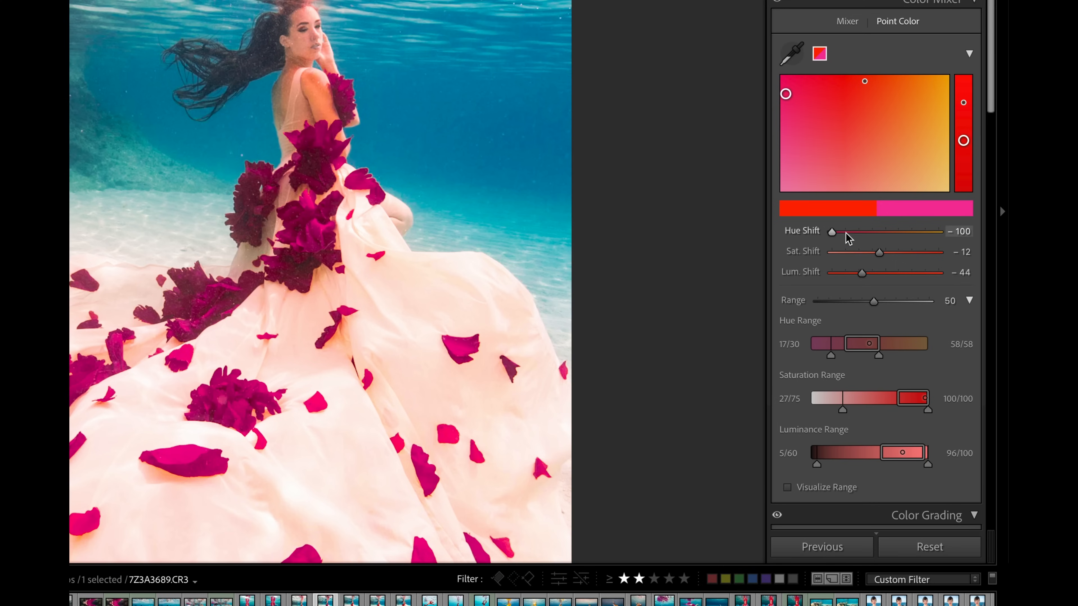
{"action": "mouse_move", "coordinate": [847, 214]}
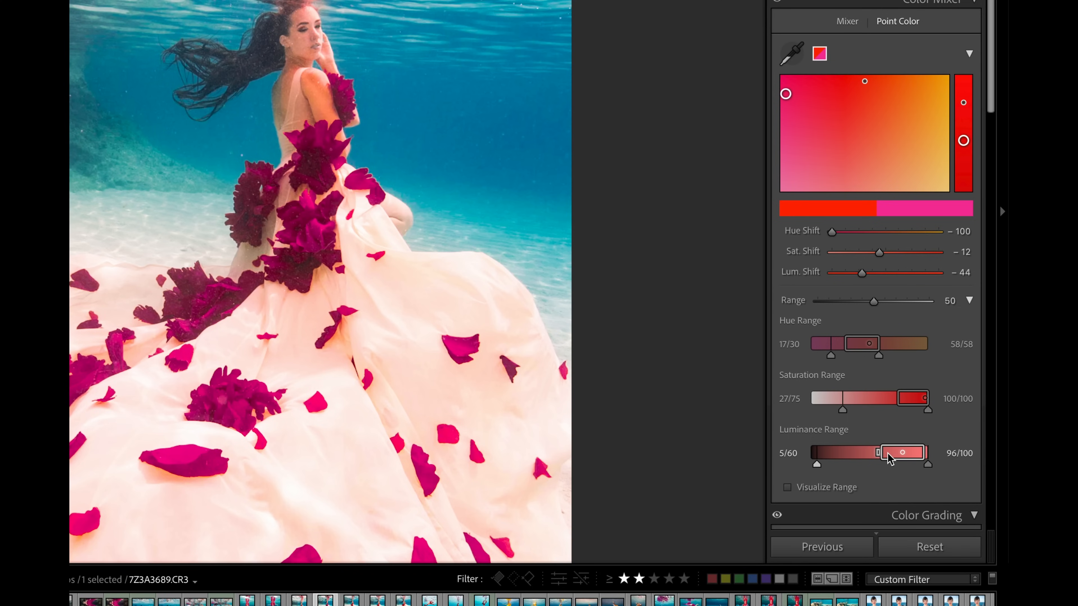
{"action": "mouse_move", "coordinate": [887, 457]}
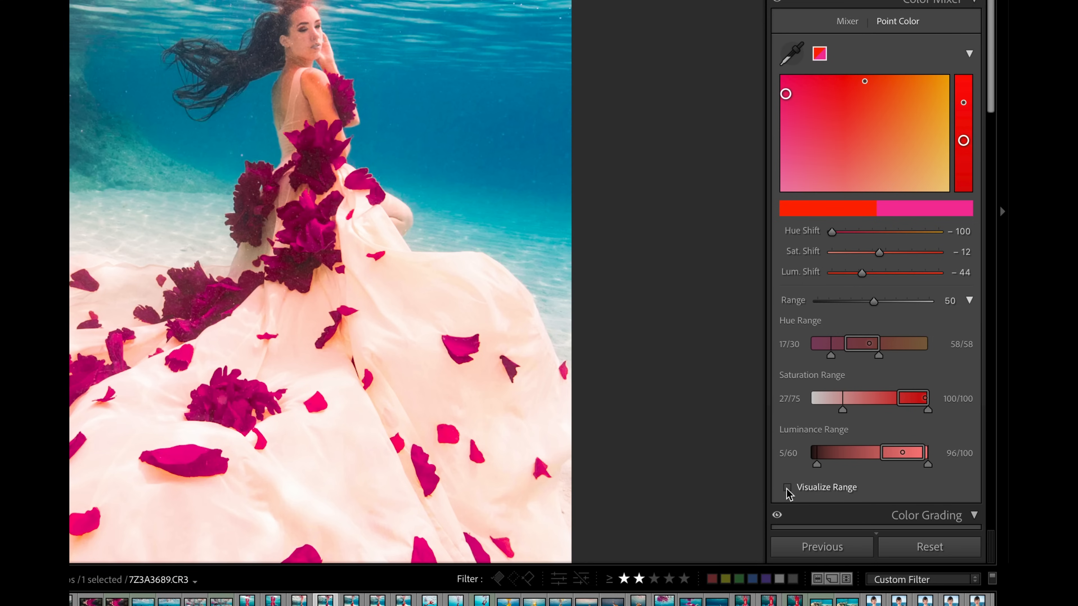
- Enable Visualize Range in Point Color so only the targeted red petals stay in color
{"action": "left_click", "coordinate": [787, 487]}
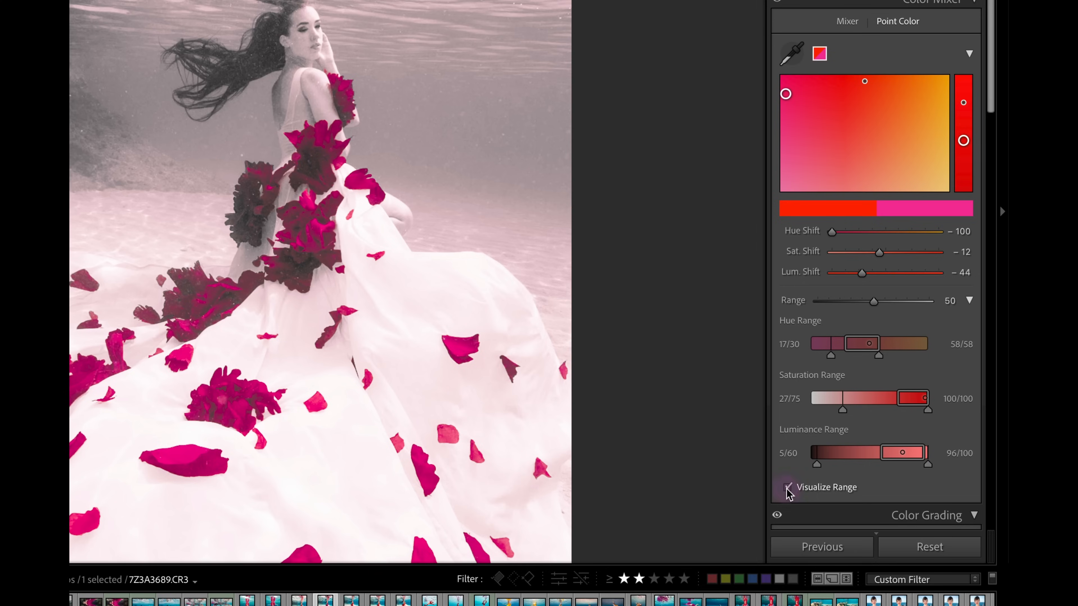
{"action": "left_click", "coordinate": [787, 486]}
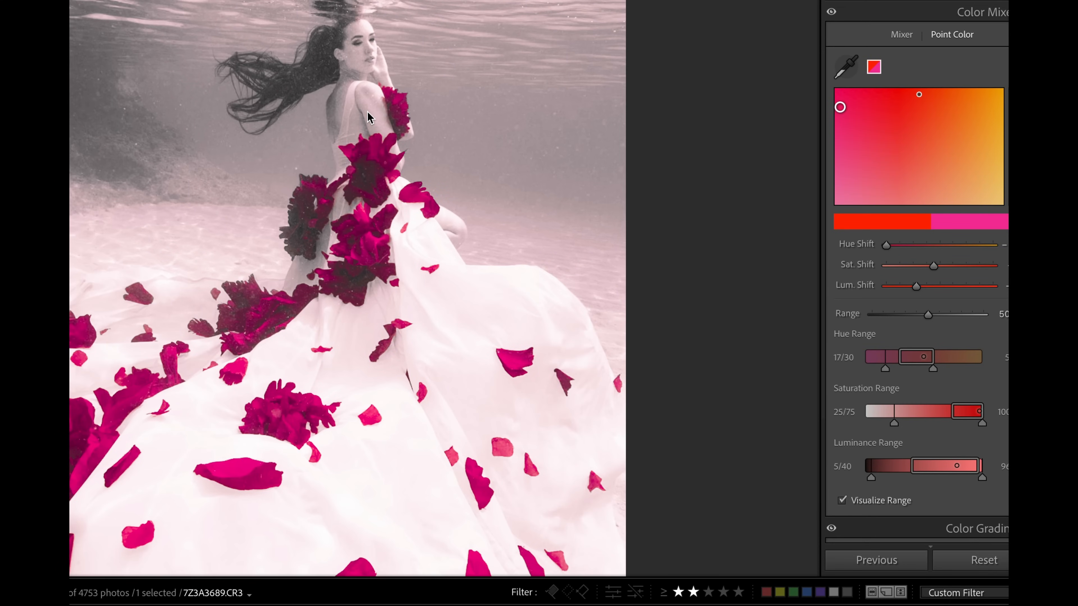
{"action": "mouse_move", "coordinate": [573, 328]}
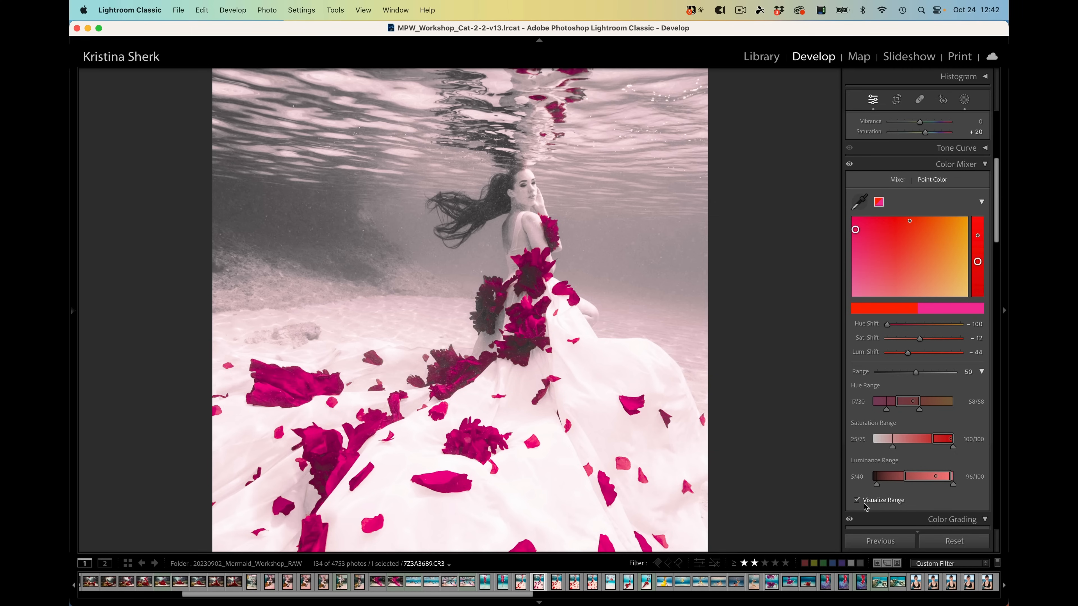
- Turn Visualize Range off and zoom out to fit the whole photo in true color
{"action": "left_click", "coordinate": [857, 499]}
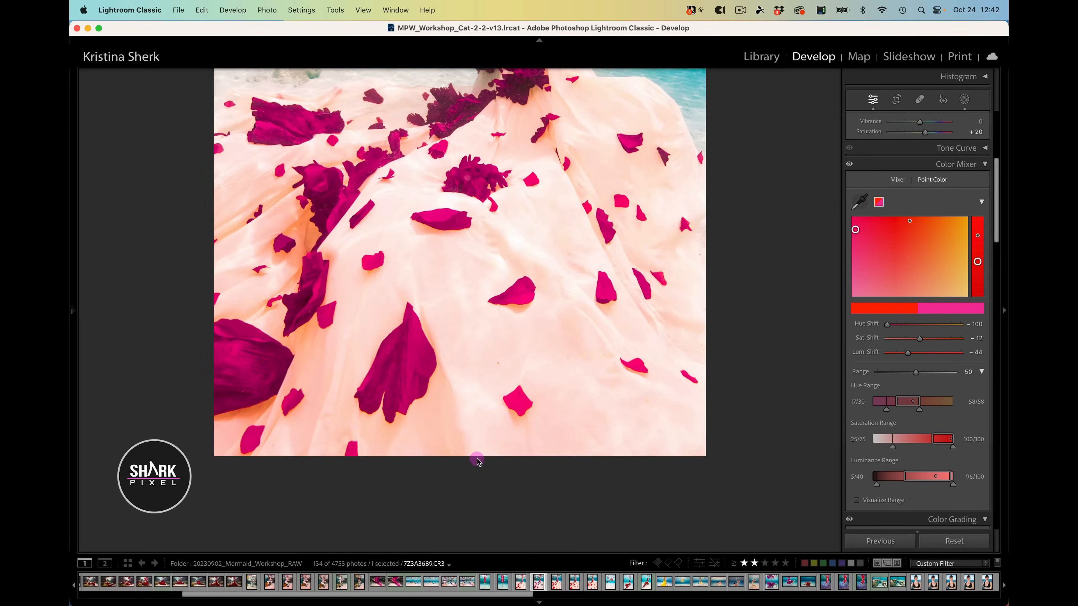
{"action": "left_click", "coordinate": [477, 460]}
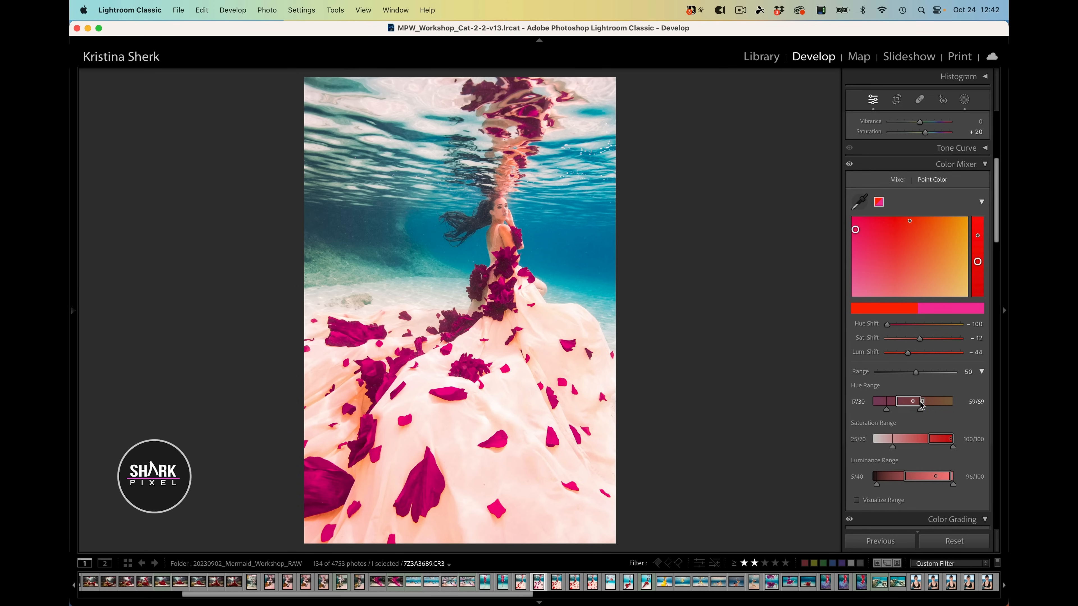
{"action": "mouse_move", "coordinate": [898, 216]}
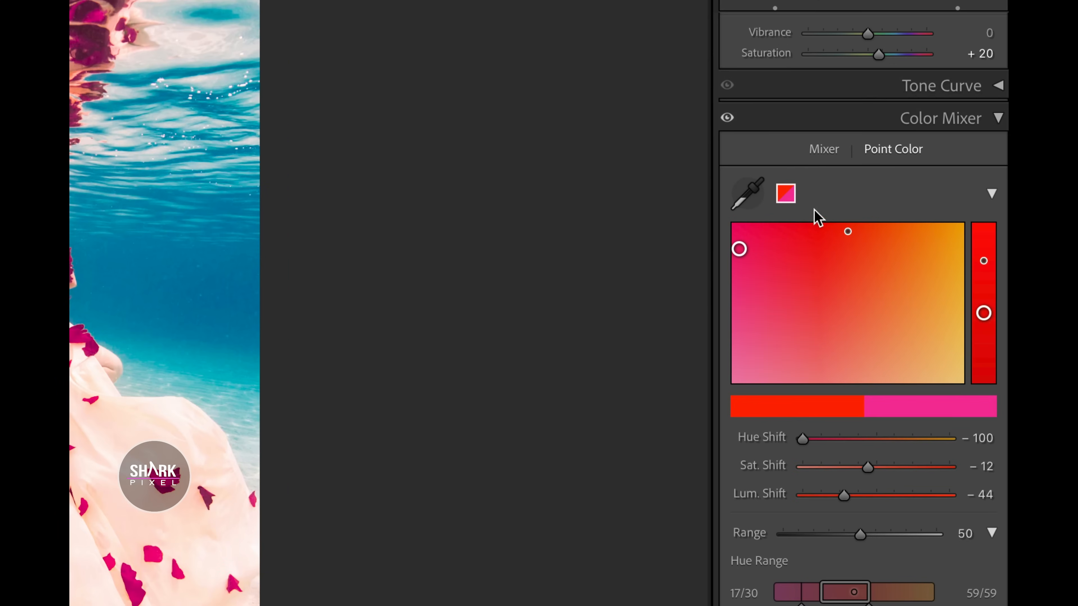
{"action": "mouse_move", "coordinate": [785, 199]}
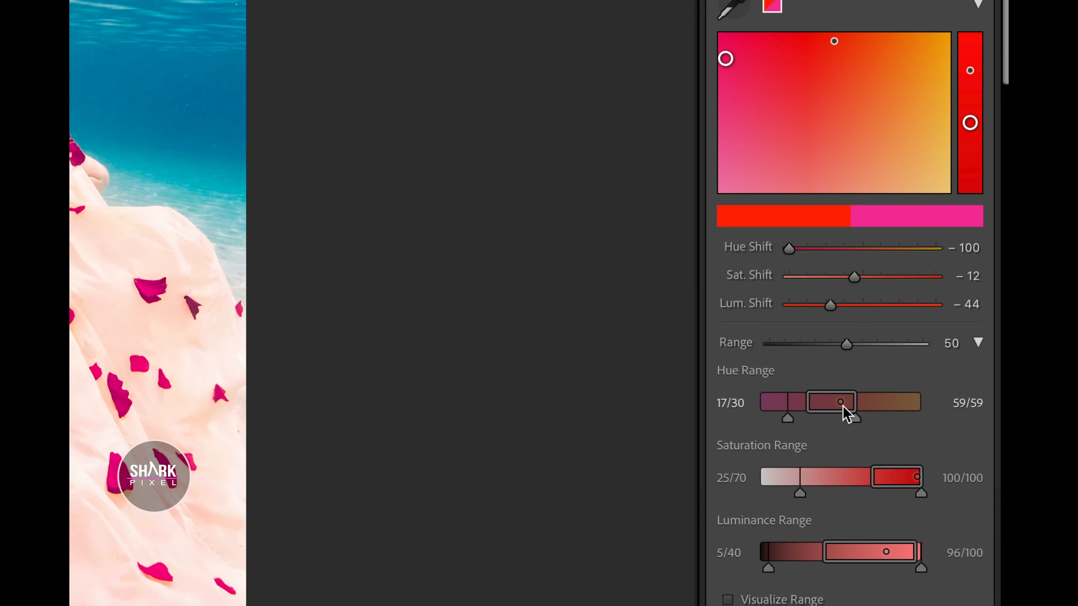
{"action": "mouse_move", "coordinate": [854, 412]}
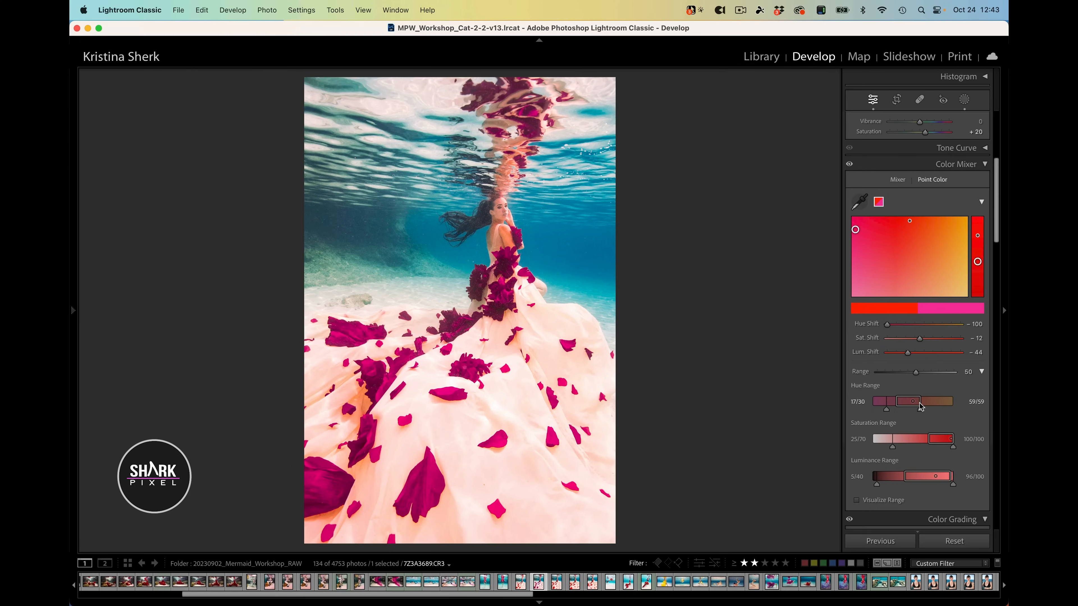
{"action": "mouse_move", "coordinate": [355, 403]}
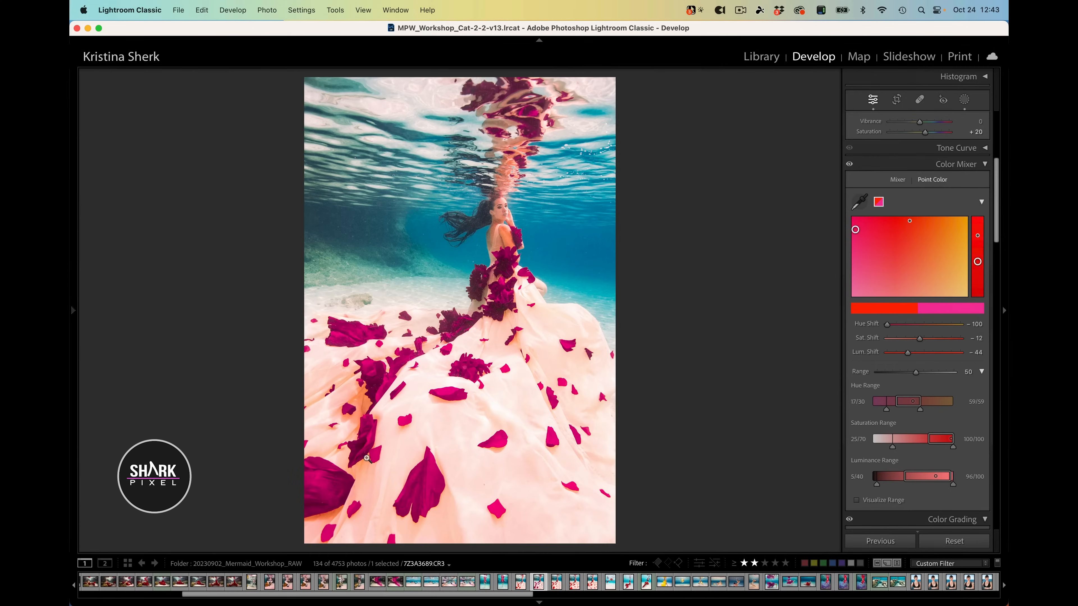
{"action": "mouse_move", "coordinate": [365, 459]}
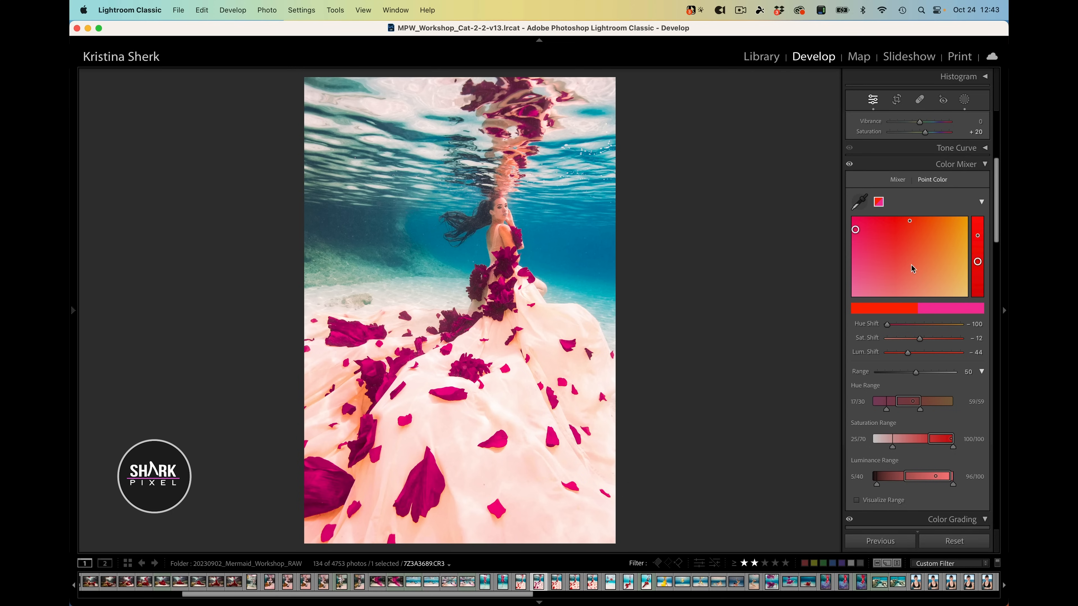
{"action": "mouse_move", "coordinate": [939, 213]}
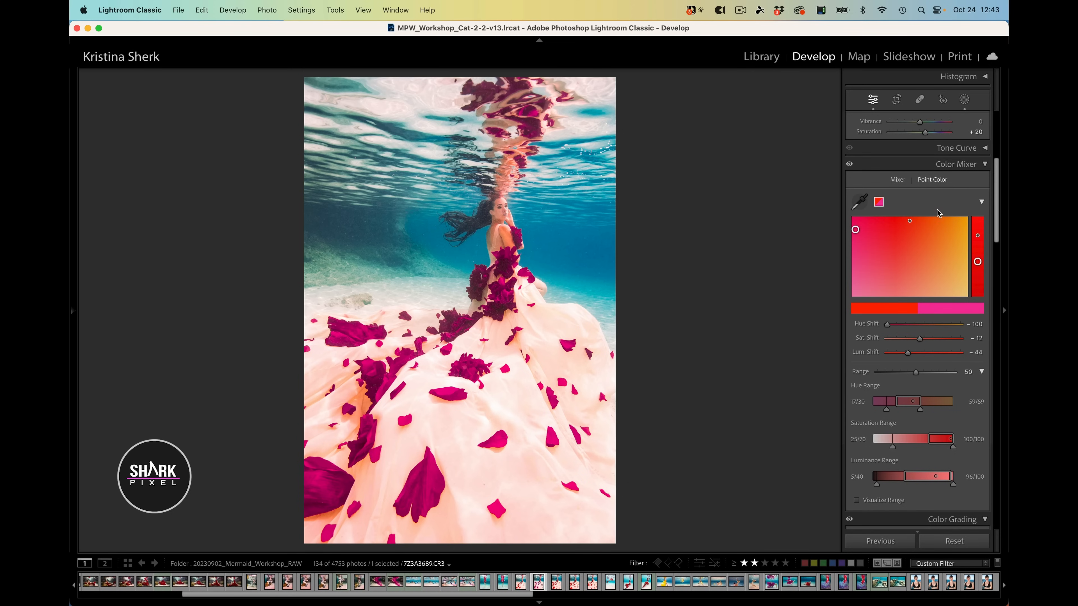
{"action": "mouse_move", "coordinate": [966, 102]}
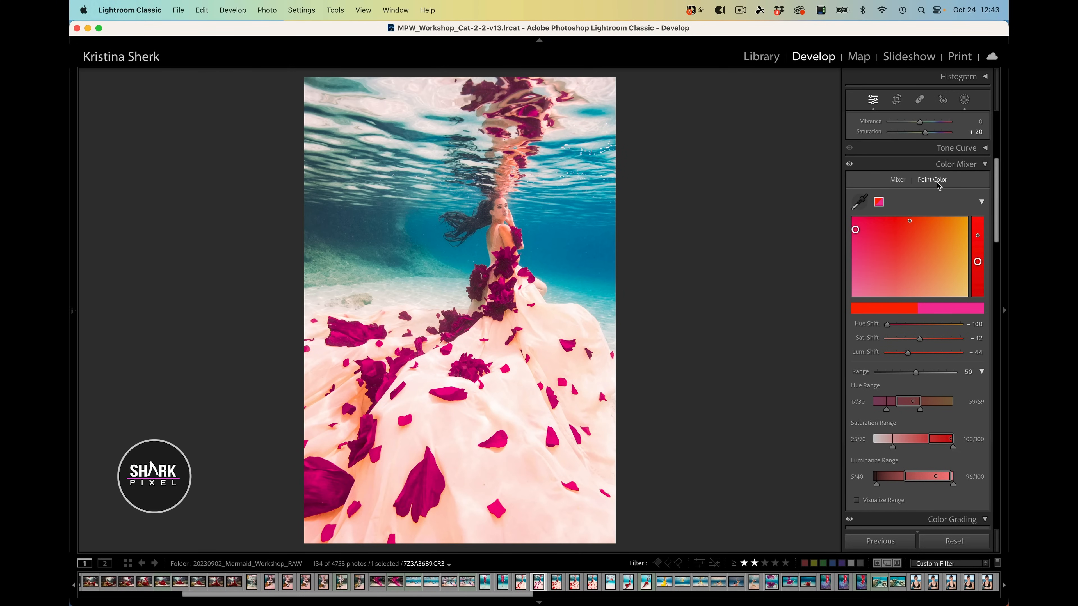
{"action": "mouse_move", "coordinate": [915, 190]}
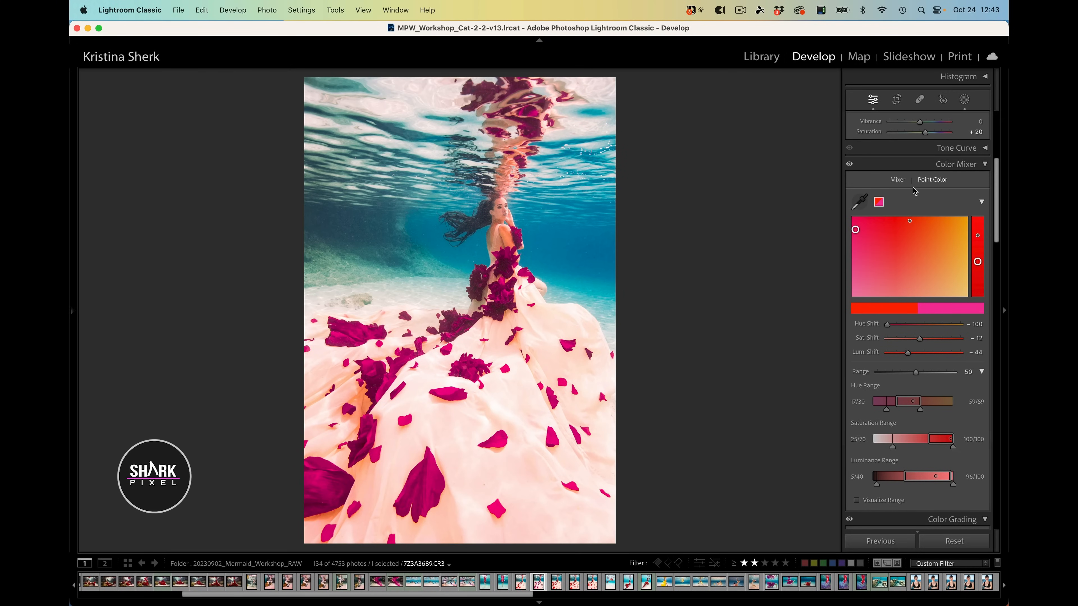
{"action": "mouse_move", "coordinate": [926, 190]}
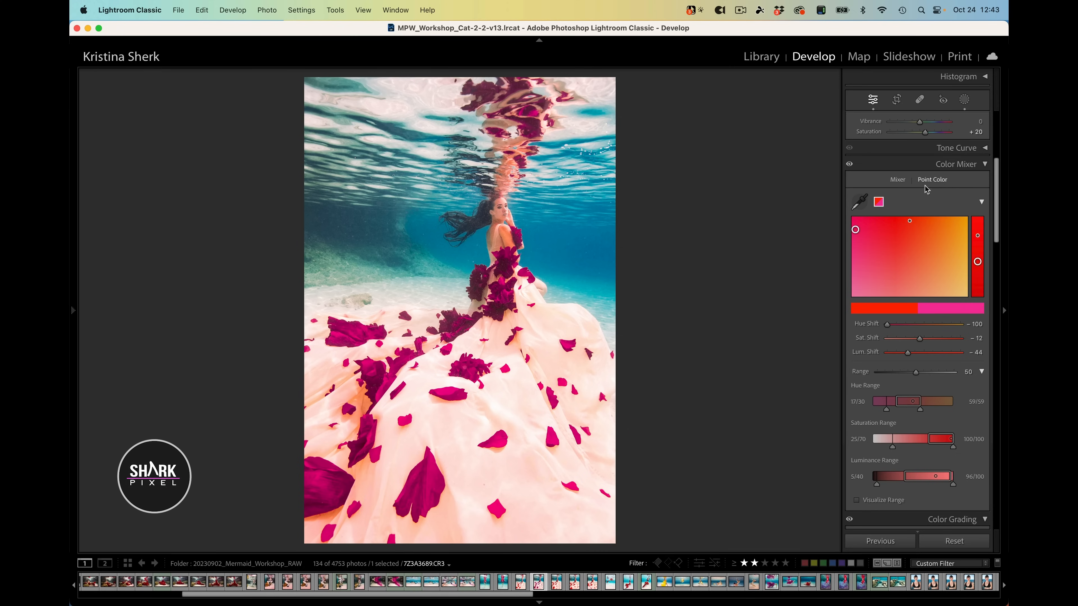
{"action": "mouse_move", "coordinate": [915, 191]}
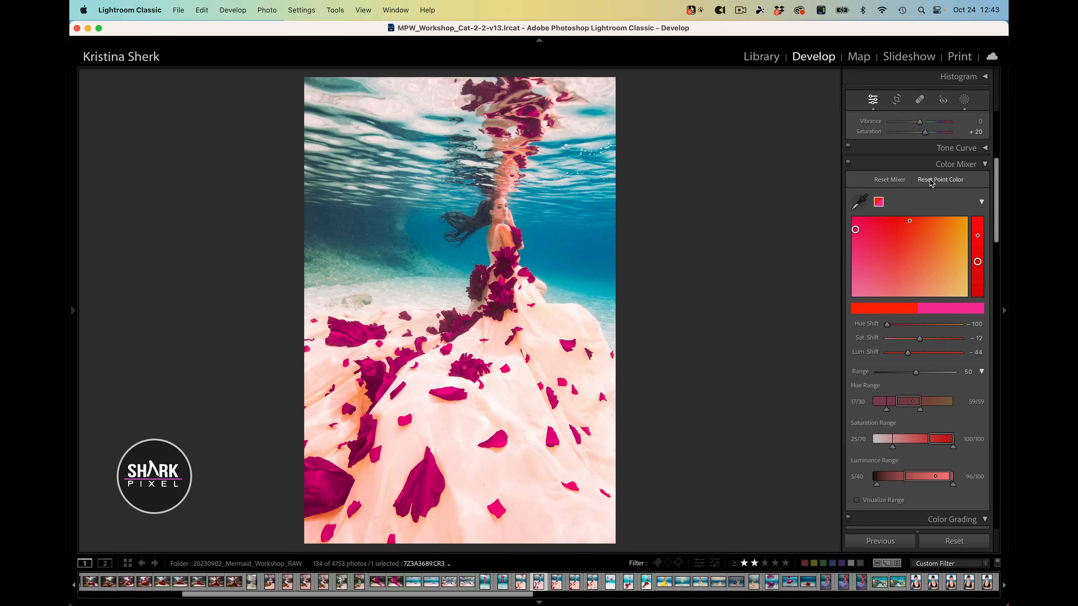
- Reset the global Point Color so petals return to red, then create a Select Subject mask
{"action": "left_click", "coordinate": [939, 179]}
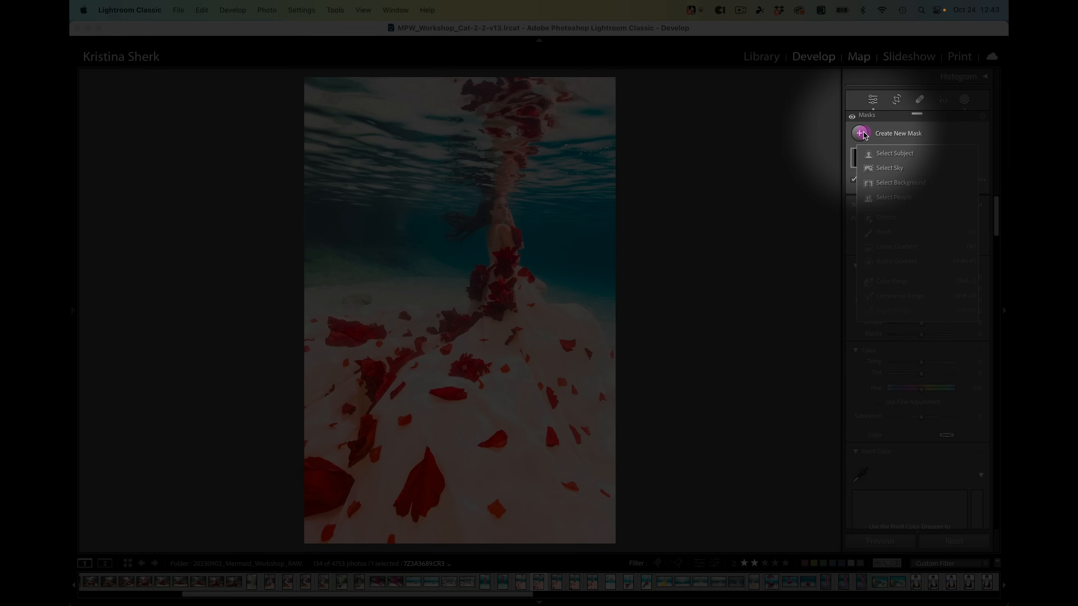
{"action": "left_click", "coordinate": [894, 153]}
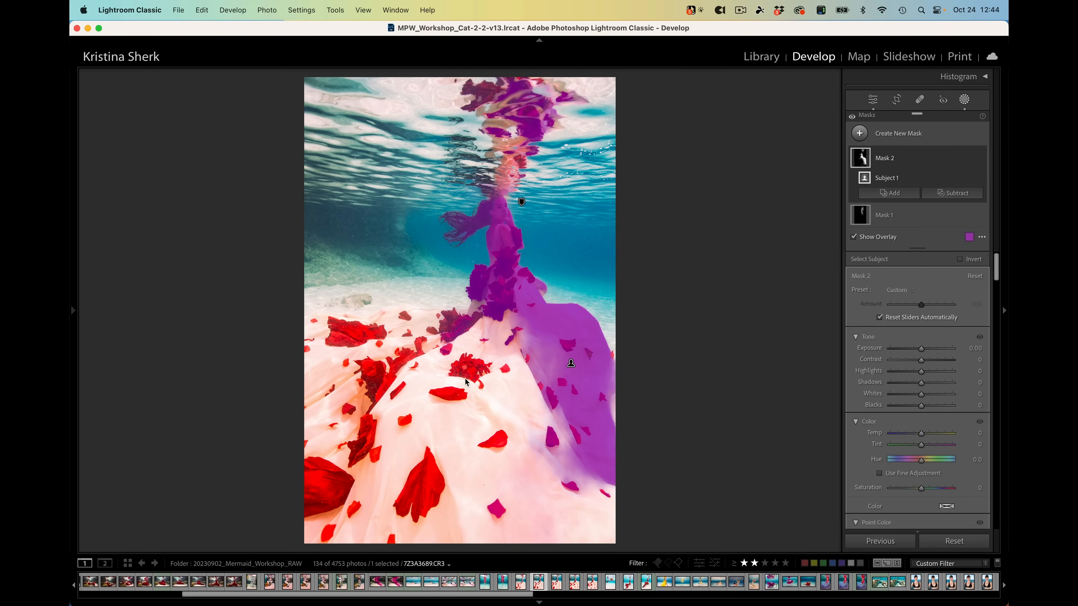
{"action": "mouse_move", "coordinate": [523, 294]}
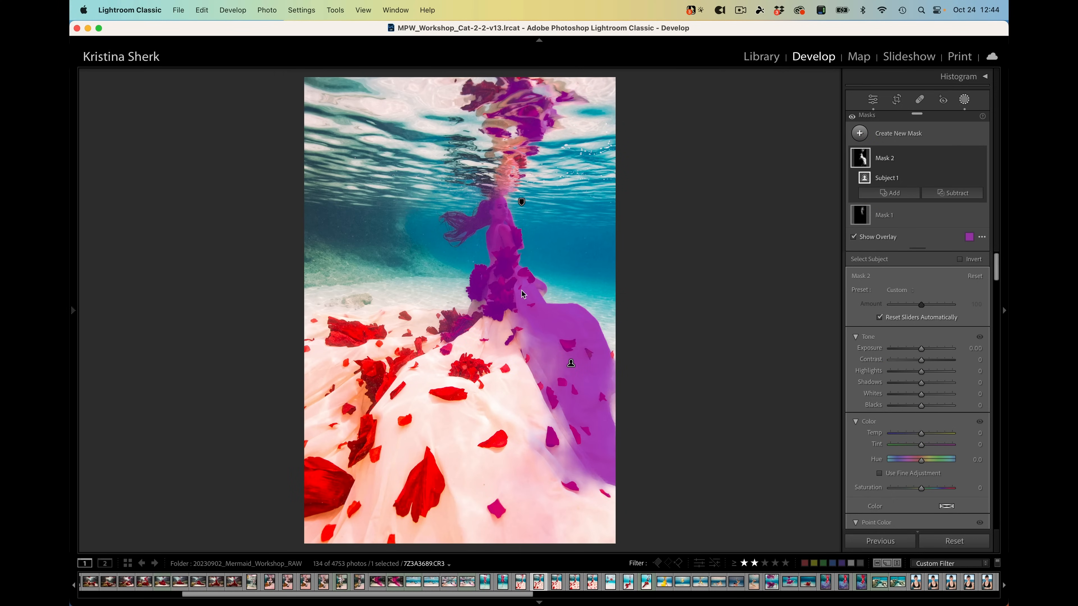
{"action": "mouse_move", "coordinate": [956, 193]}
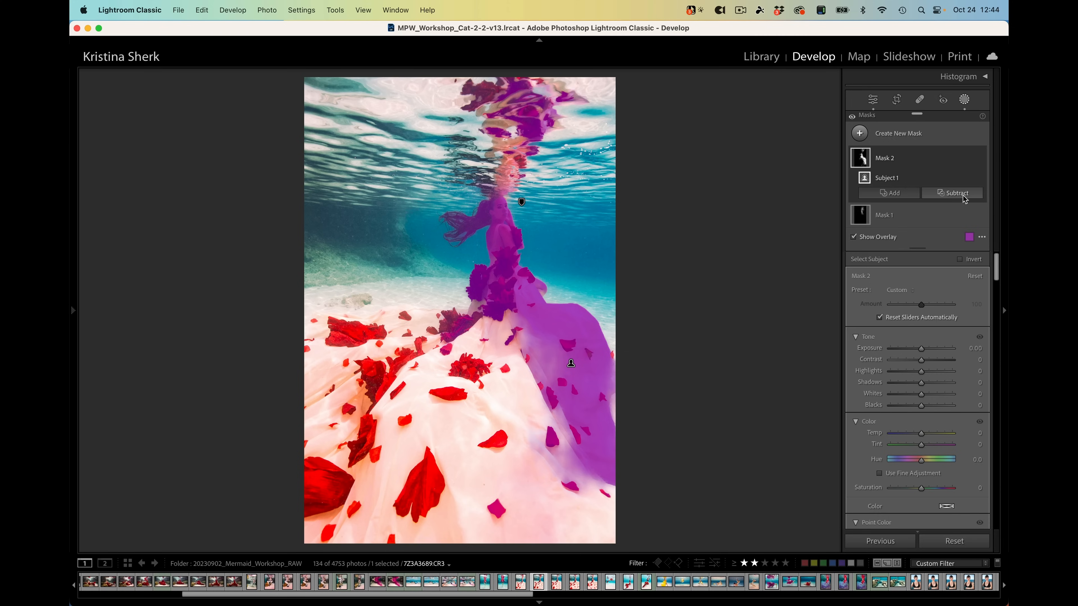
{"action": "mouse_move", "coordinate": [893, 193]}
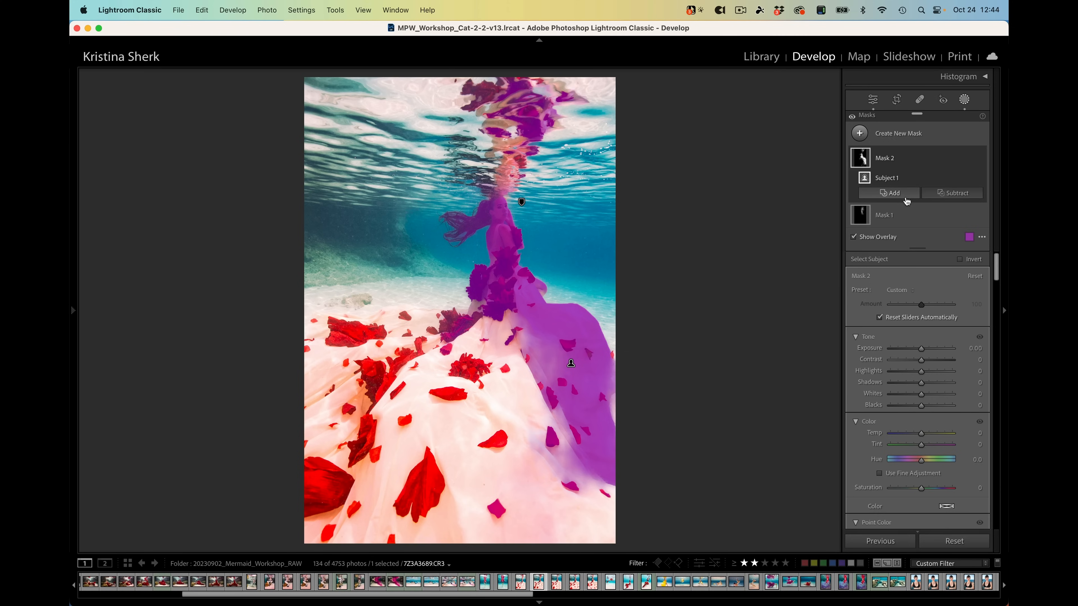
- Add a Linear Gradient over the lower gown and a Brush component for the reflection to the mask
{"action": "left_click", "coordinate": [892, 194]}
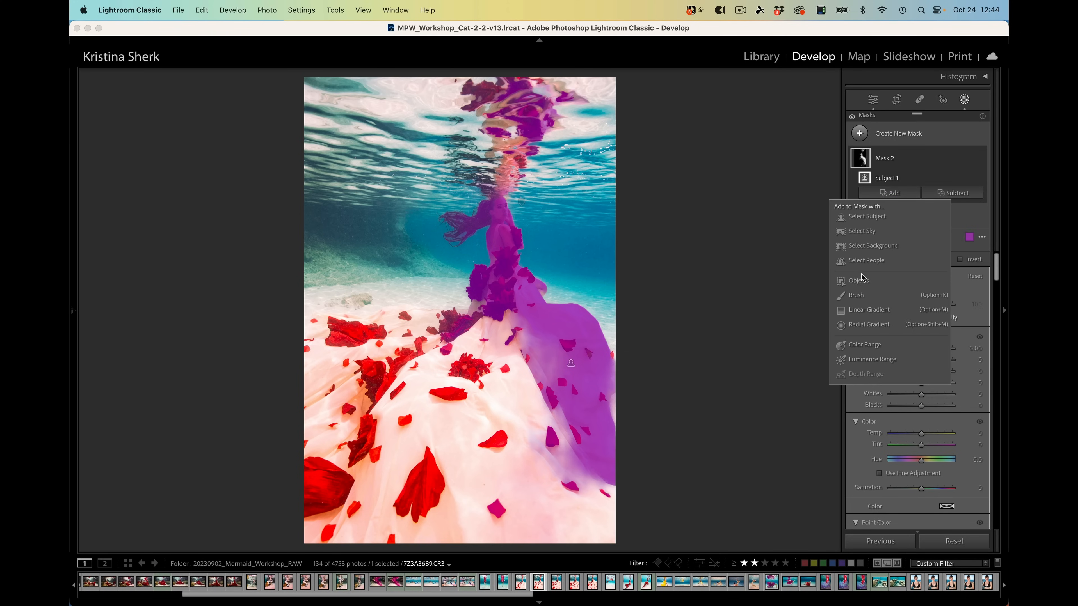
{"action": "left_click", "coordinate": [869, 309]}
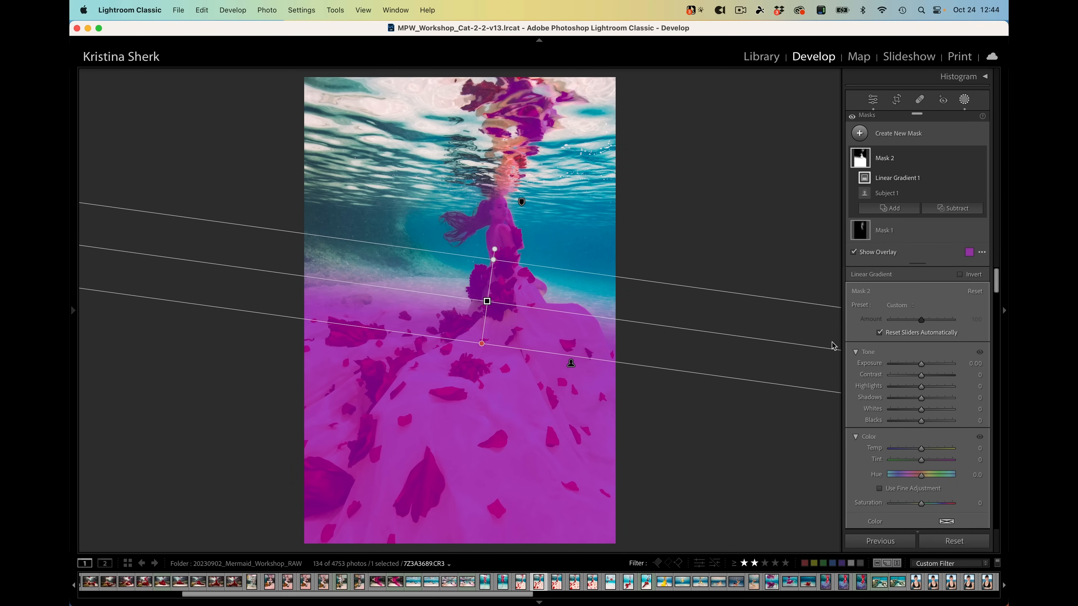
{"action": "left_click", "coordinate": [893, 208]}
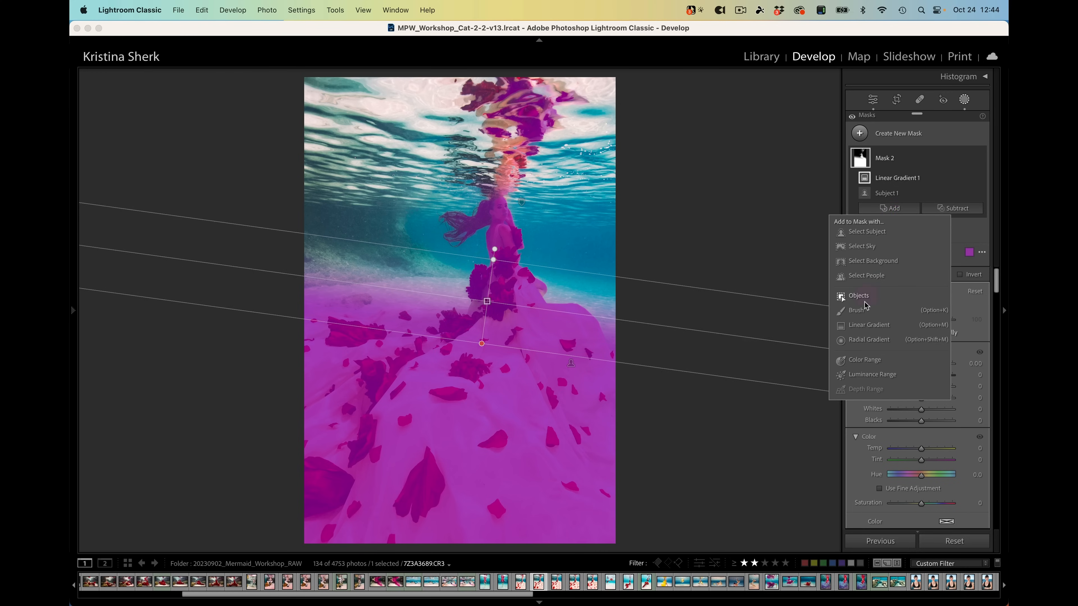
{"action": "left_click", "coordinate": [855, 310]}
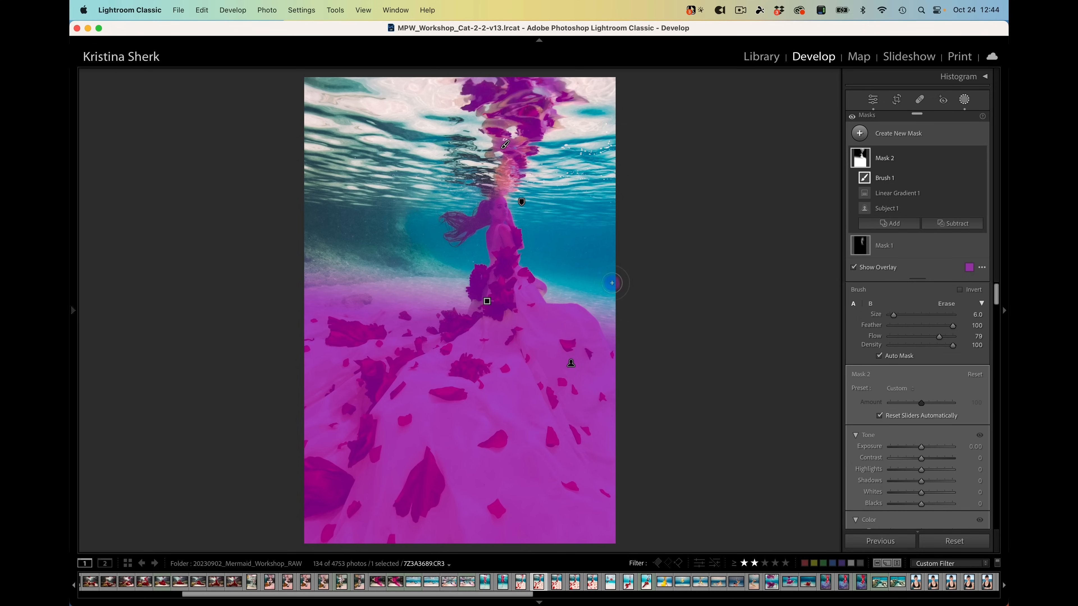
{"action": "mouse_move", "coordinate": [789, 360]}
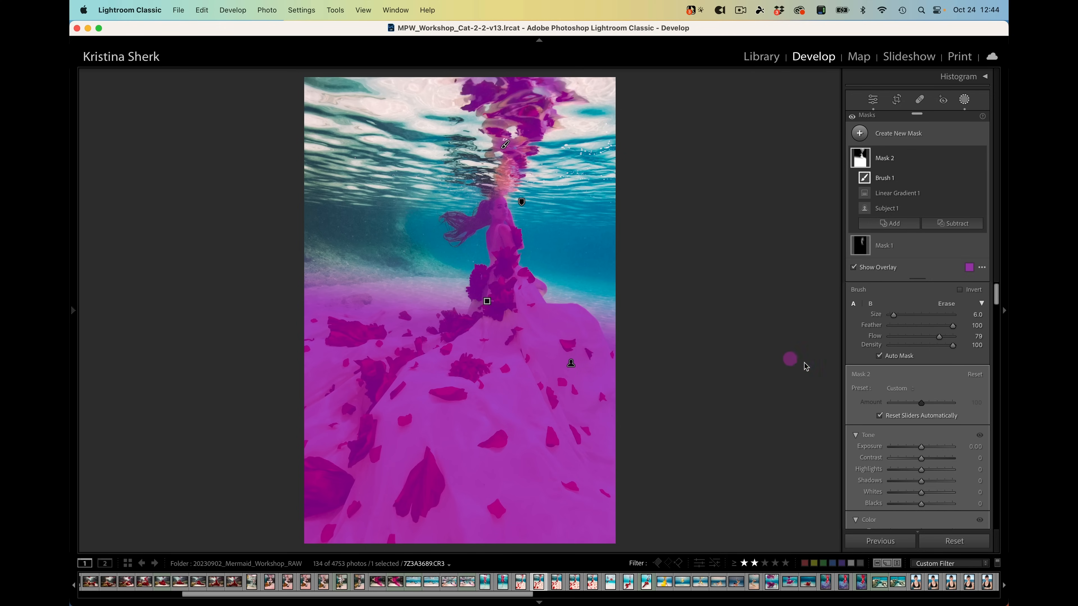
{"action": "mouse_move", "coordinate": [885, 158]}
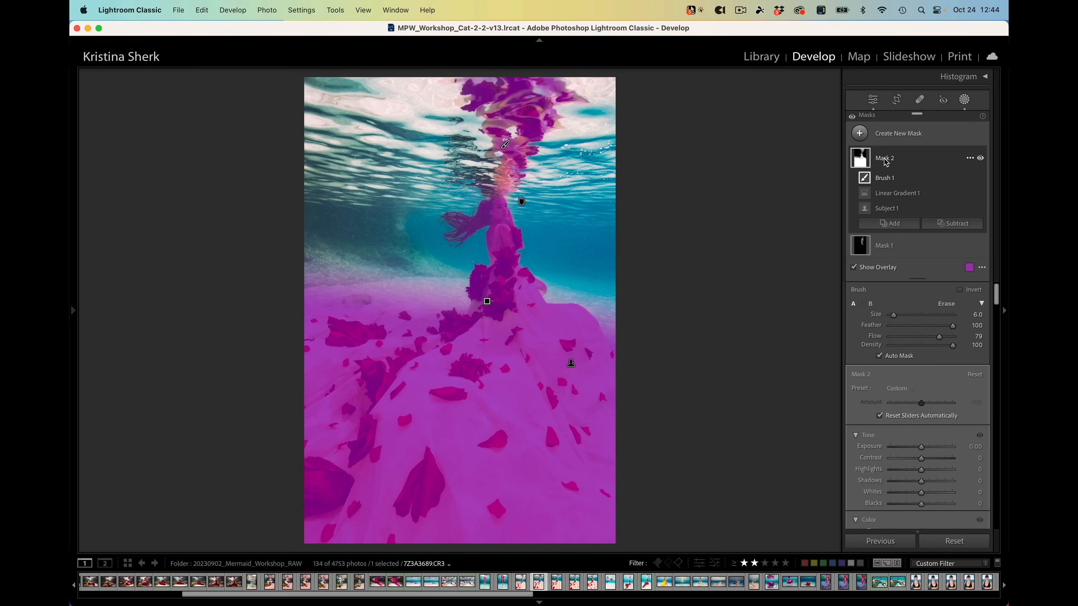
{"action": "left_click", "coordinate": [884, 157]}
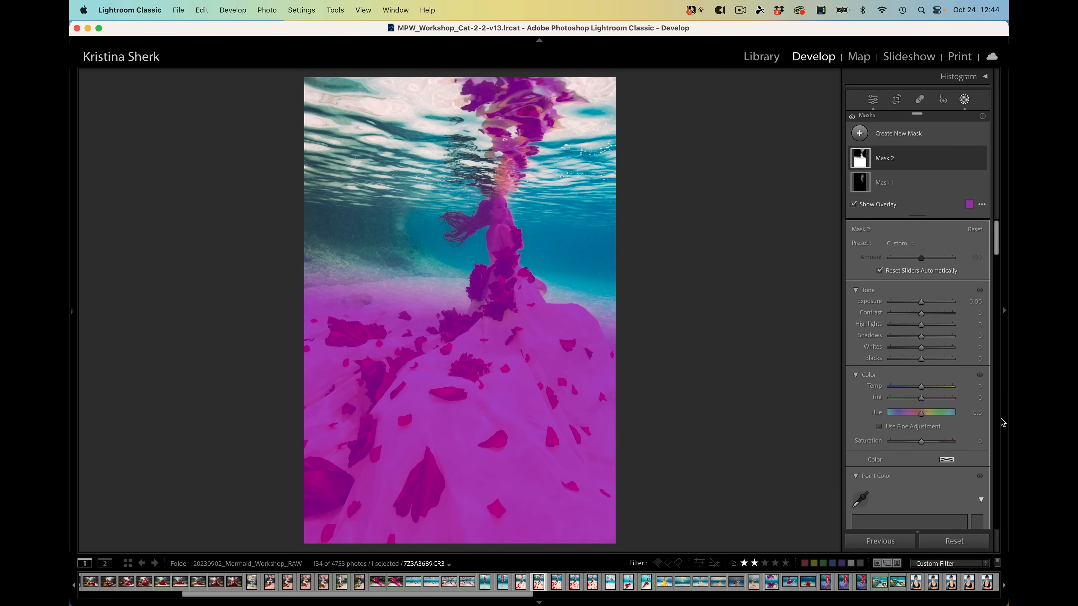
{"action": "scroll", "scroll_direction": "down", "scroll_amount": 3}
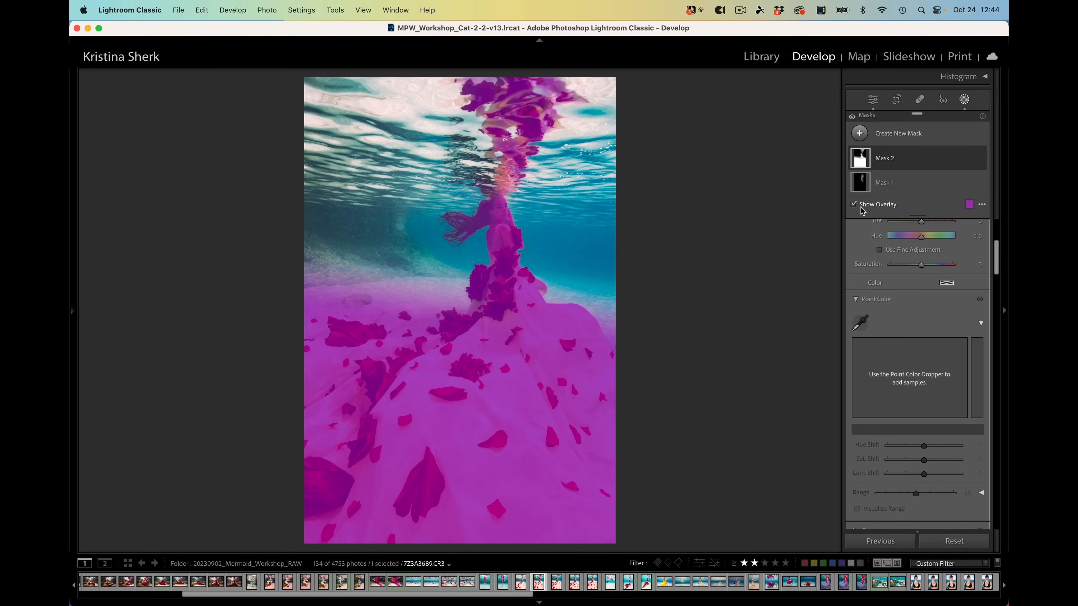
{"action": "left_click", "coordinate": [853, 205]}
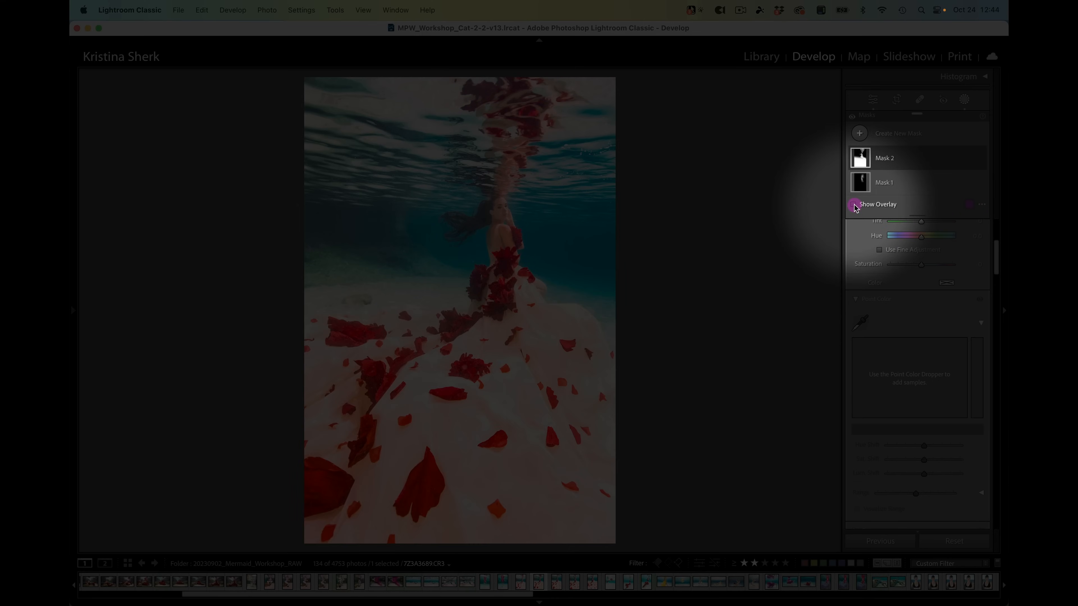
{"action": "left_click", "coordinate": [854, 205]}
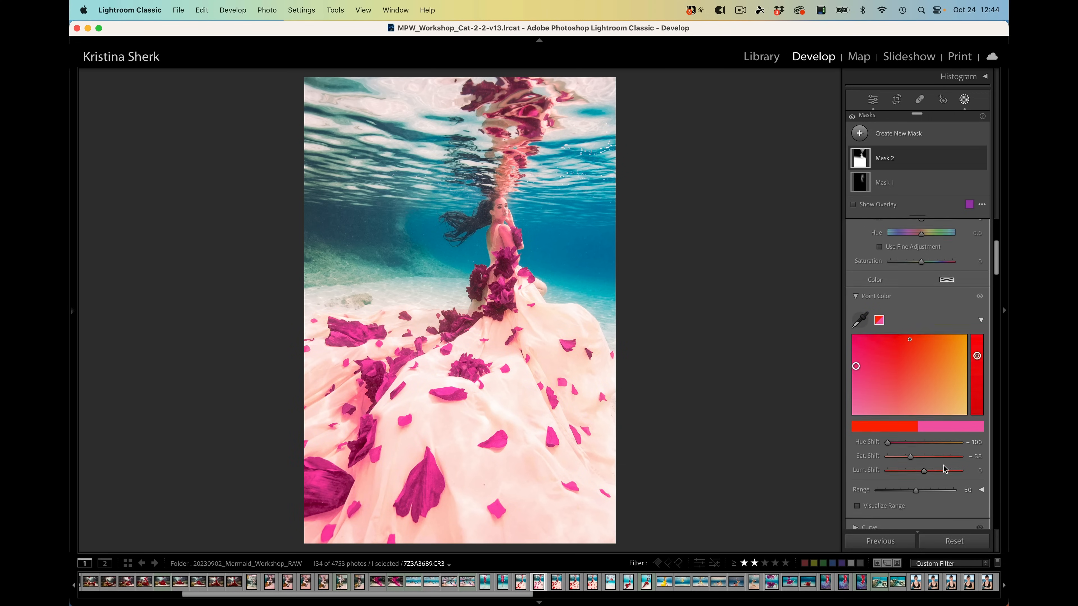
{"action": "scroll", "scroll_direction": "down", "scroll_amount": 3}
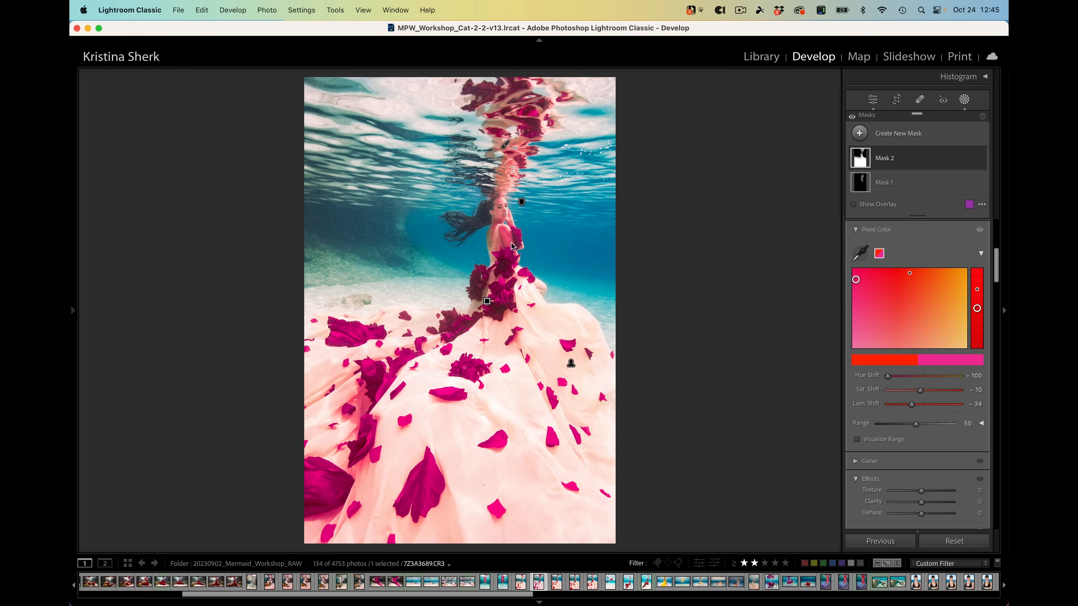
{"action": "mouse_move", "coordinate": [588, 336]}
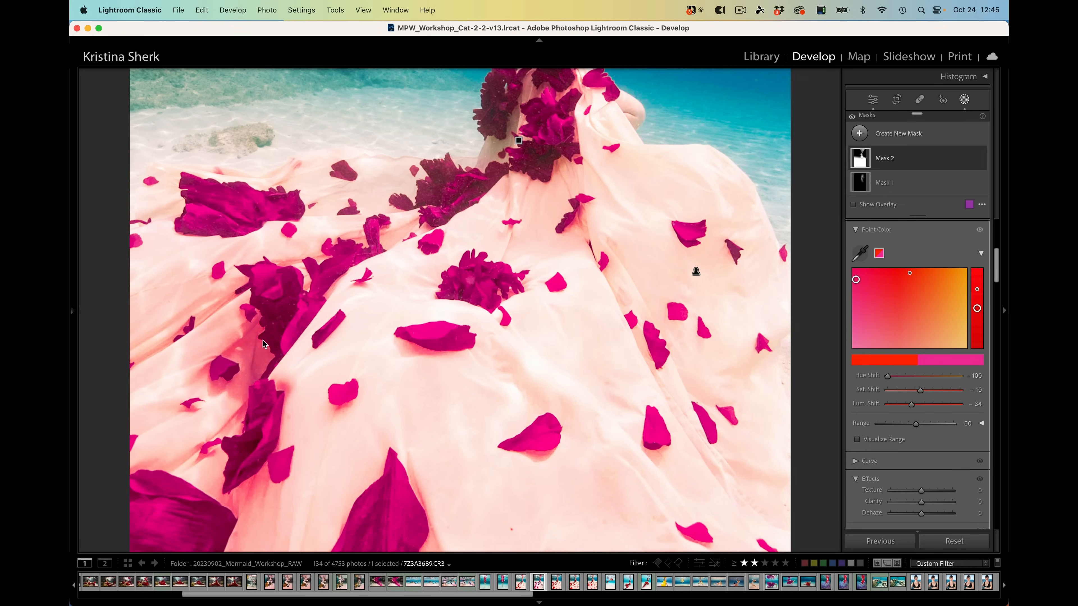
{"action": "mouse_move", "coordinate": [254, 420]}
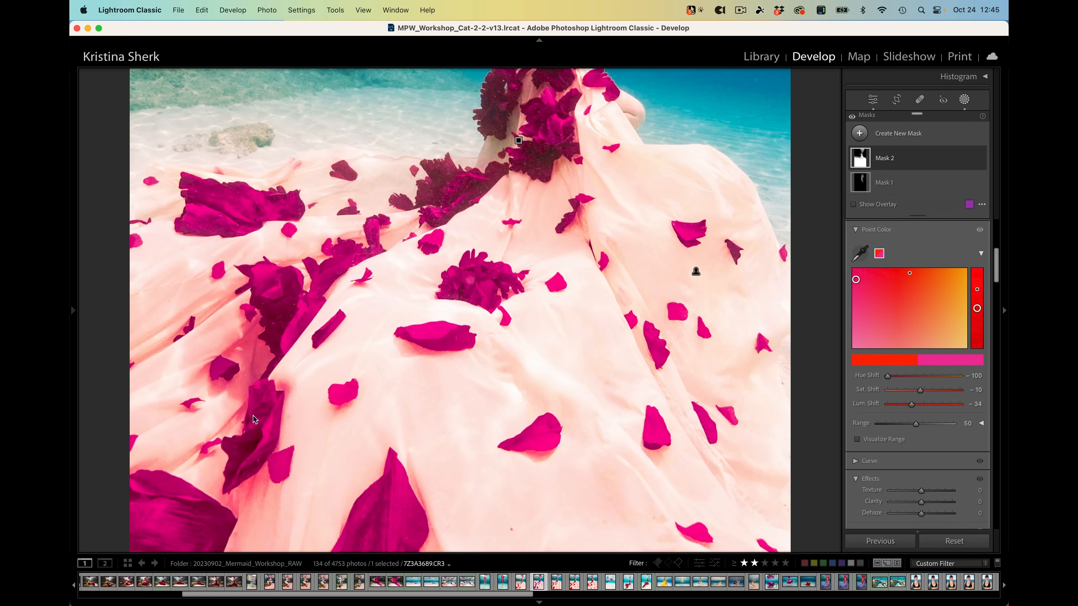
{"action": "mouse_move", "coordinate": [251, 319]}
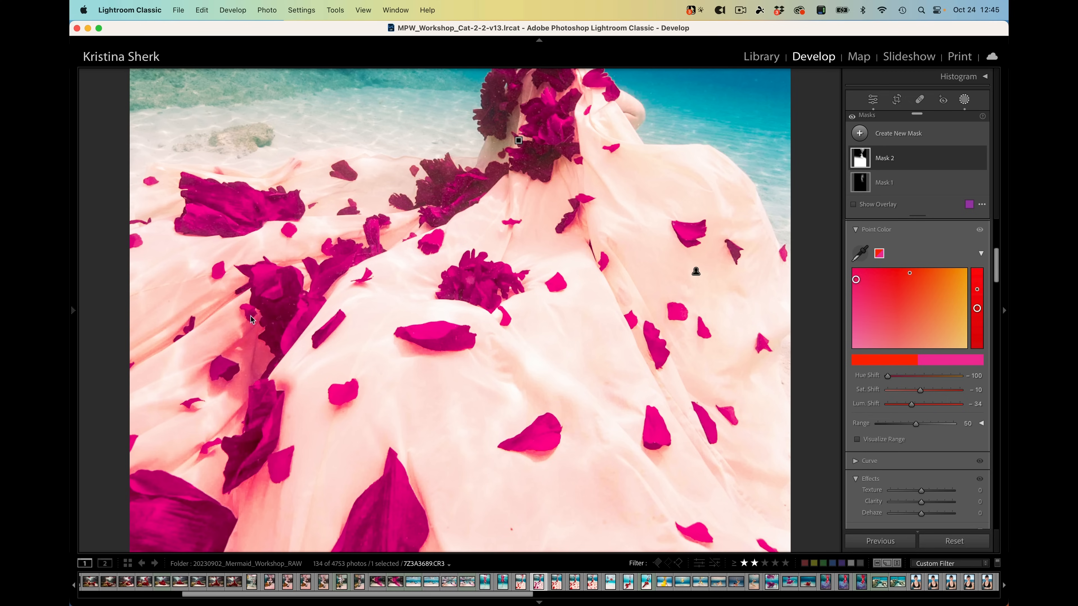
{"action": "mouse_move", "coordinate": [259, 367]}
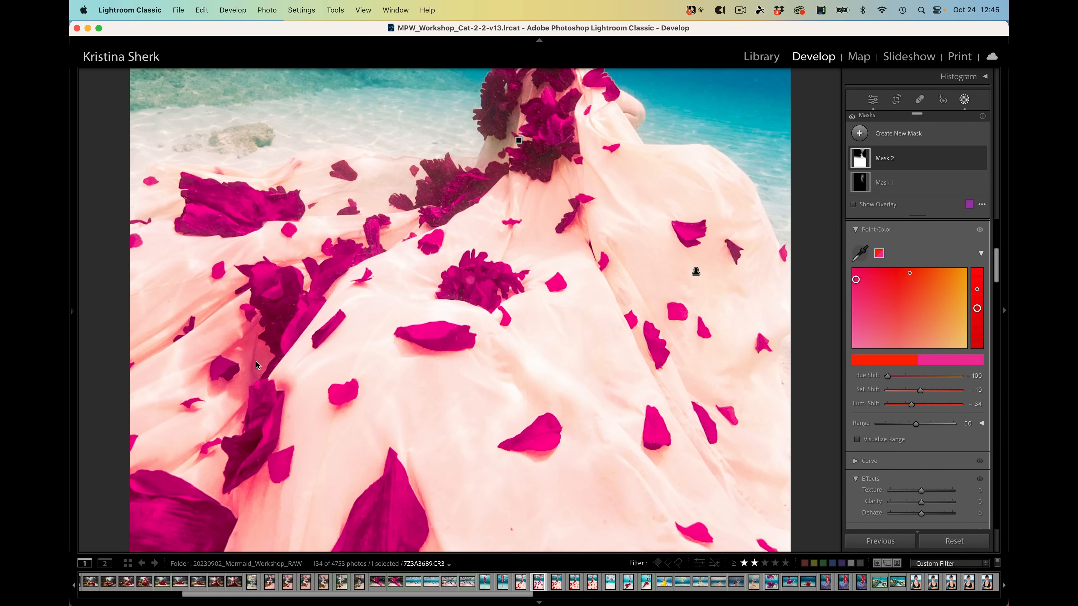
{"action": "mouse_move", "coordinate": [273, 299]}
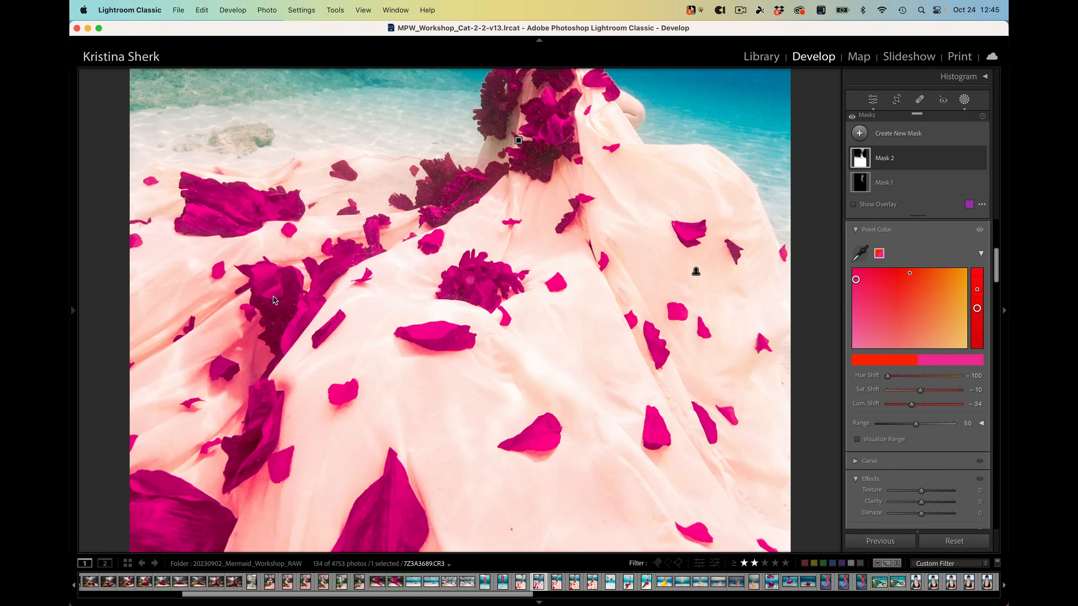
{"action": "mouse_move", "coordinate": [250, 350]}
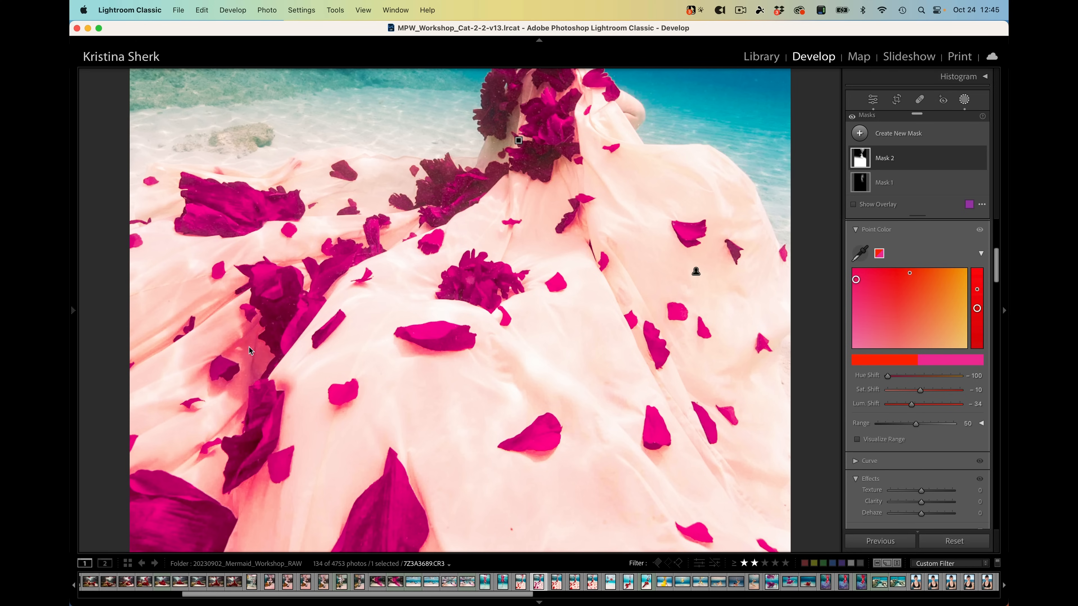
{"action": "mouse_move", "coordinate": [485, 270]}
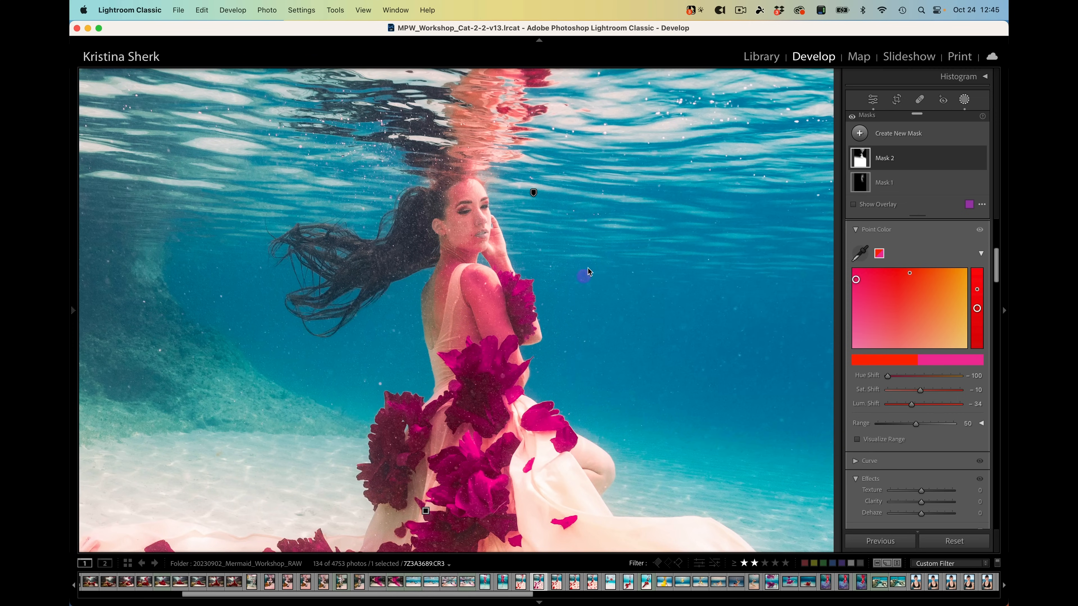
- Subtract the model's back and shoulder from Mask 2 as Object 1, then start another subtraction
{"action": "left_click", "coordinate": [885, 158]}
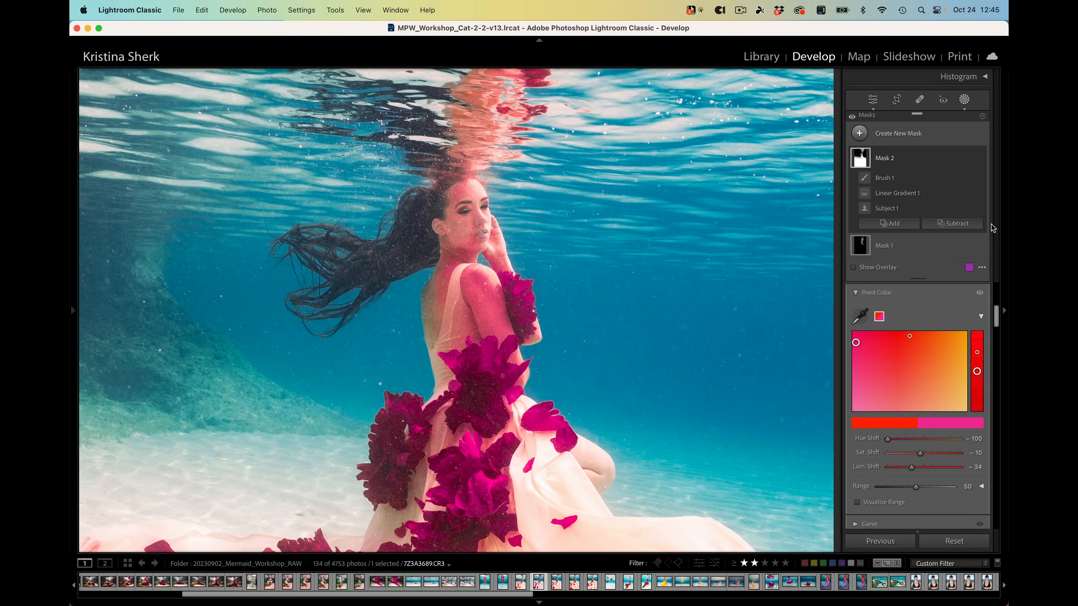
{"action": "left_click", "coordinate": [954, 223]}
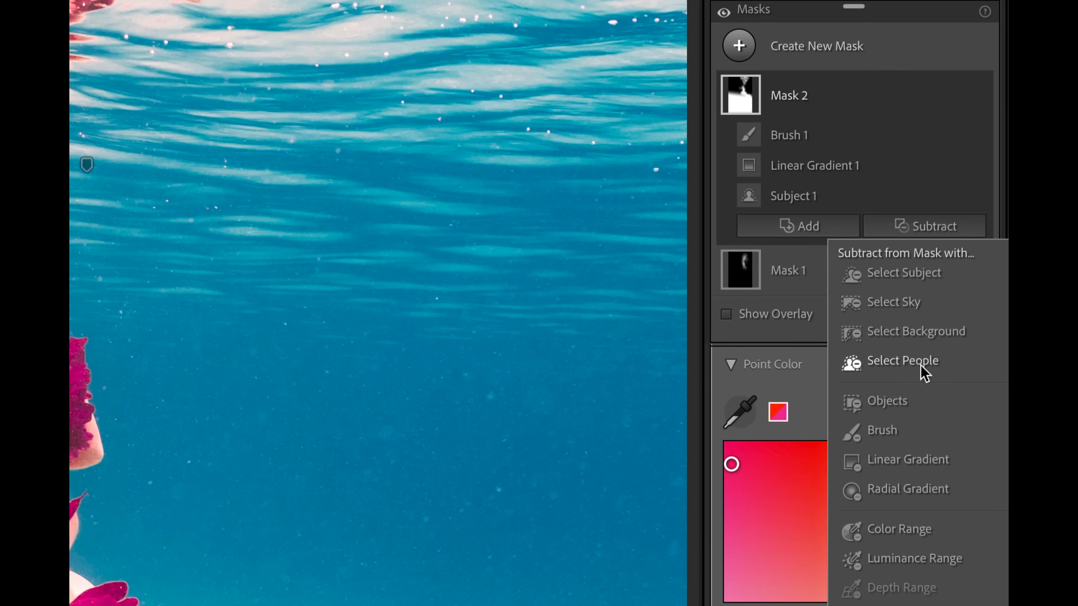
{"action": "left_click", "coordinate": [887, 401]}
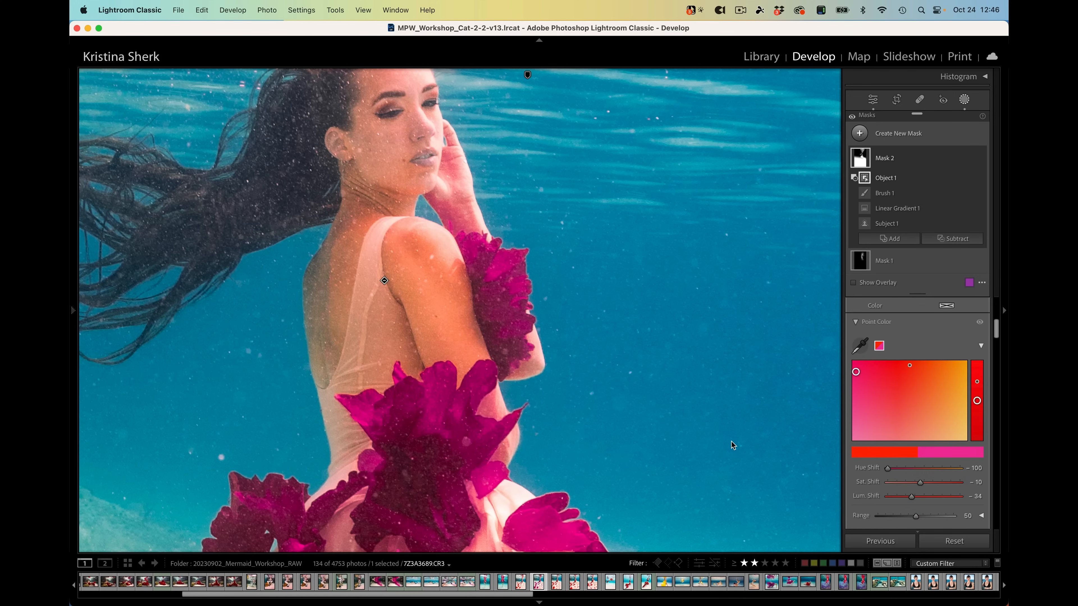
{"action": "mouse_move", "coordinate": [479, 196]}
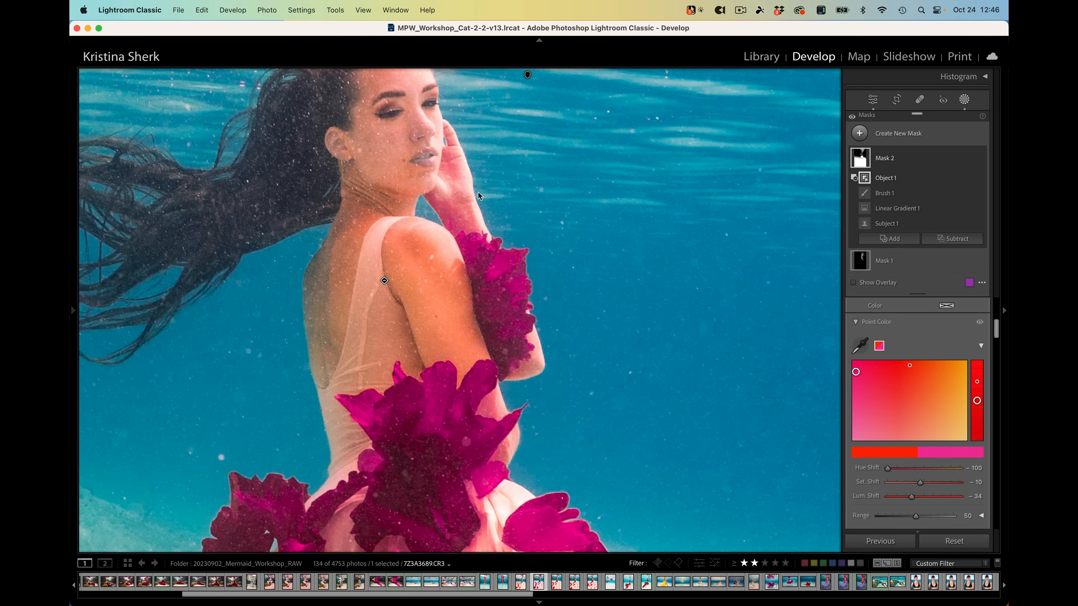
{"action": "mouse_move", "coordinate": [931, 247]}
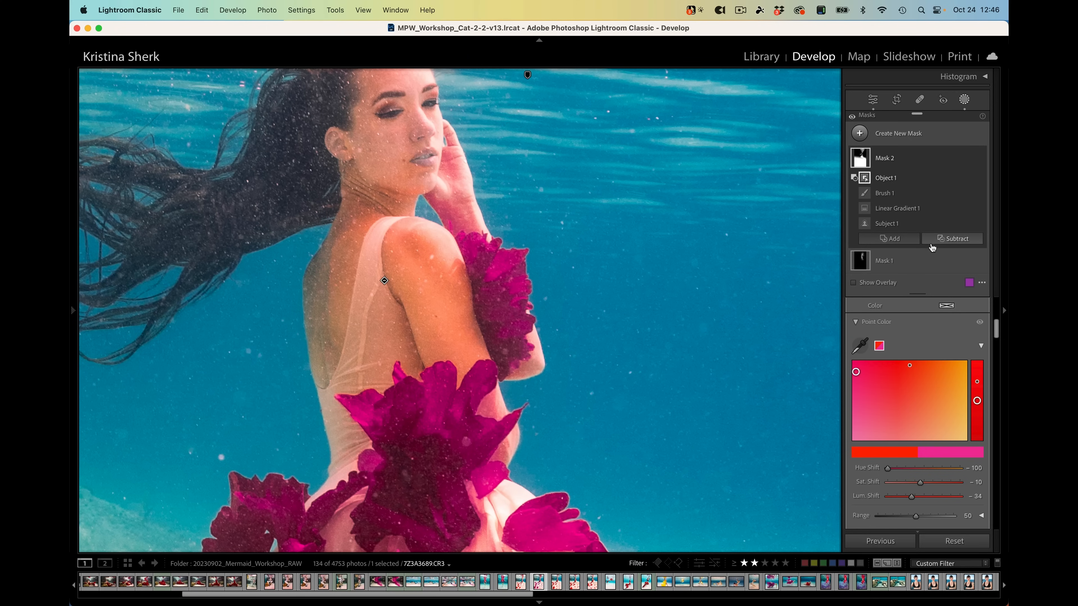
{"action": "left_click", "coordinate": [955, 239]}
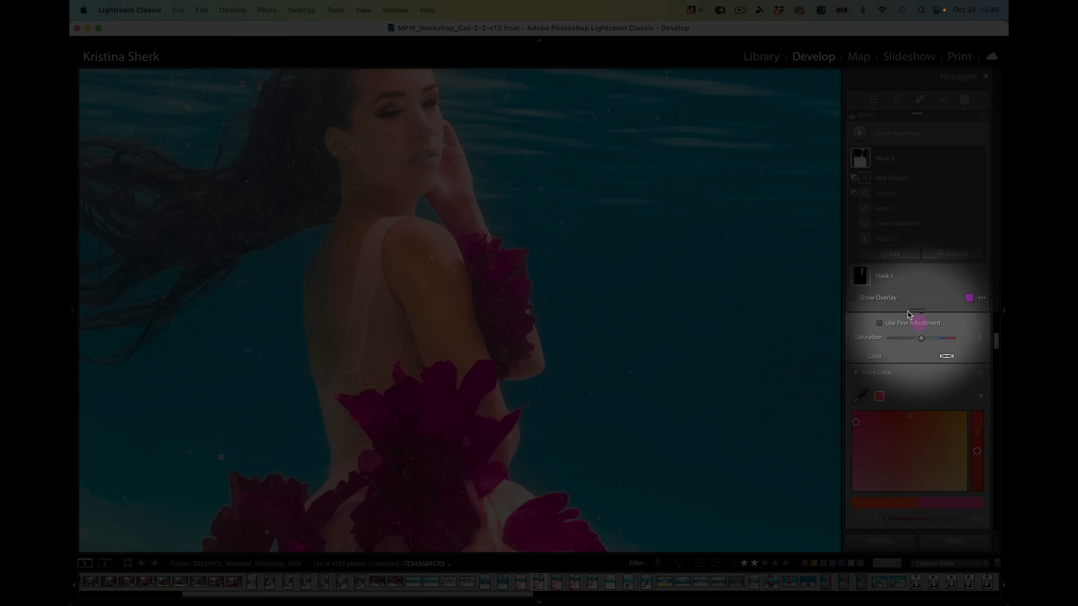
- Subtract the model's neck and hand from Mask 2 as Object 2 by painting over them
{"action": "left_click", "coordinate": [885, 157]}
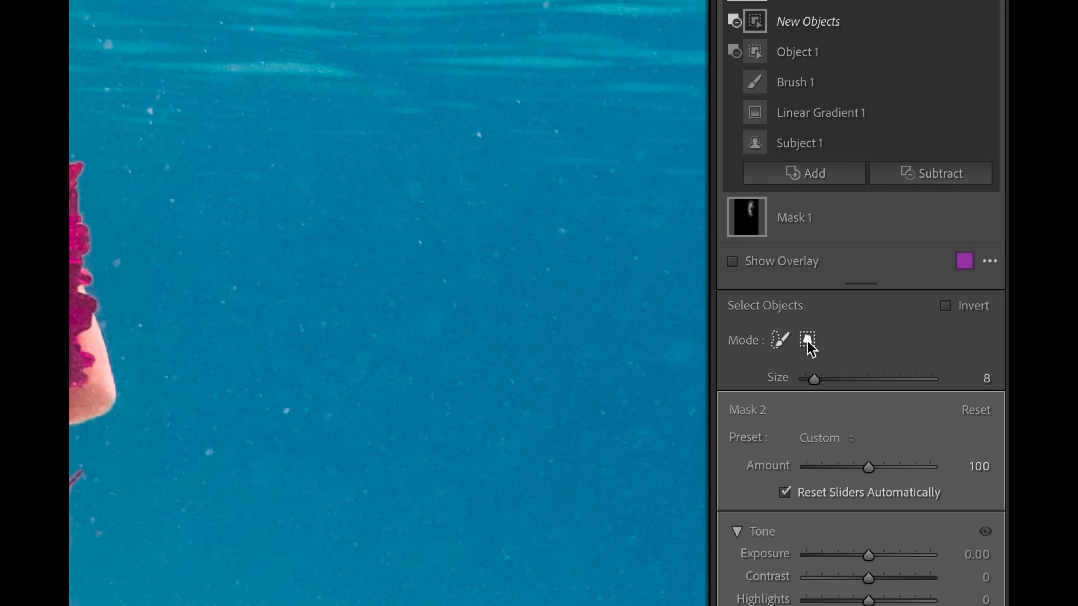
{"action": "mouse_move", "coordinate": [808, 340]}
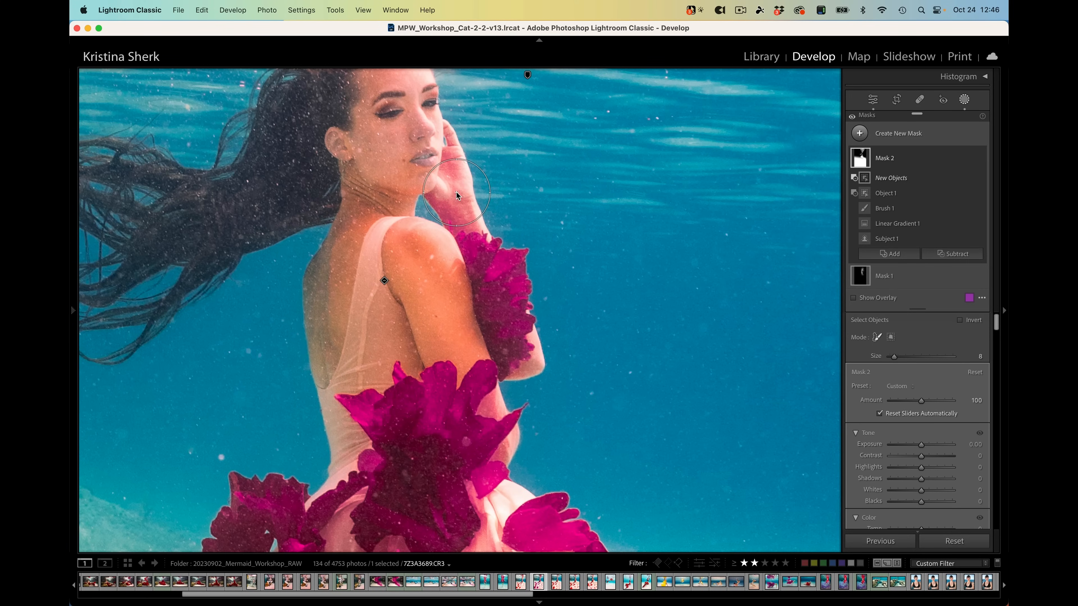
{"action": "left_click", "coordinate": [453, 193]}
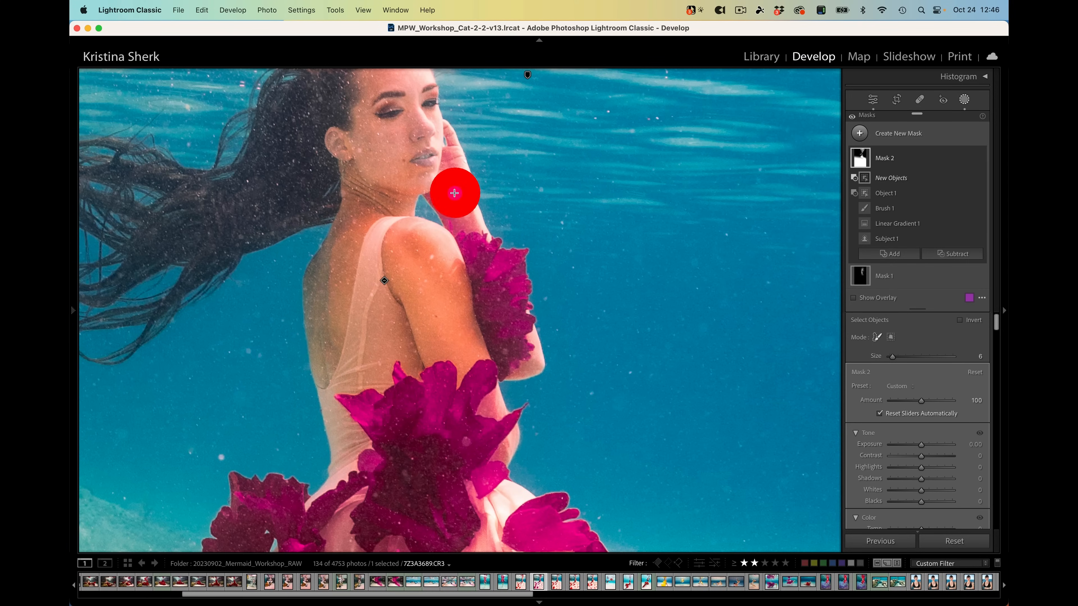
{"action": "mouse_move", "coordinate": [459, 201]}
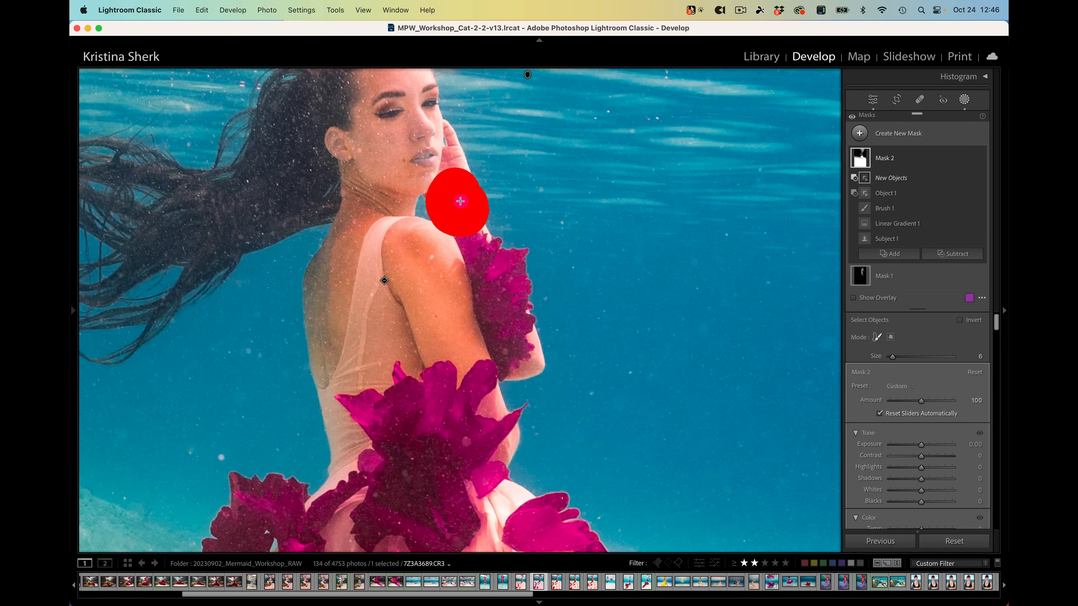
{"action": "left_click", "coordinate": [459, 202]}
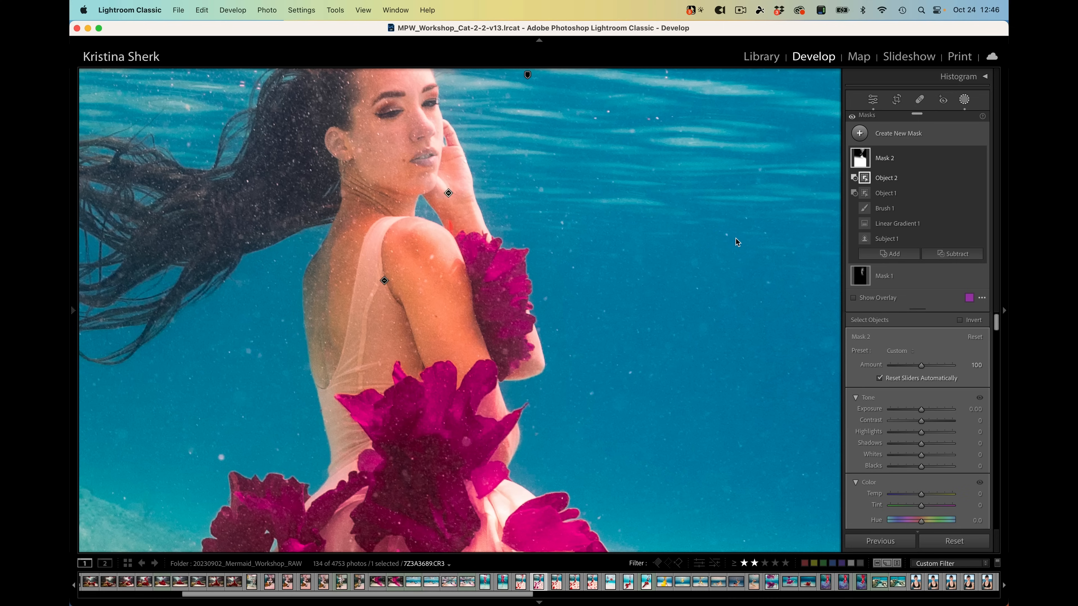
{"action": "mouse_move", "coordinate": [452, 227]}
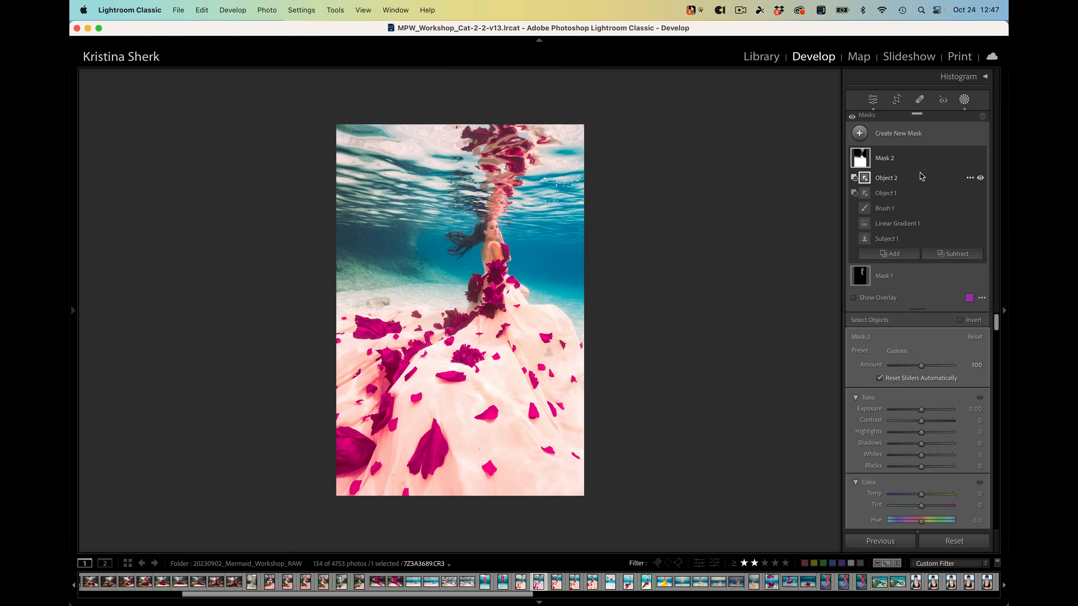
- Collapse Mask 2's component list and scroll the panel to show its Point Color recolor
{"action": "left_click", "coordinate": [885, 157]}
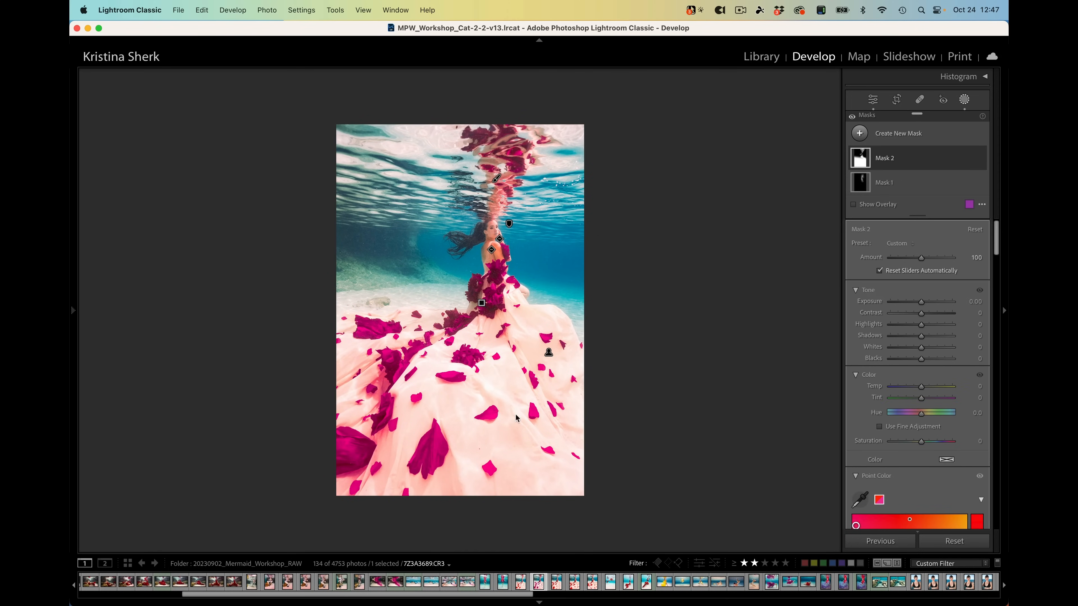
{"action": "mouse_move", "coordinate": [404, 408]}
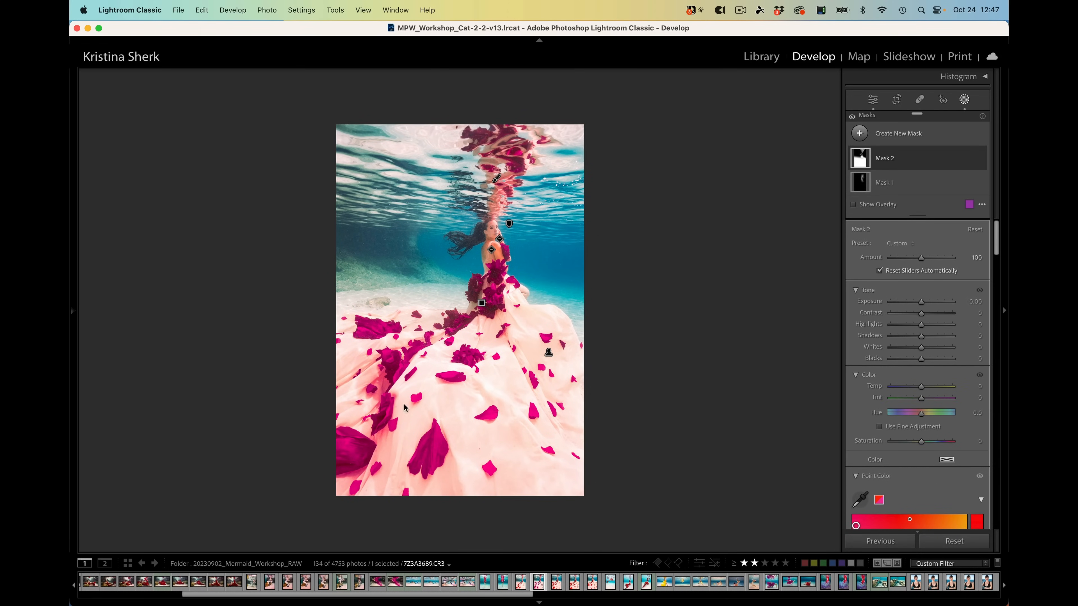
{"action": "left_click", "coordinate": [981, 349]}
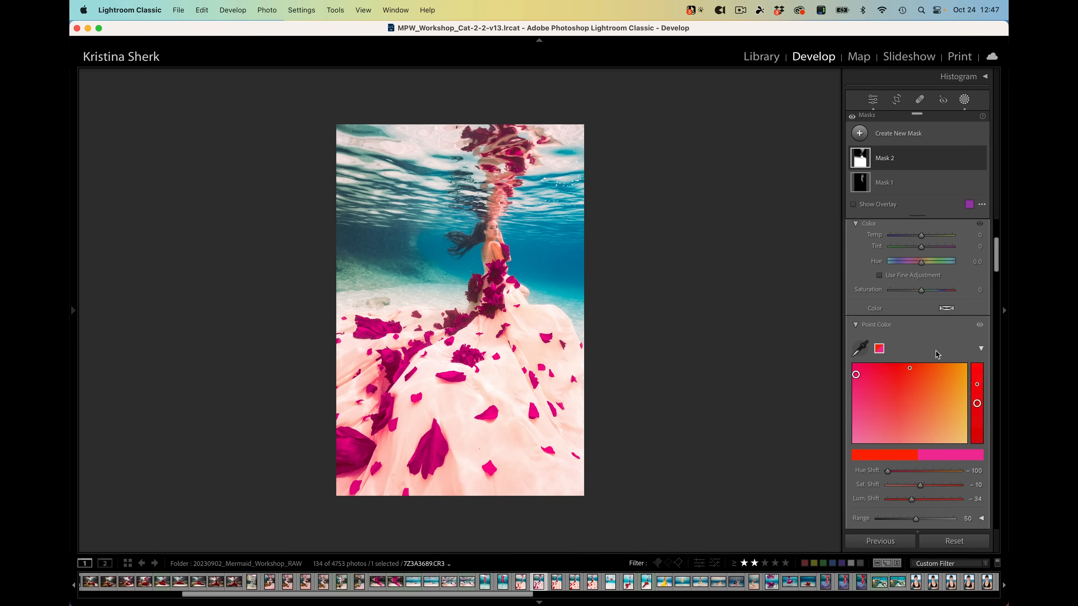
{"action": "left_click", "coordinate": [858, 233]}
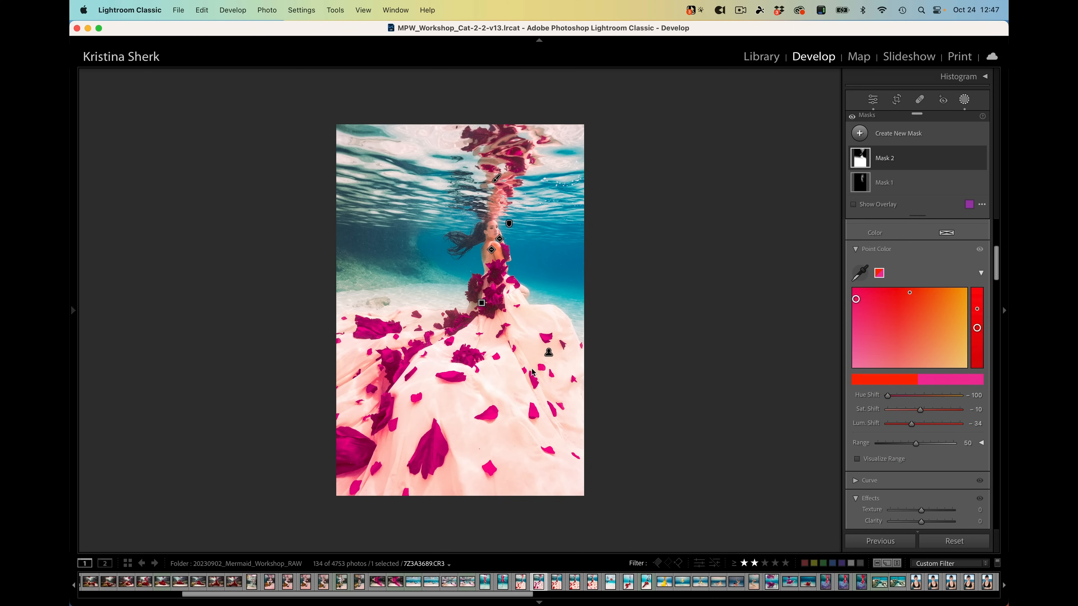
{"action": "mouse_move", "coordinate": [492, 247]}
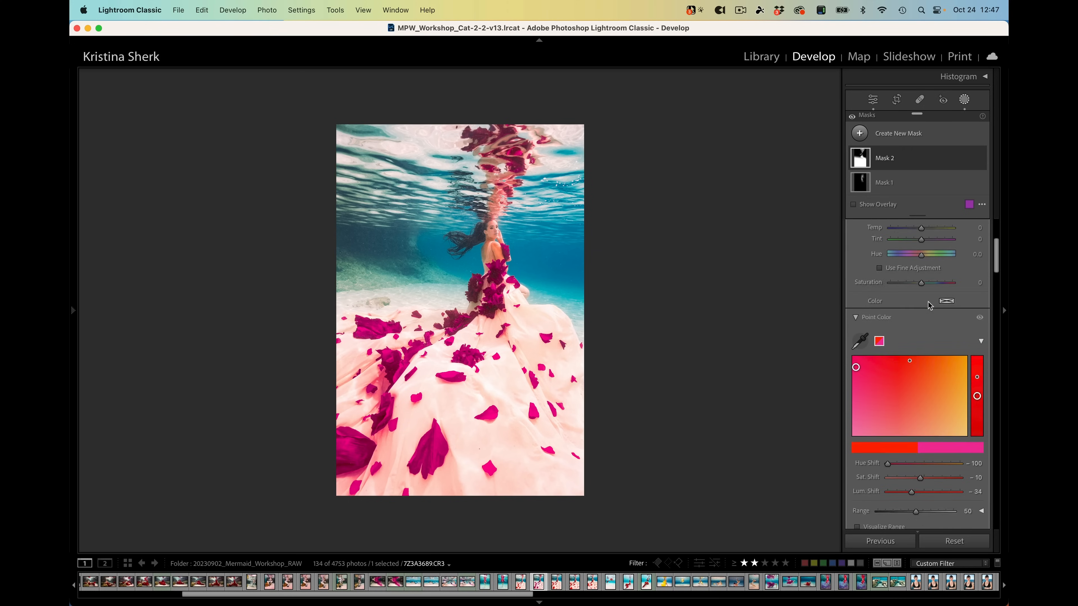
{"action": "scroll", "scroll_direction": "up", "scroll_amount": 3}
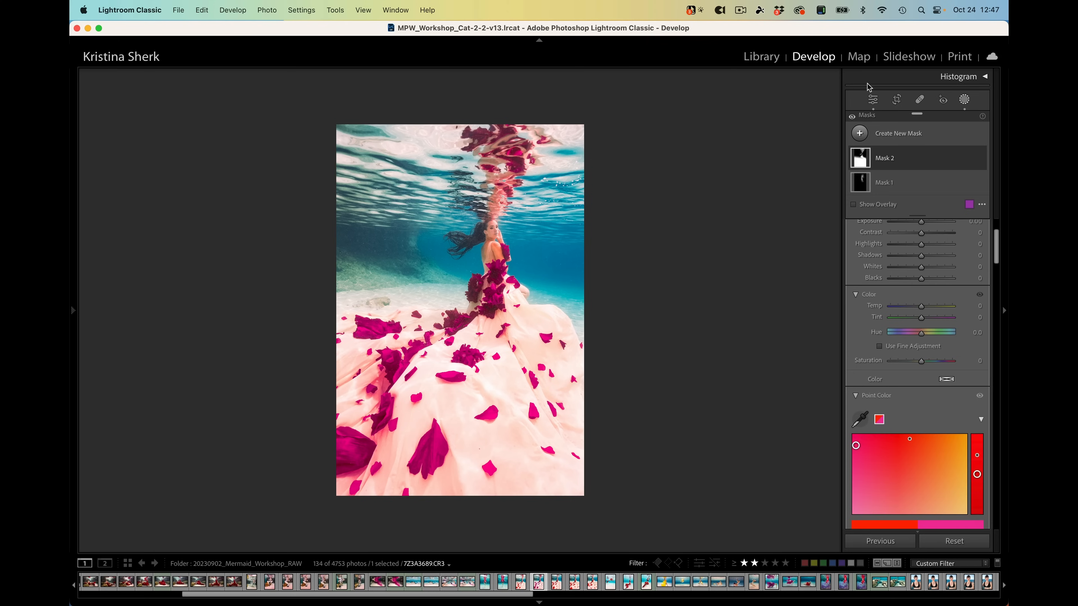